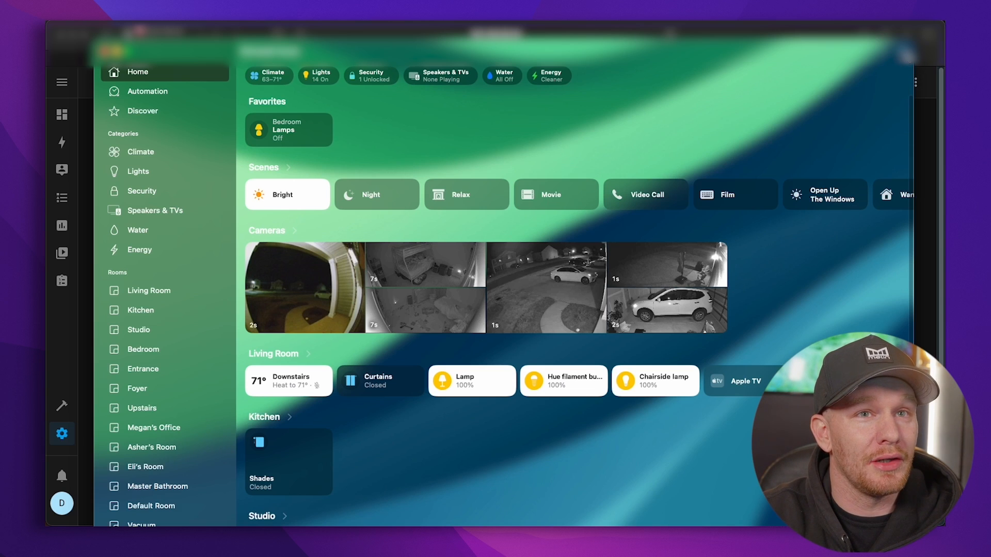
- Remove the Studio Aqara Hub M2 from Apple Home's Home Hubs & Bridges
{"action": "left_click", "coordinate": [914, 81]}
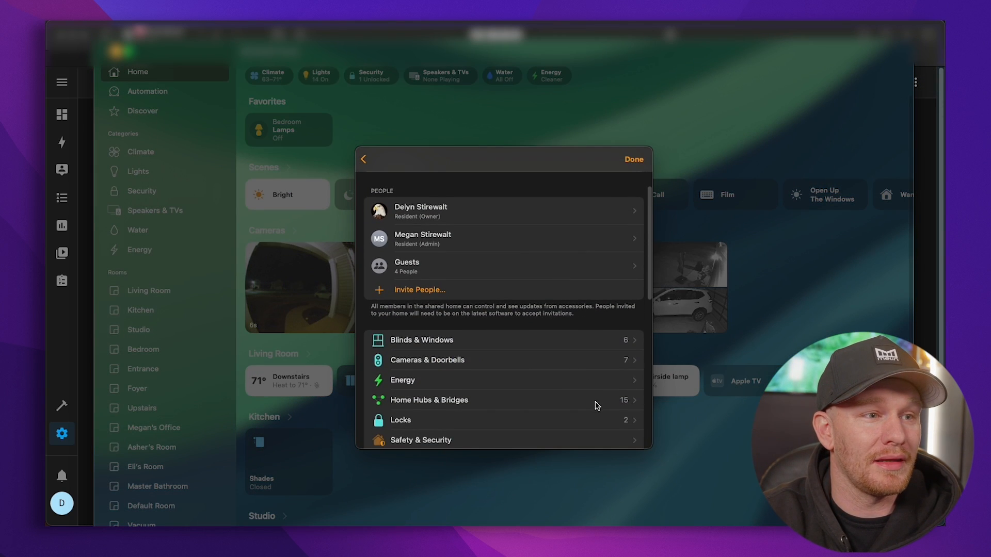
{"action": "left_click", "coordinate": [429, 400]}
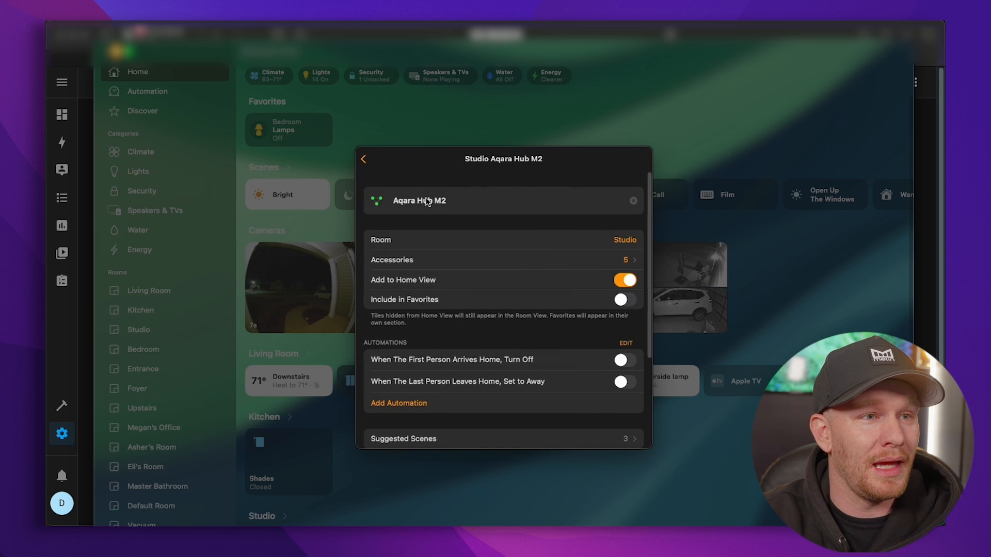
{"action": "scroll", "scroll_direction": "down", "scroll_amount": 3}
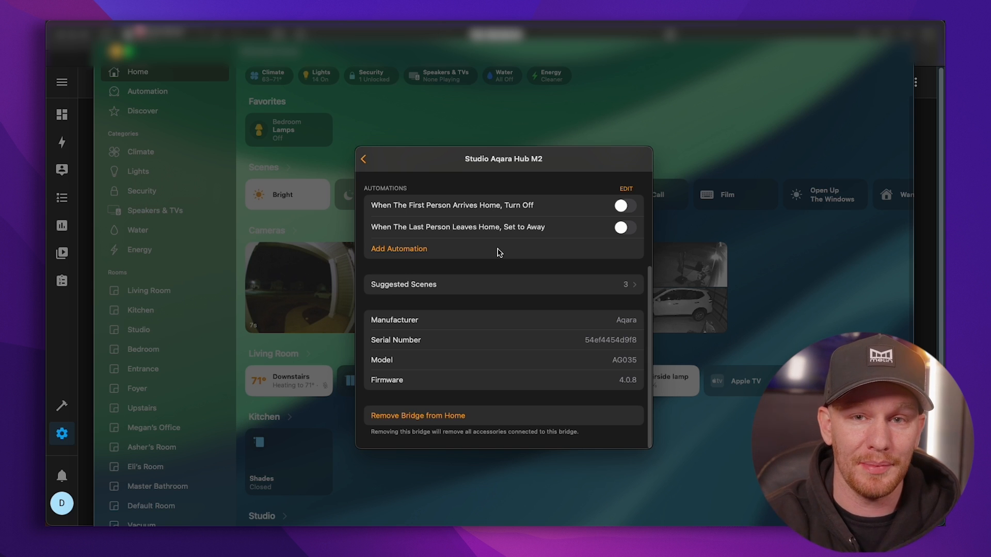
{"action": "mouse_move", "coordinate": [498, 270]}
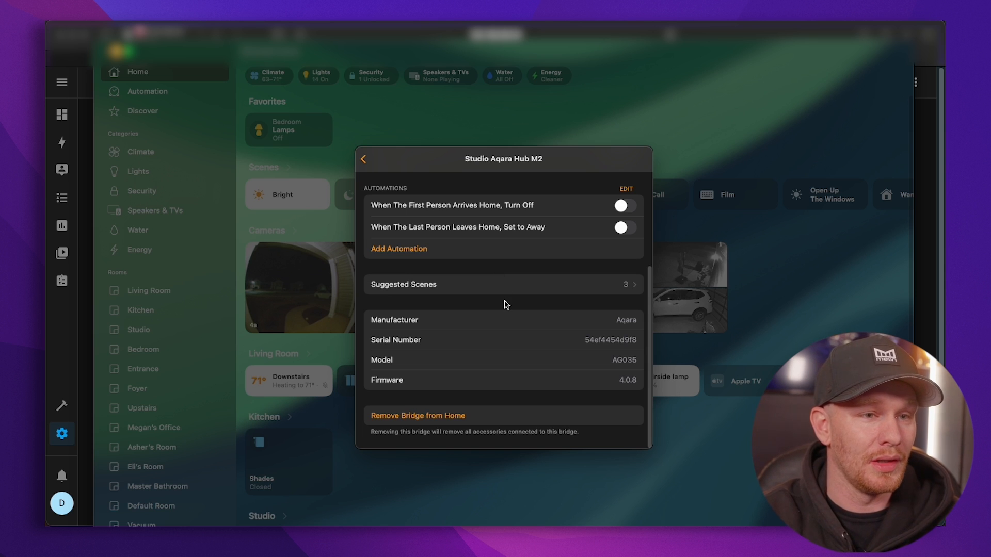
{"action": "mouse_move", "coordinate": [434, 428]}
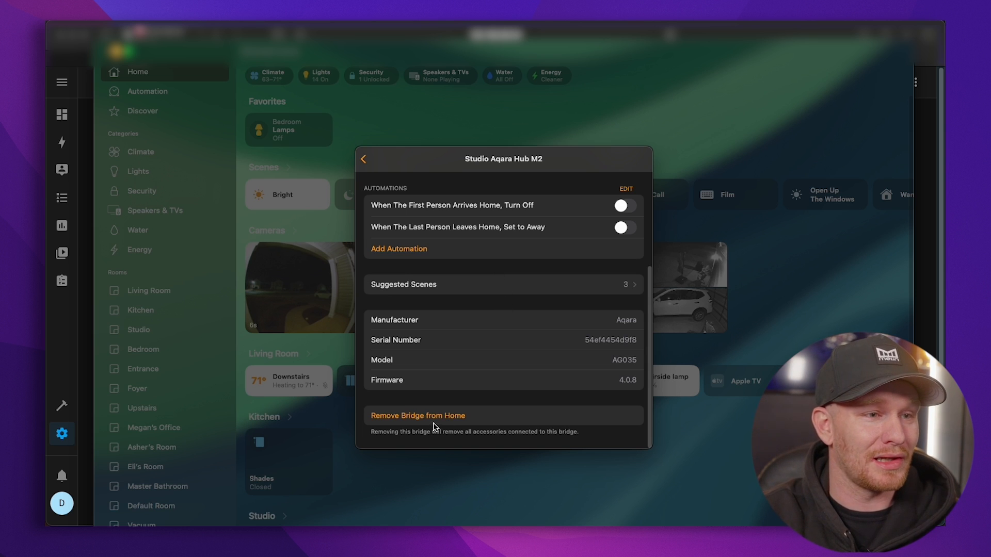
{"action": "left_click", "coordinate": [416, 415]}
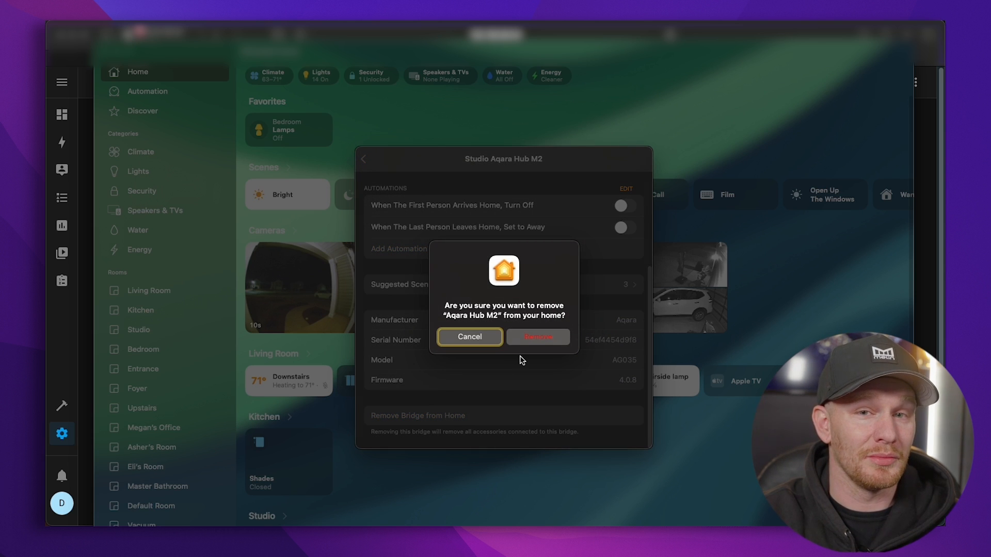
{"action": "left_click", "coordinate": [468, 335]}
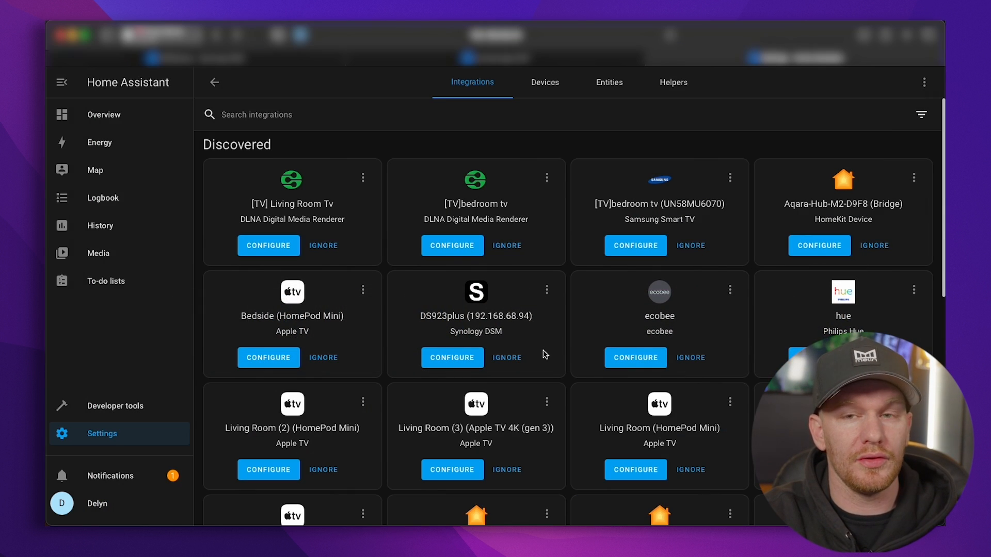
{"action": "mouse_move", "coordinate": [187, 289]}
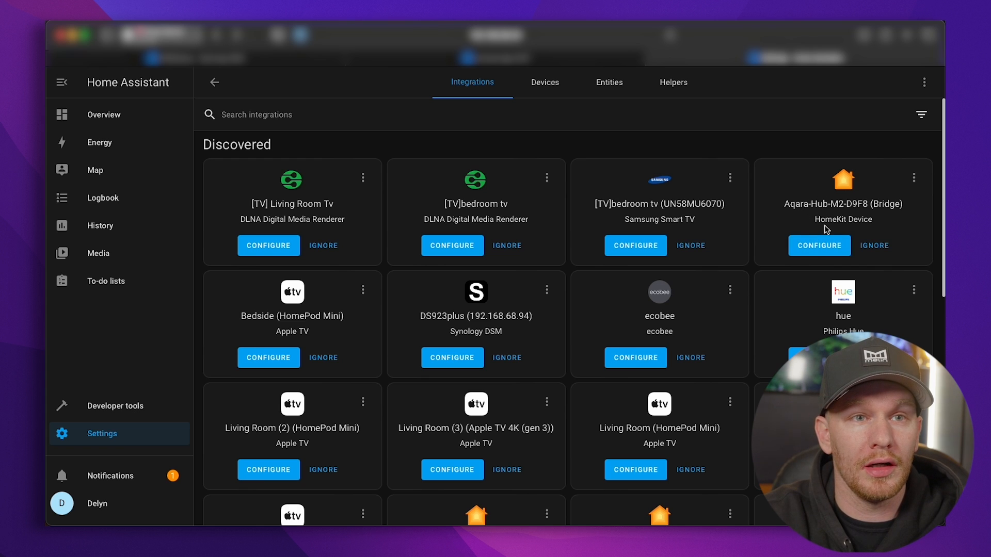
{"action": "left_click", "coordinate": [819, 245]}
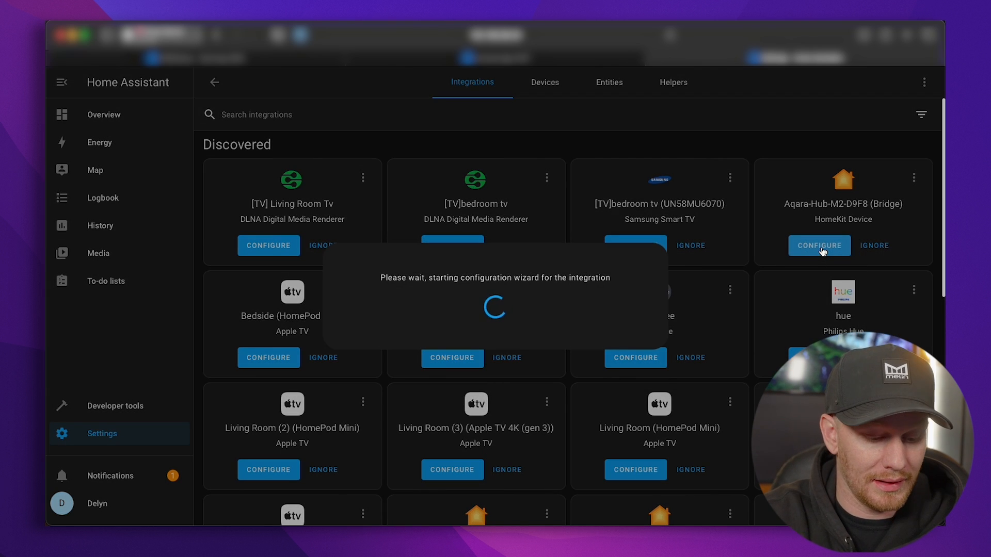
{"action": "left_click", "coordinate": [819, 245]}
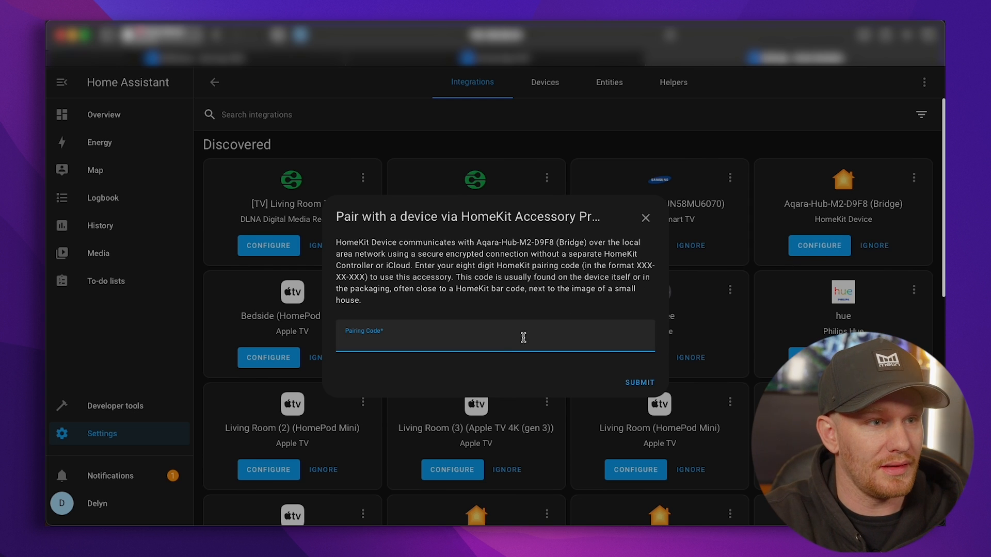
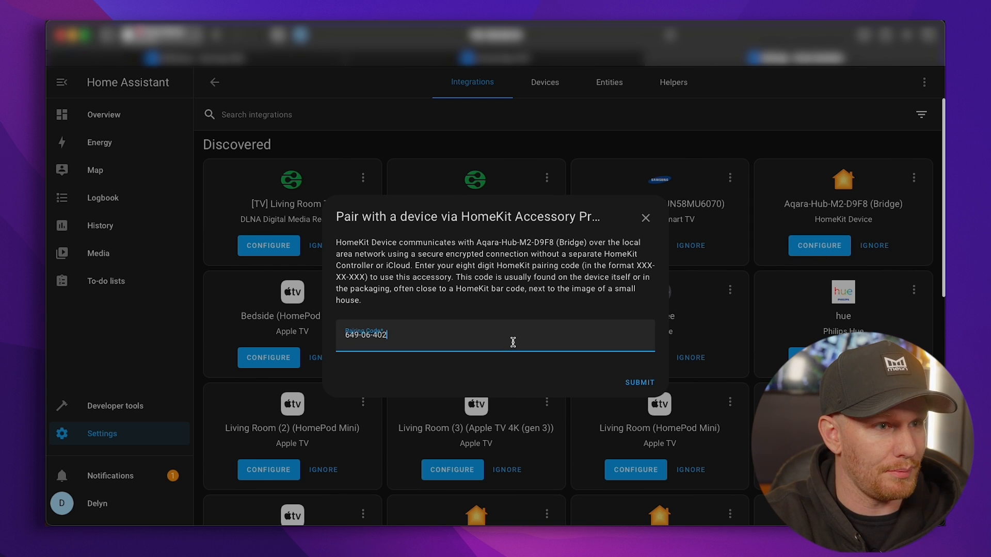
{"action": "left_click", "coordinate": [639, 383]}
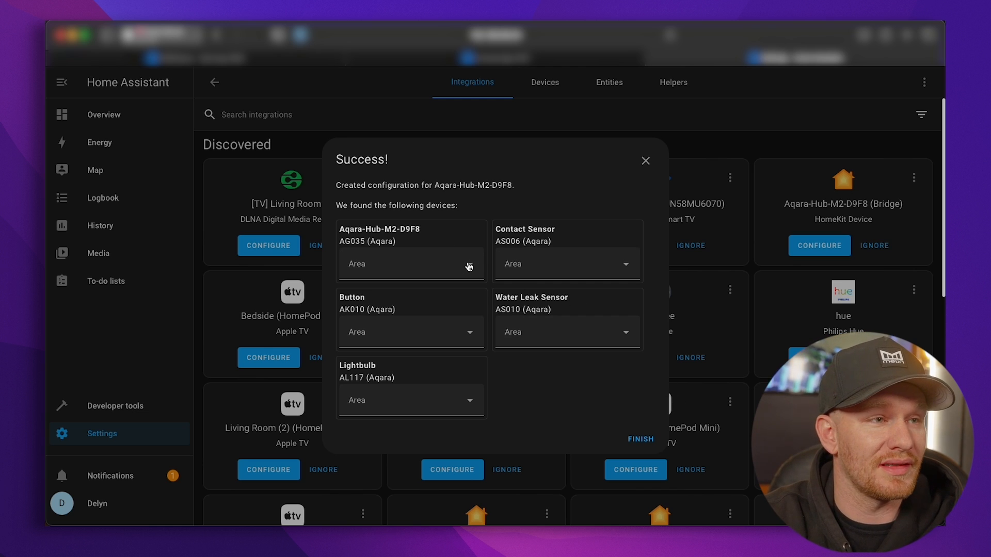
{"action": "mouse_move", "coordinate": [465, 265]}
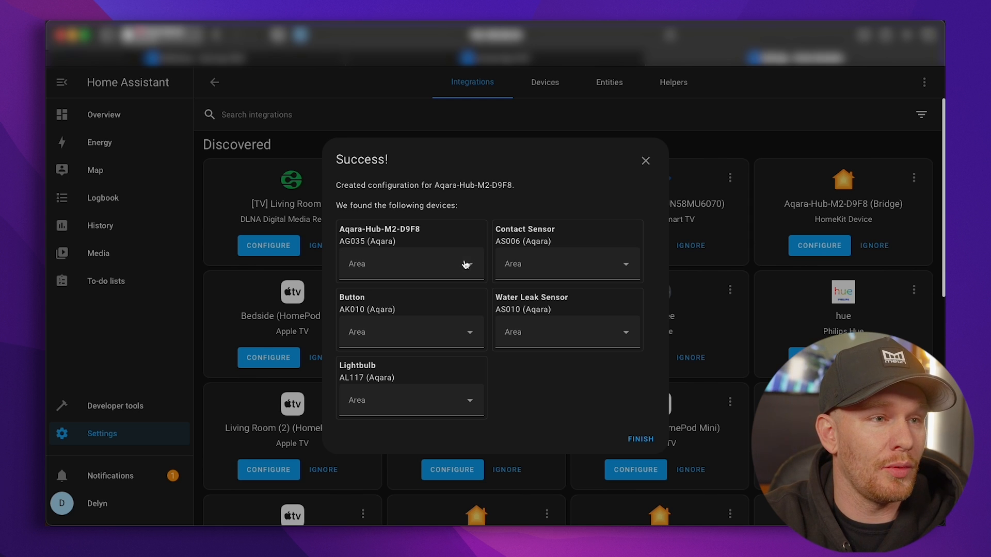
- Assign the hub to Studio, the button to Living Room, and the leak sensor to Downstairs Bathroom, then finish
{"action": "type", "text": "Studio"}
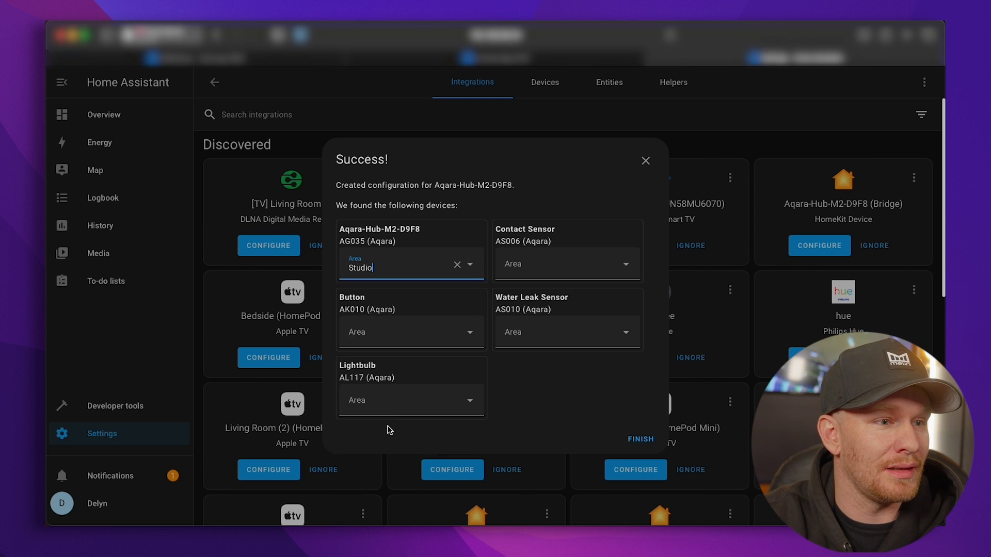
{"action": "left_click", "coordinate": [565, 264]}
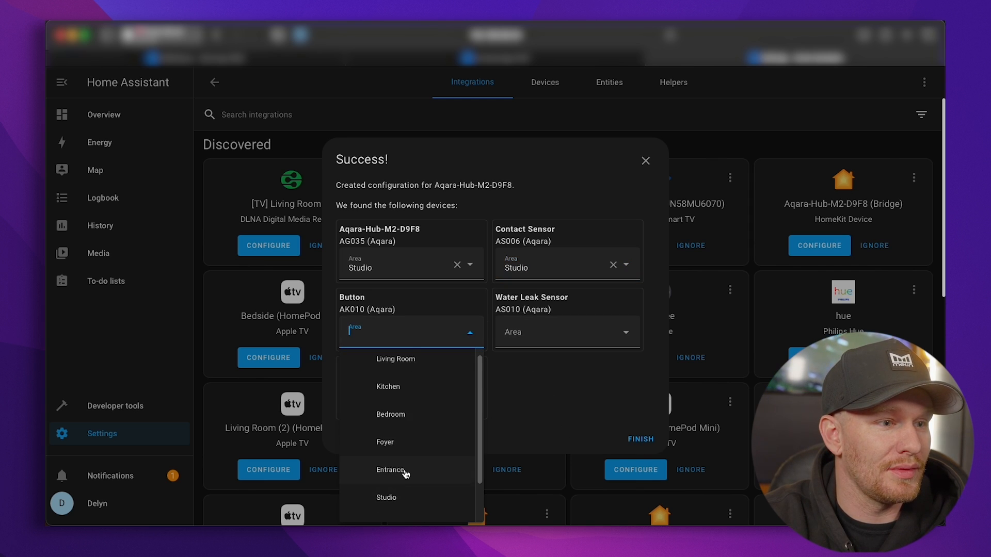
{"action": "left_click", "coordinate": [395, 359]}
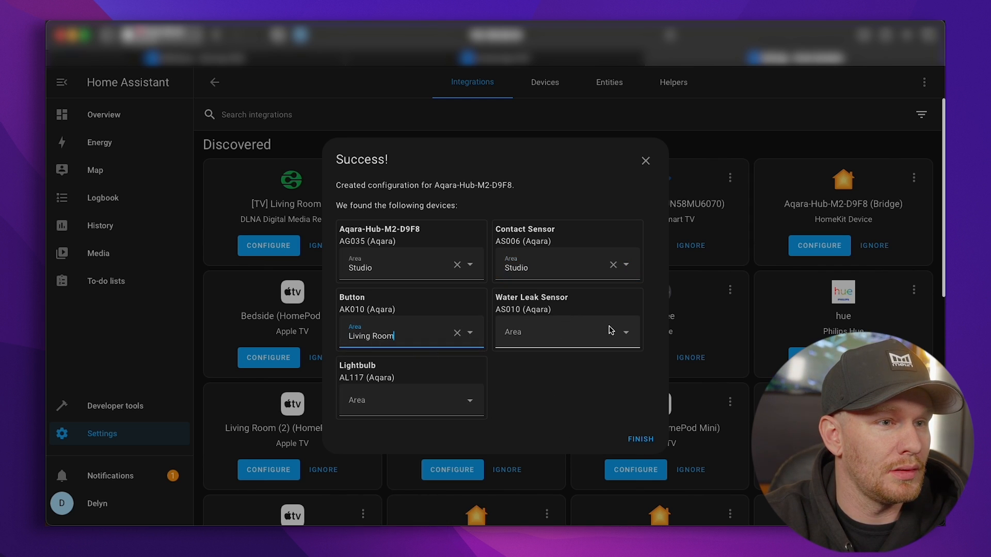
{"action": "left_click", "coordinate": [562, 331]}
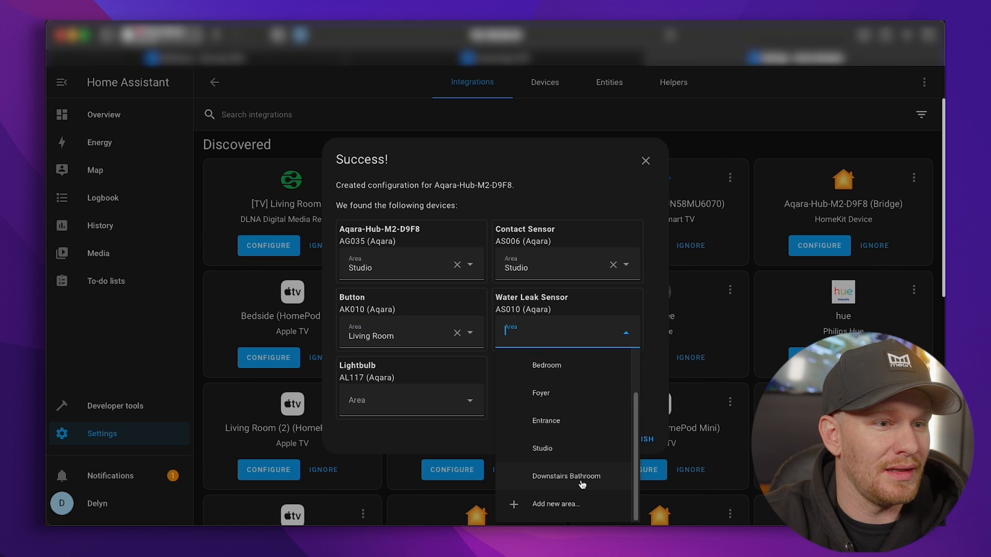
{"action": "left_click", "coordinate": [566, 476]}
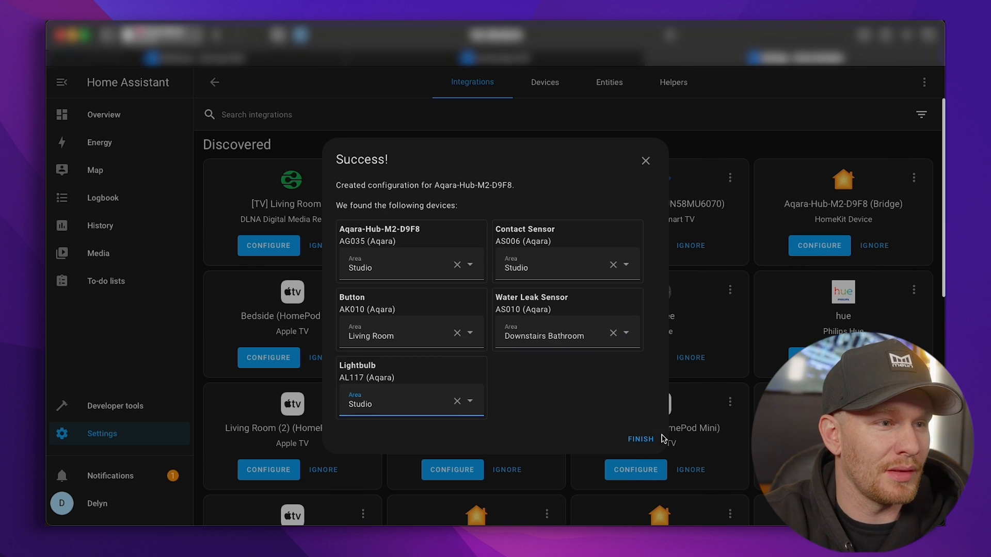
{"action": "left_click", "coordinate": [640, 439]}
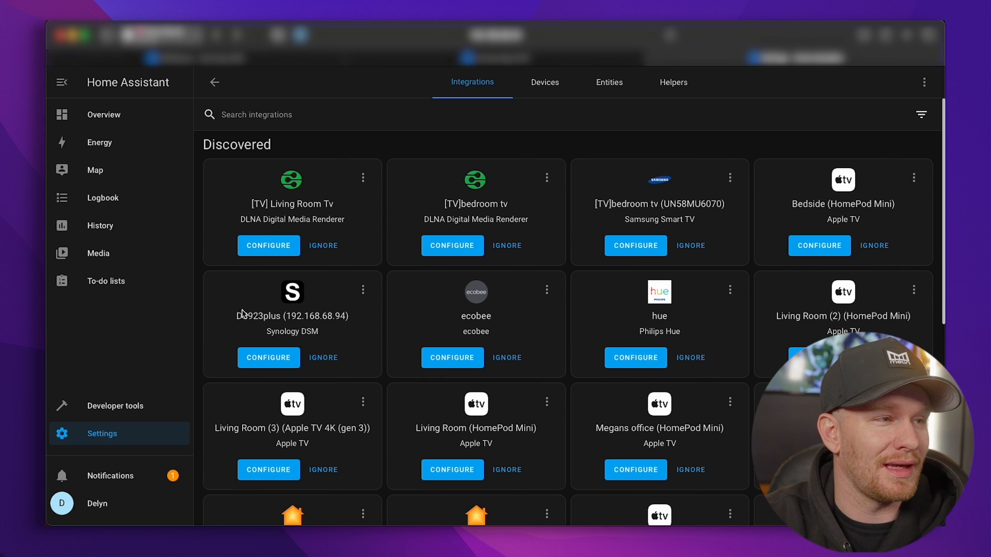
- List the five Aqara-Hub-M2-D9F8 devices under the configured HomeKit Device integration
{"action": "scroll", "scroll_direction": "down", "scroll_amount": 3}
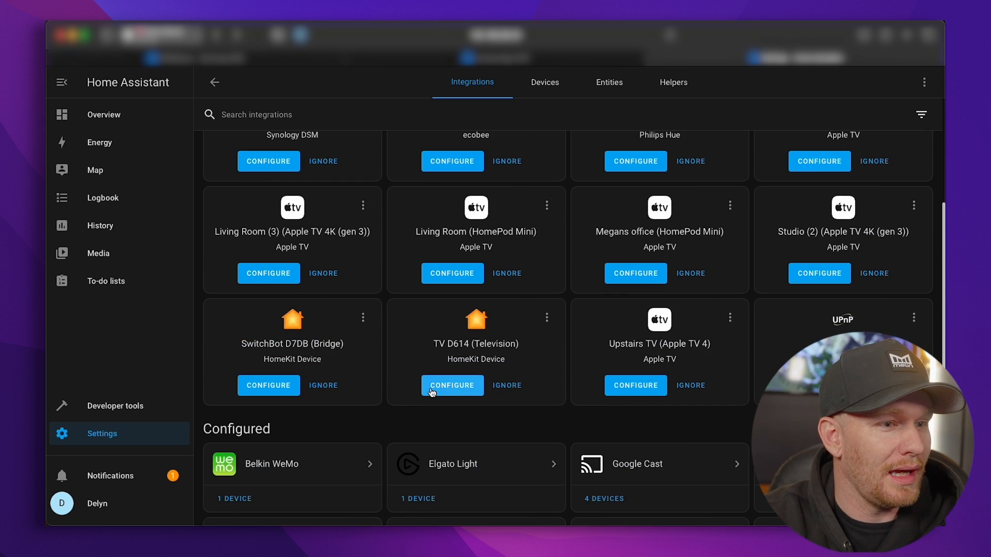
{"action": "scroll", "scroll_direction": "down", "scroll_amount": 3}
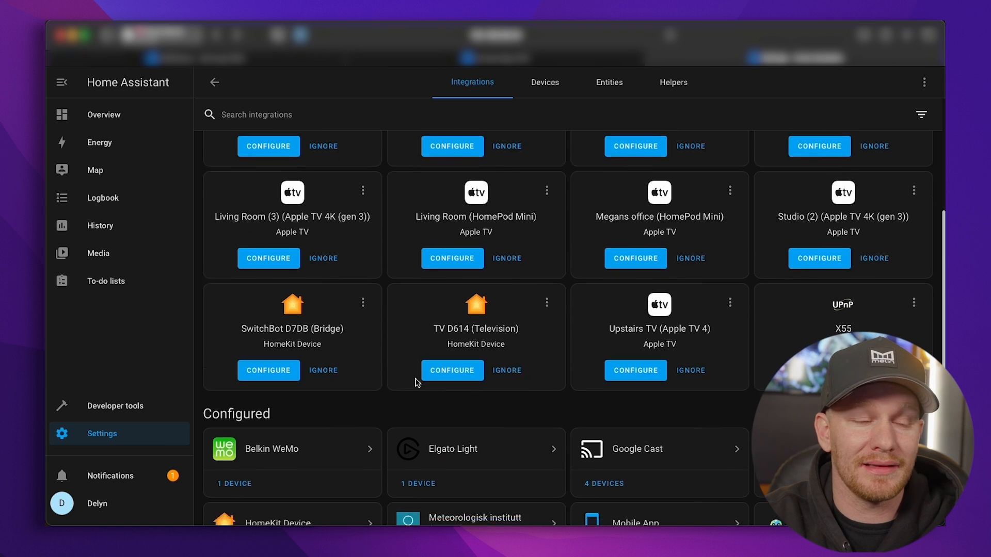
{"action": "scroll", "scroll_direction": "down", "scroll_amount": 3}
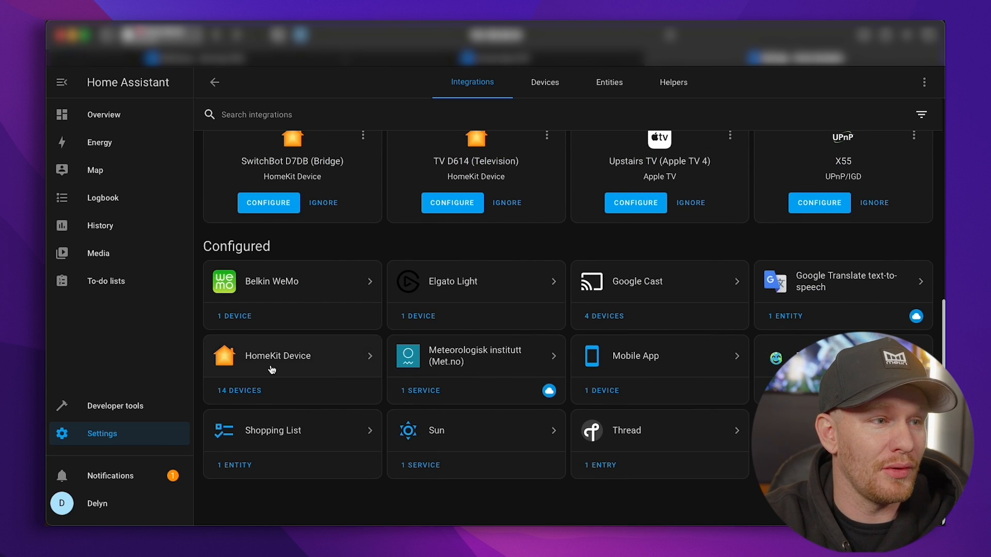
{"action": "left_click", "coordinate": [291, 355]}
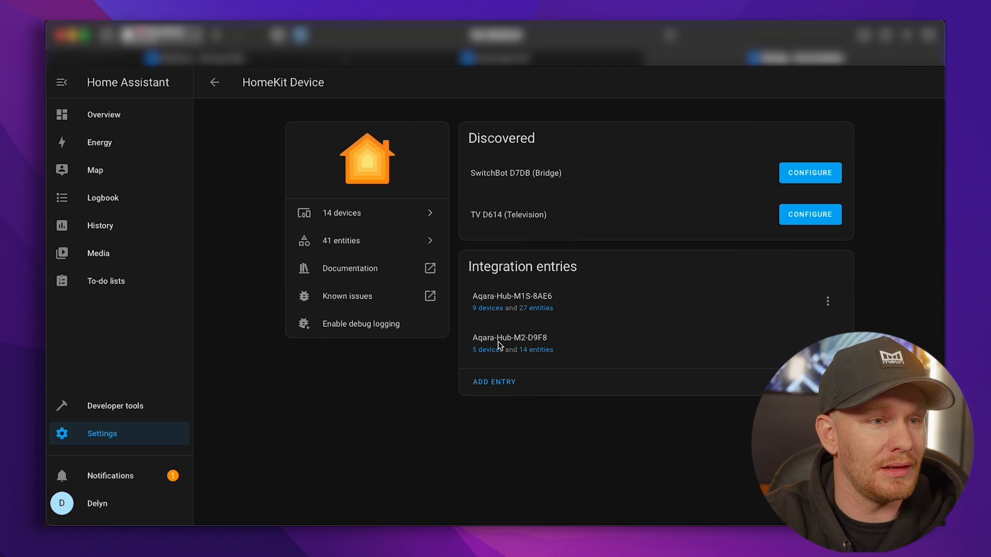
{"action": "mouse_move", "coordinate": [496, 351]}
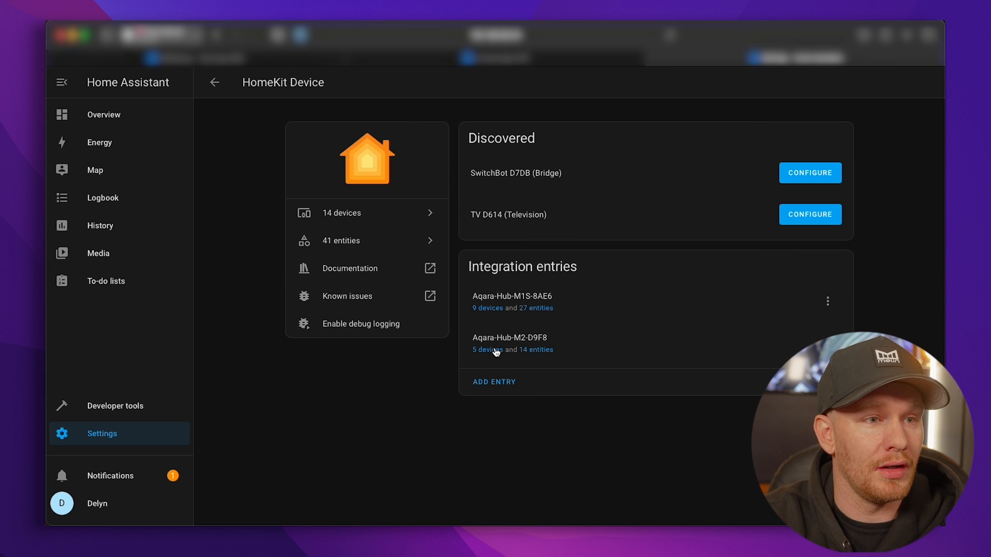
{"action": "left_click", "coordinate": [487, 350]}
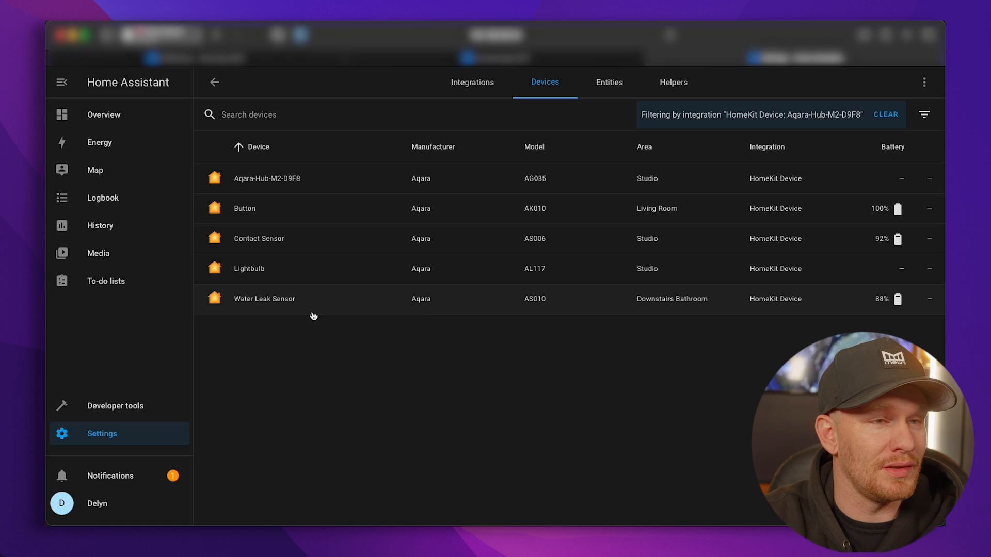
{"action": "mouse_move", "coordinate": [163, 438]}
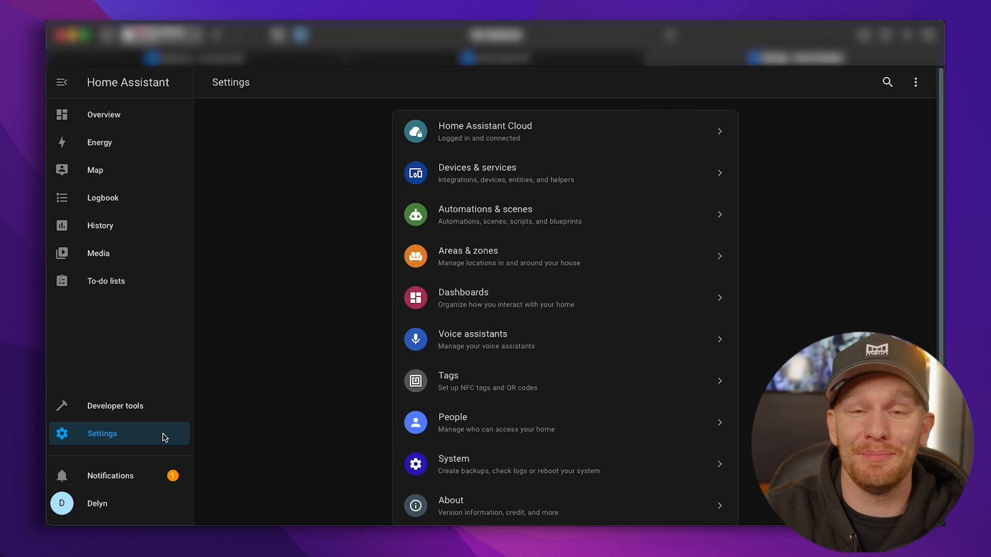
{"action": "mouse_move", "coordinate": [157, 481]}
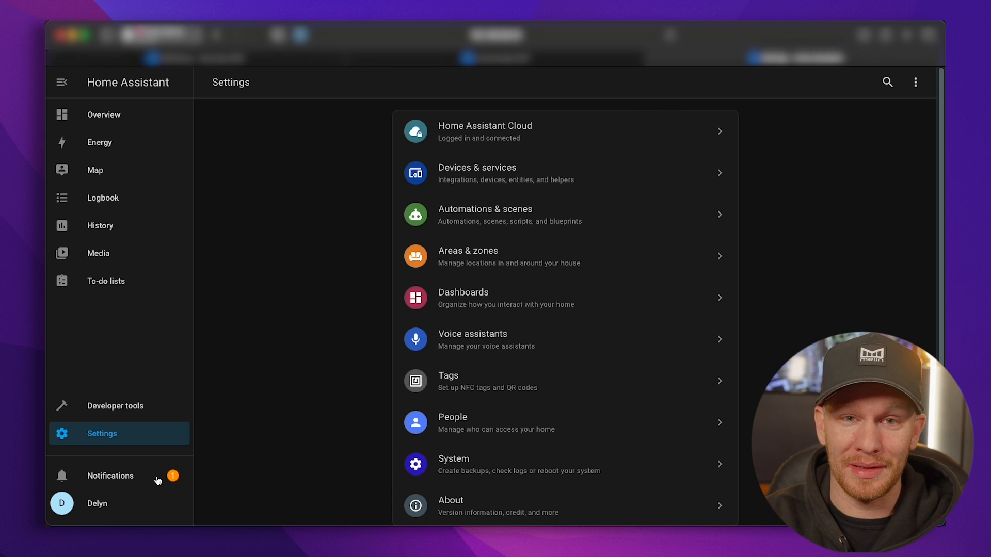
- Add a new integration and choose HomeKit Bridge from the list
{"action": "left_click", "coordinate": [110, 475]}
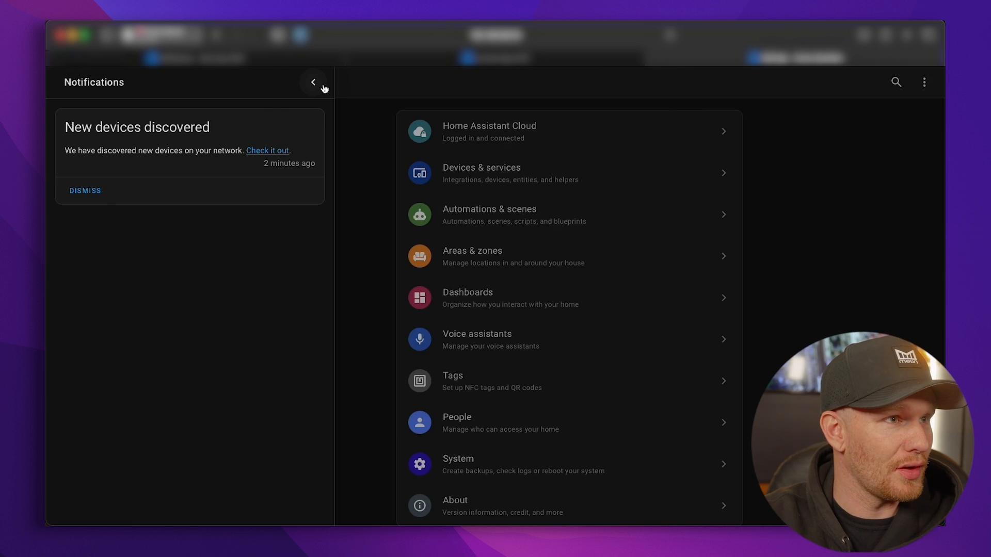
{"action": "left_click", "coordinate": [313, 82]}
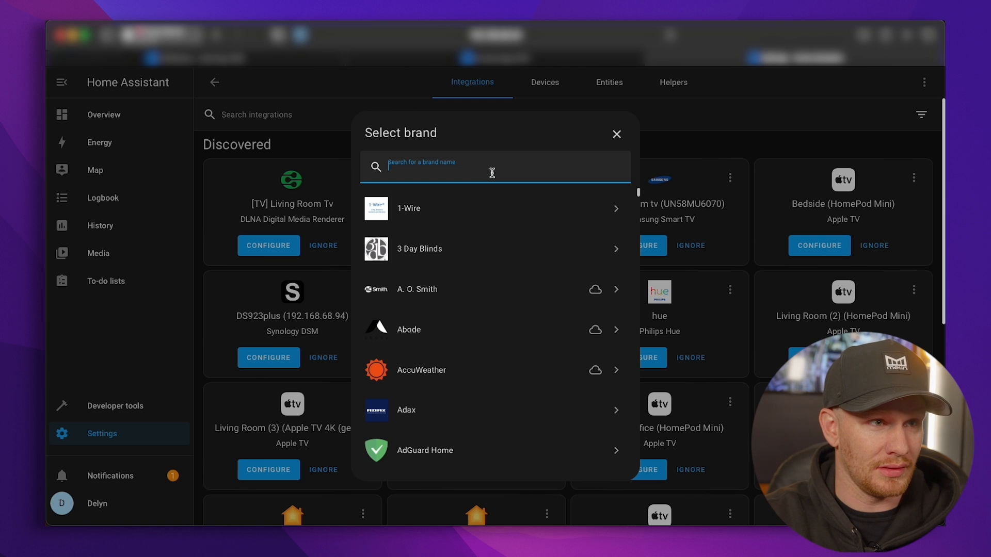
{"action": "left_click", "coordinate": [374, 97]}
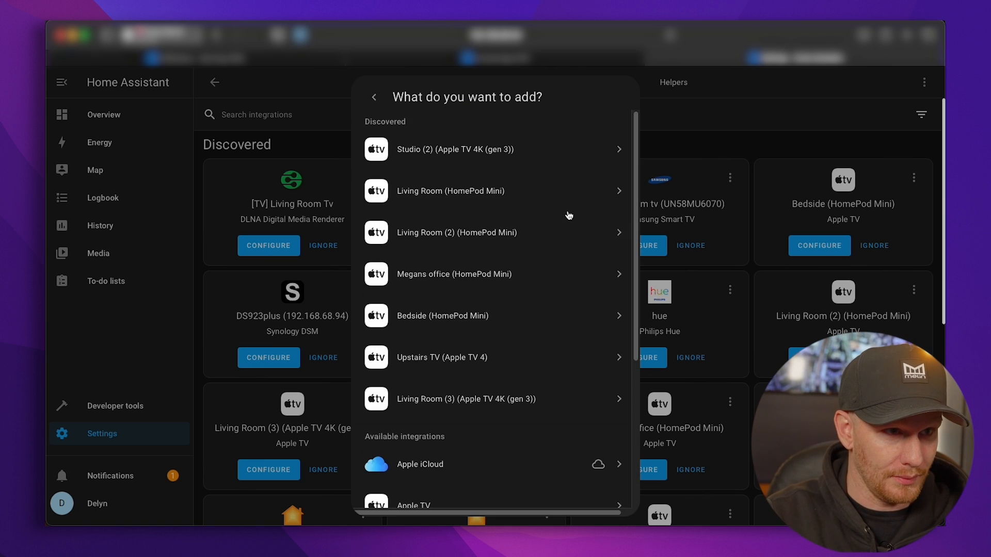
{"action": "scroll", "scroll_direction": "down", "scroll_amount": 3}
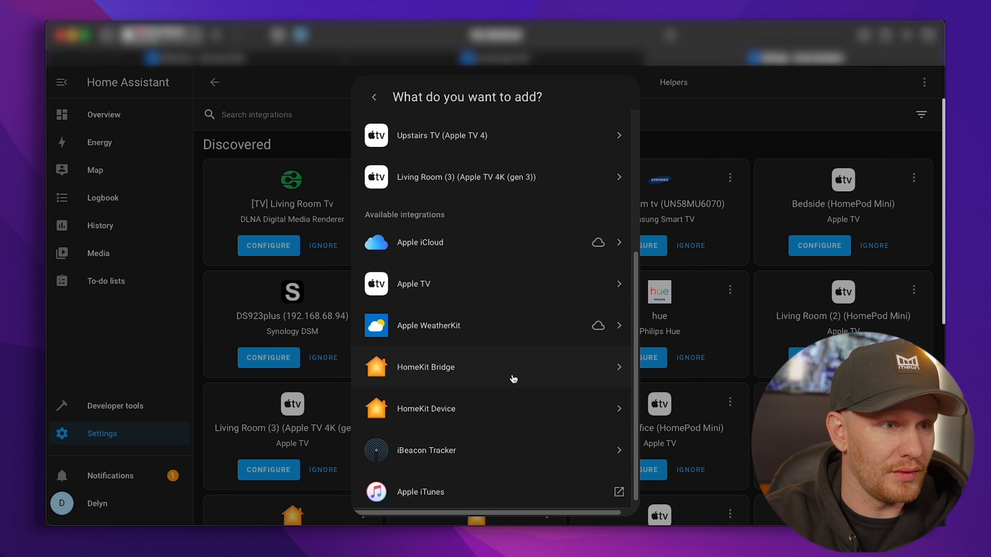
{"action": "mouse_move", "coordinate": [459, 376]}
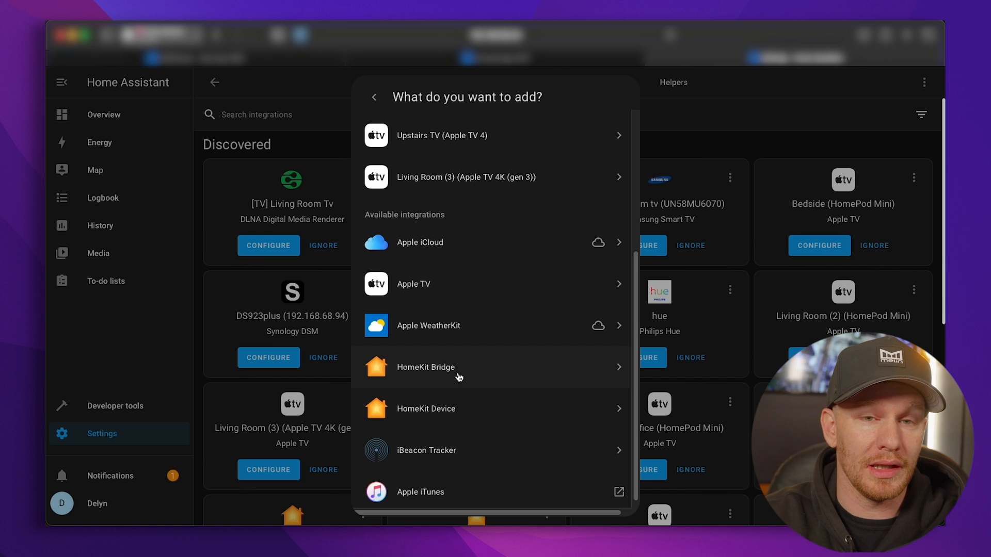
{"action": "left_click", "coordinate": [426, 367]}
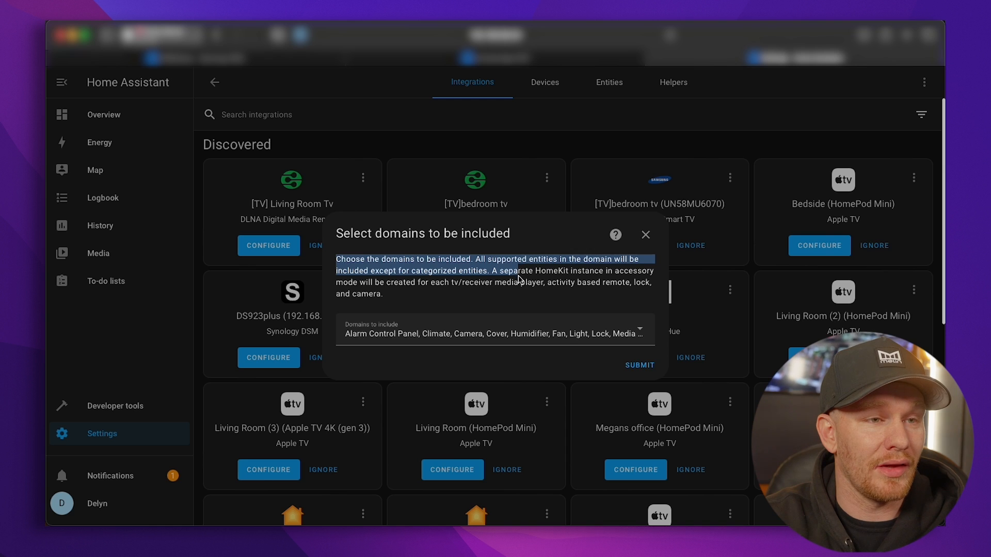
{"action": "left_click", "coordinate": [638, 334]}
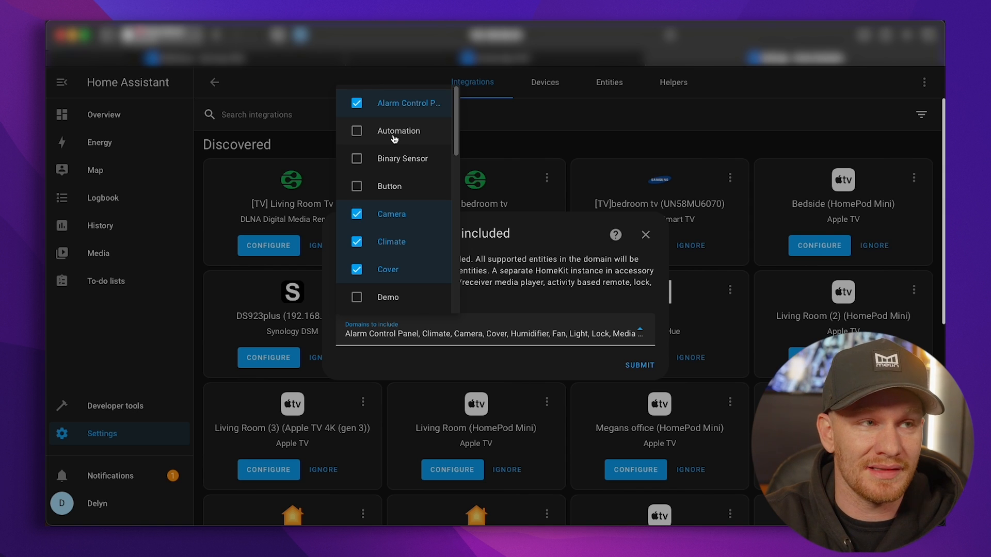
{"action": "scroll", "scroll_direction": "down", "scroll_amount": 3}
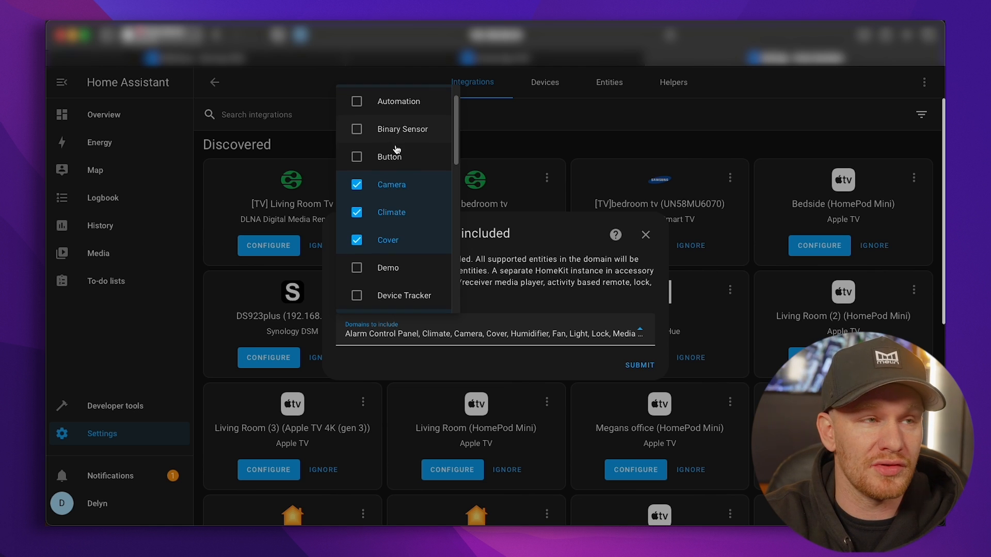
{"action": "scroll", "scroll_direction": "down", "scroll_amount": 3}
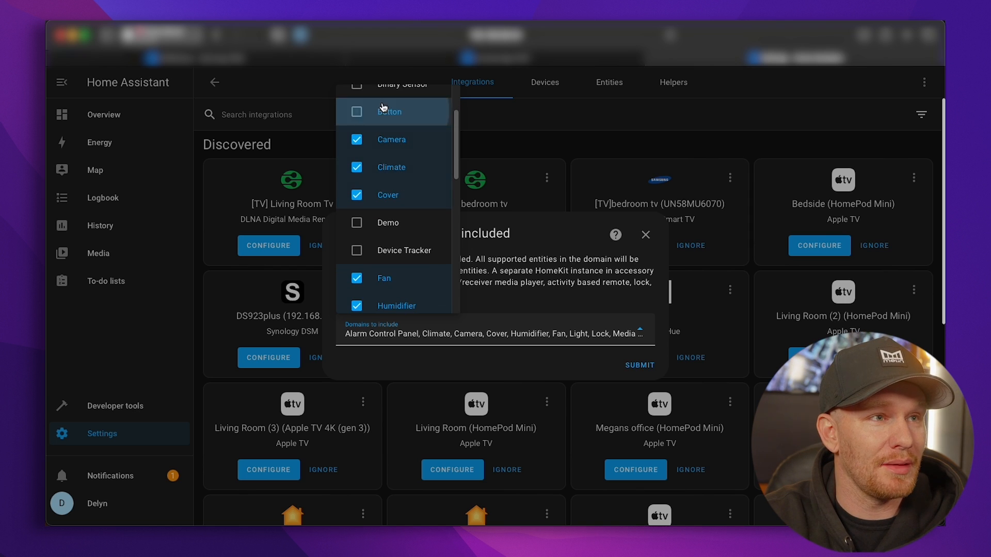
{"action": "scroll", "scroll_direction": "down", "scroll_amount": 3}
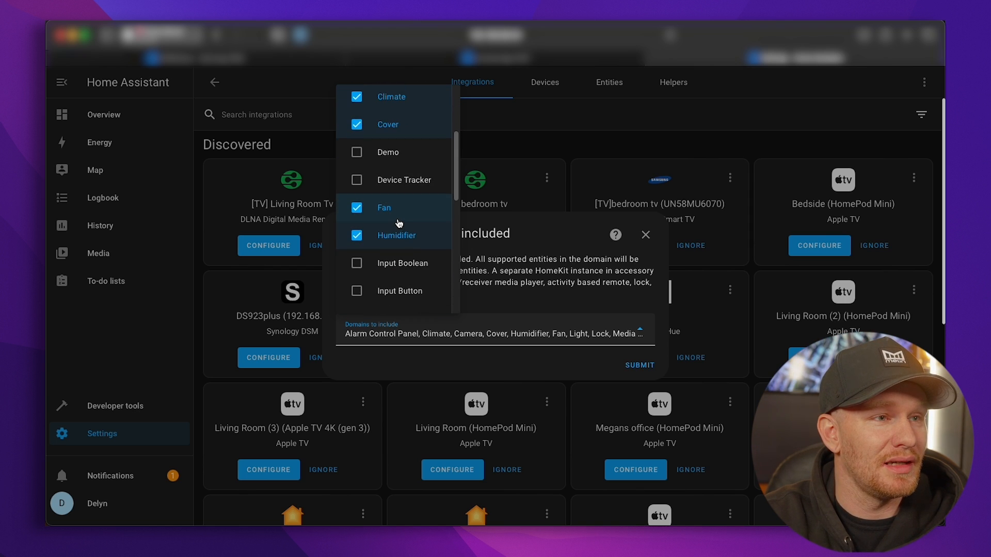
{"action": "scroll", "scroll_direction": "down", "scroll_amount": 3}
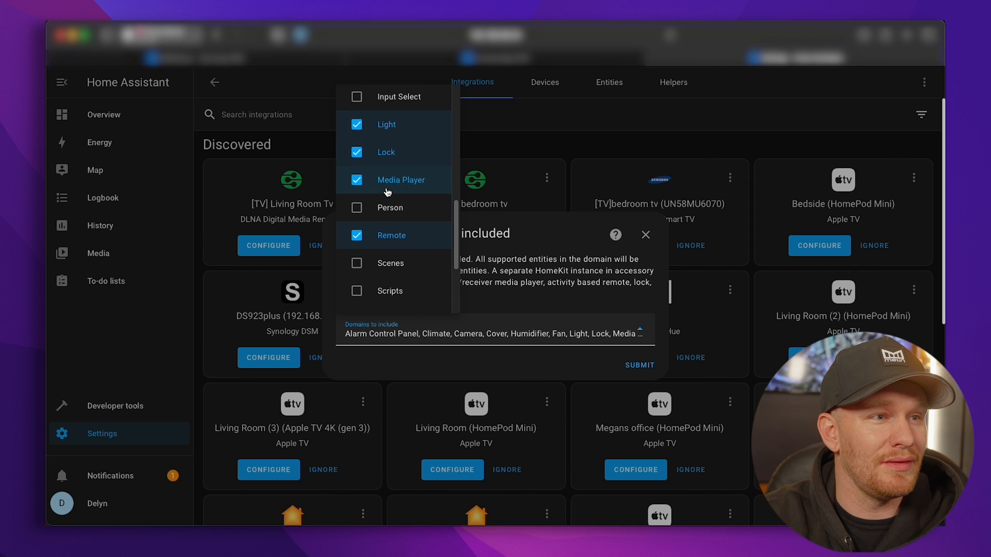
{"action": "scroll", "scroll_direction": "down", "scroll_amount": 3}
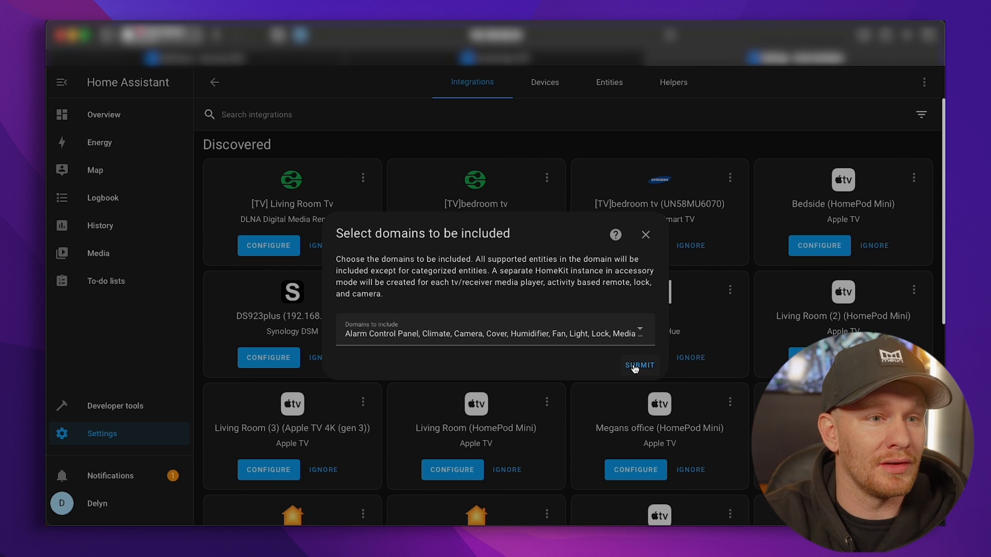
- Submit the domain and pairing dialogs, close Success, and locate HASS Bridge:21064 under Configured
{"action": "left_click", "coordinate": [639, 366]}
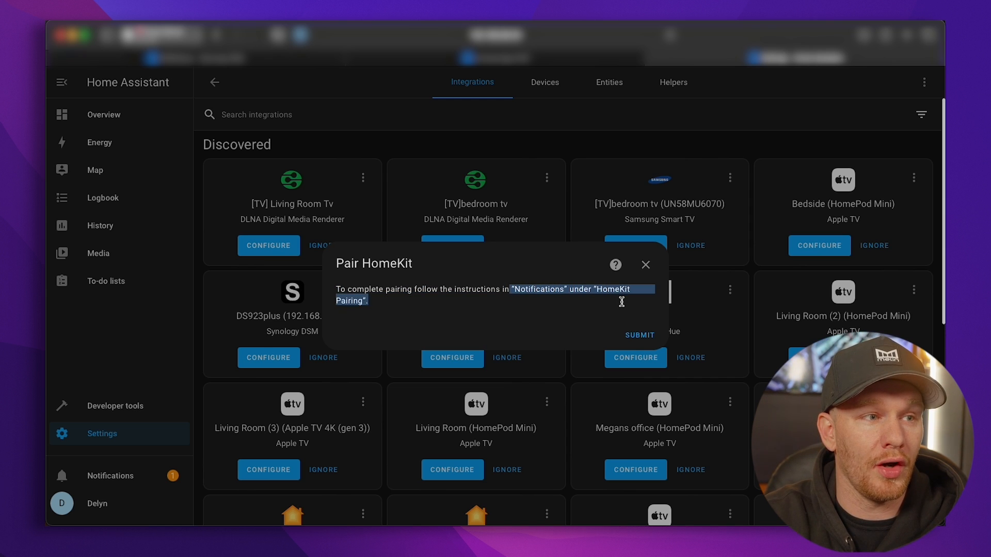
{"action": "mouse_move", "coordinate": [616, 315]}
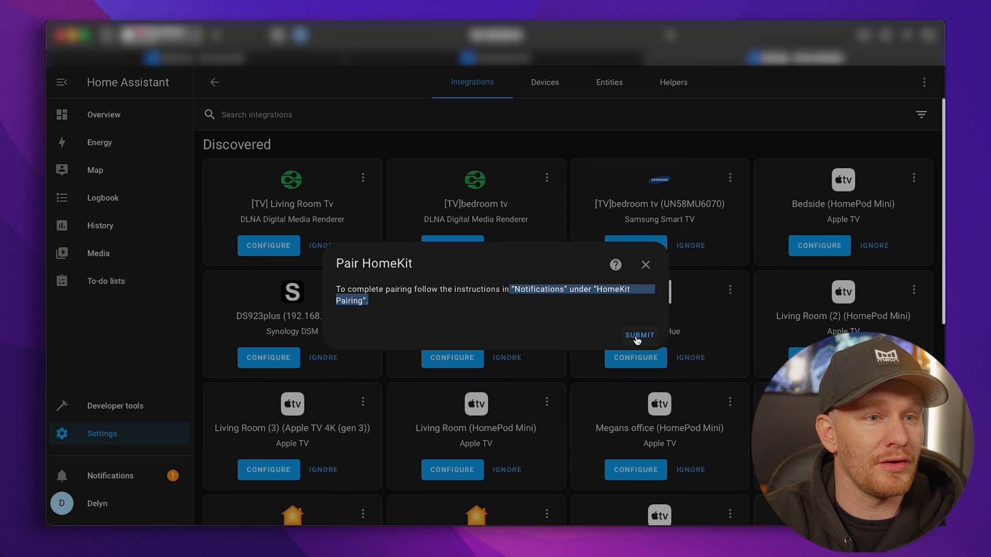
{"action": "left_click", "coordinate": [639, 335]}
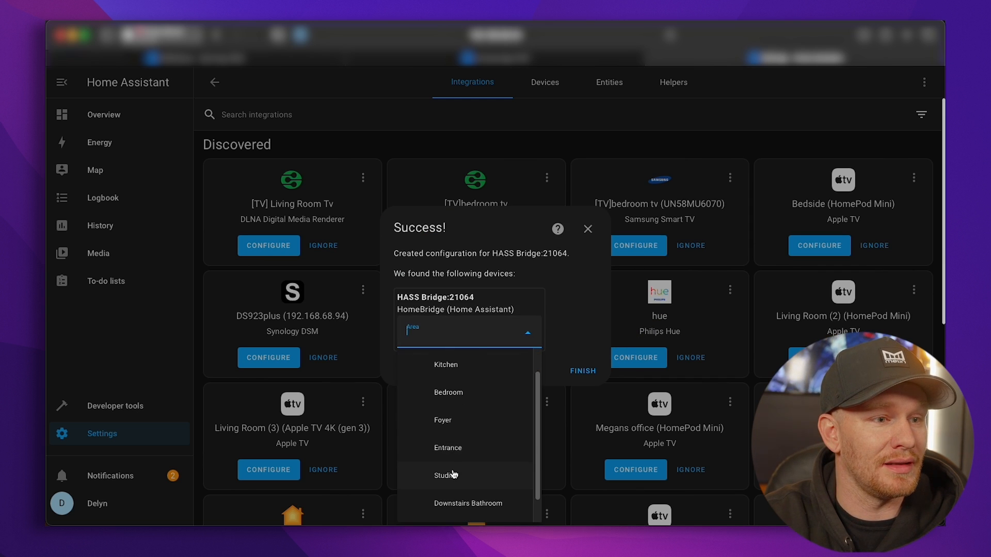
{"action": "left_click", "coordinate": [587, 228]}
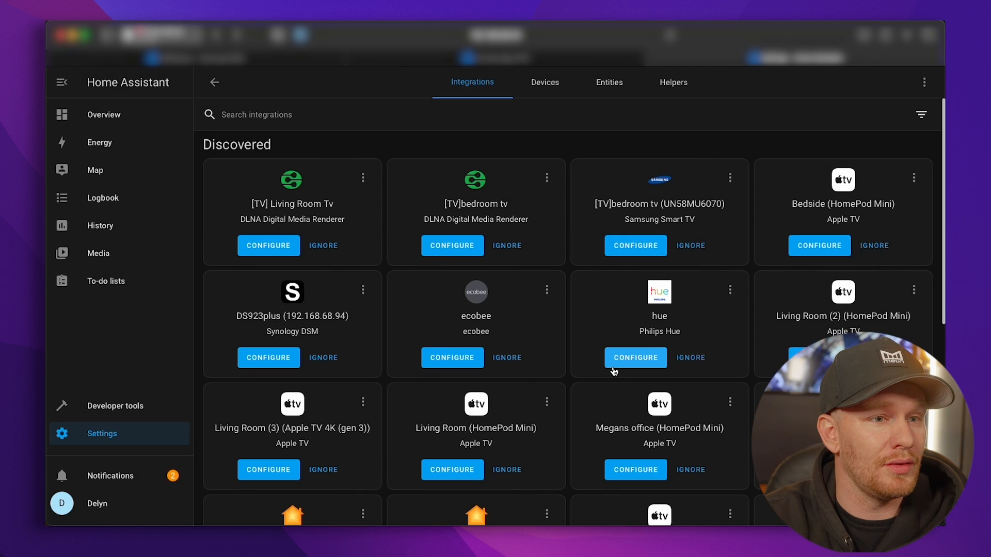
{"action": "scroll", "scroll_direction": "down", "scroll_amount": 3}
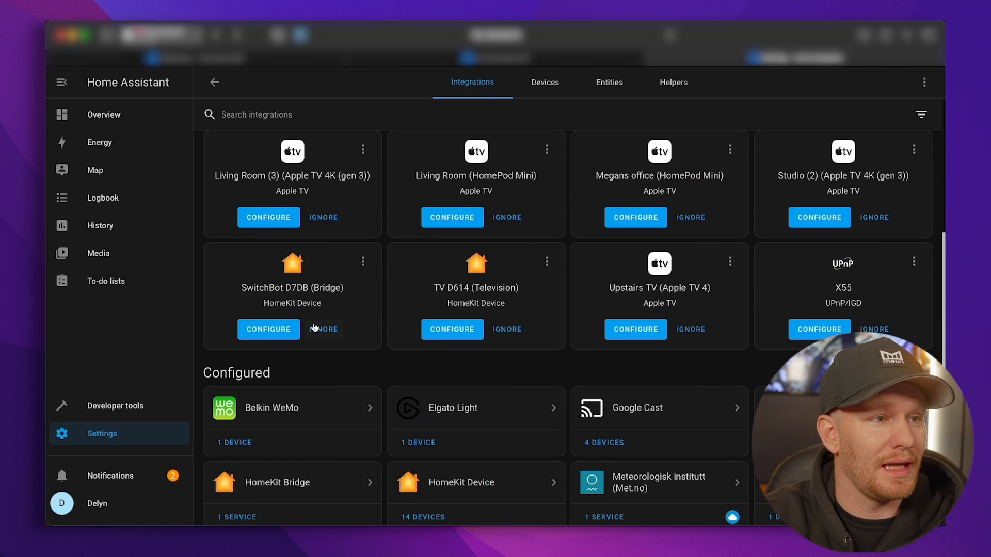
{"action": "mouse_move", "coordinate": [337, 314]}
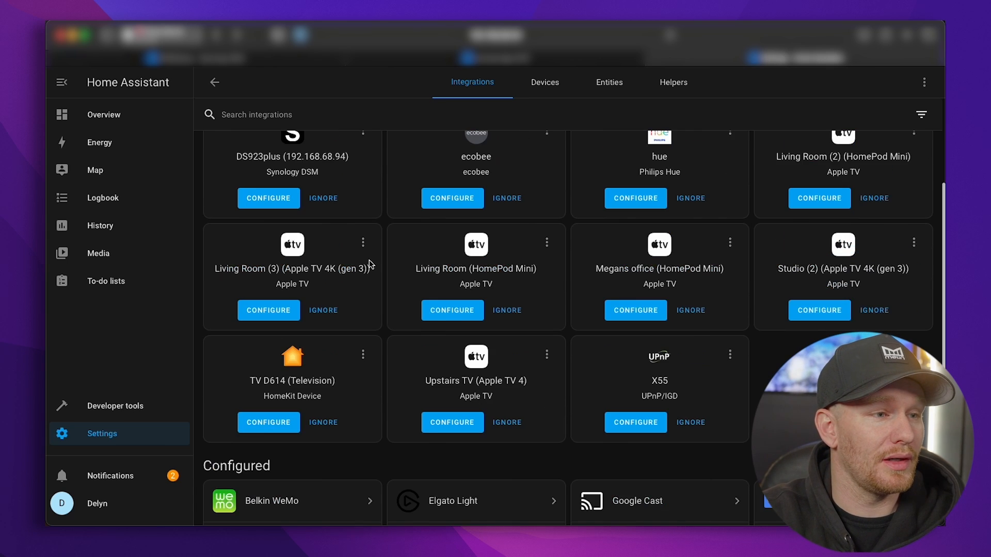
- Configure HASS Bridge:21064, leaving bridge mode and exclude inclusion mode selected
{"action": "left_click", "coordinate": [292, 380]}
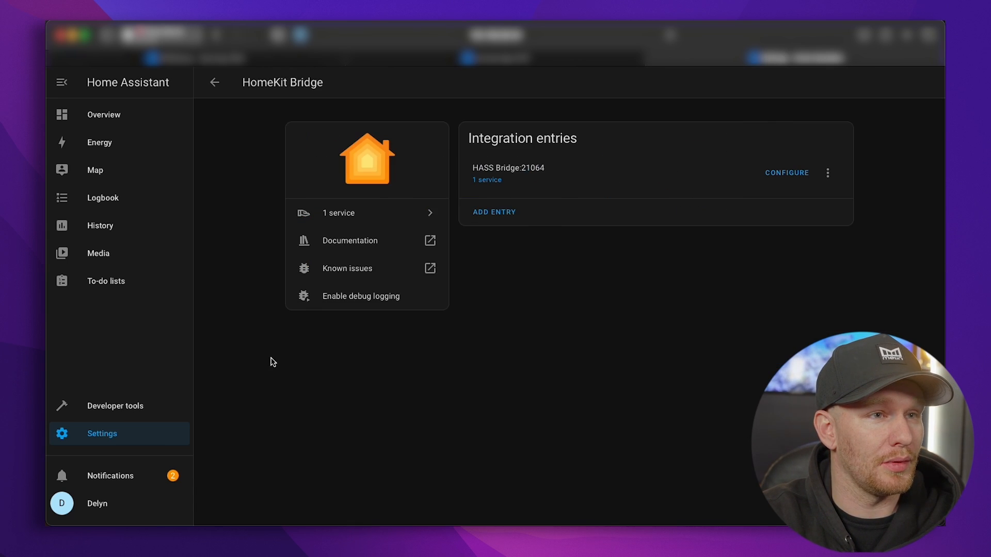
{"action": "left_click", "coordinate": [786, 172]}
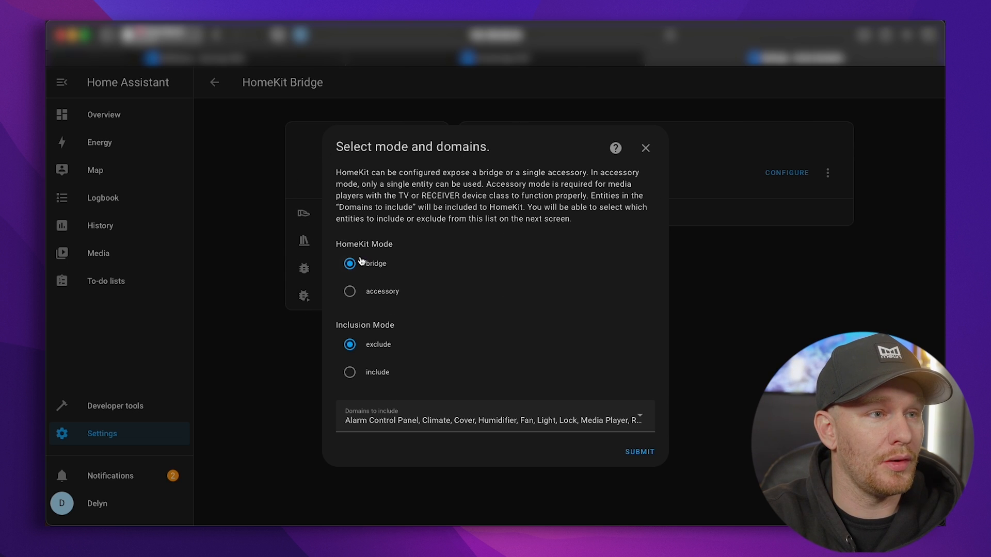
{"action": "left_click", "coordinate": [349, 291]}
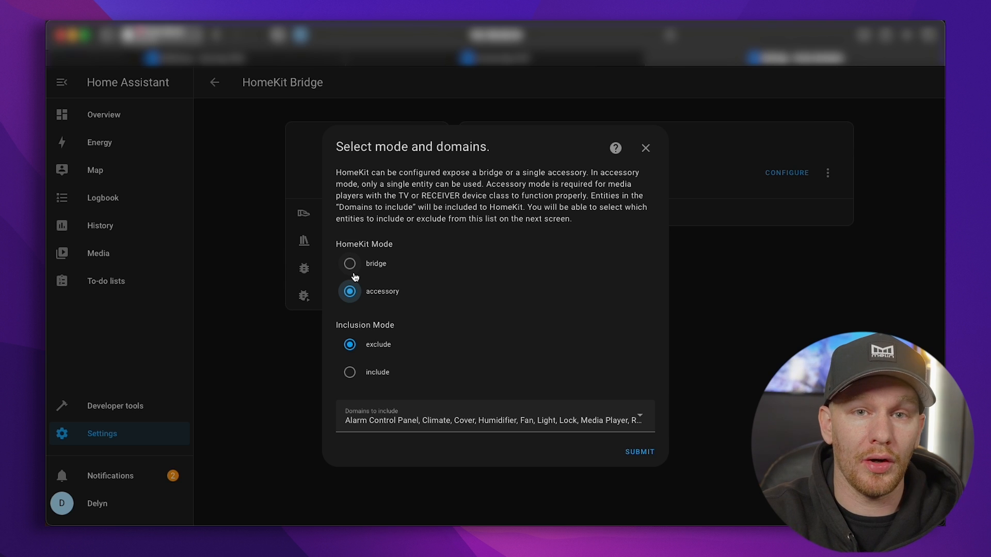
{"action": "left_click", "coordinate": [349, 263]}
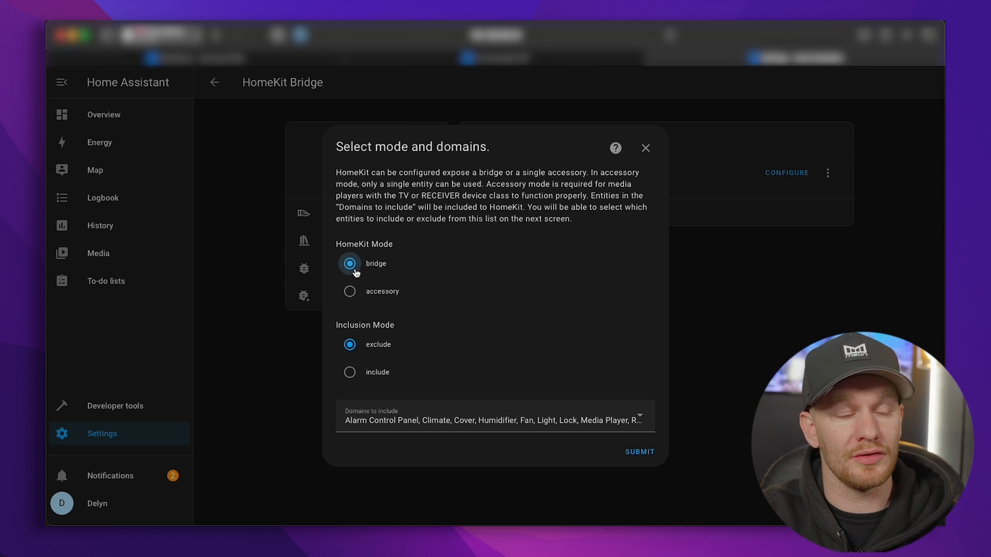
{"action": "mouse_move", "coordinate": [349, 372]}
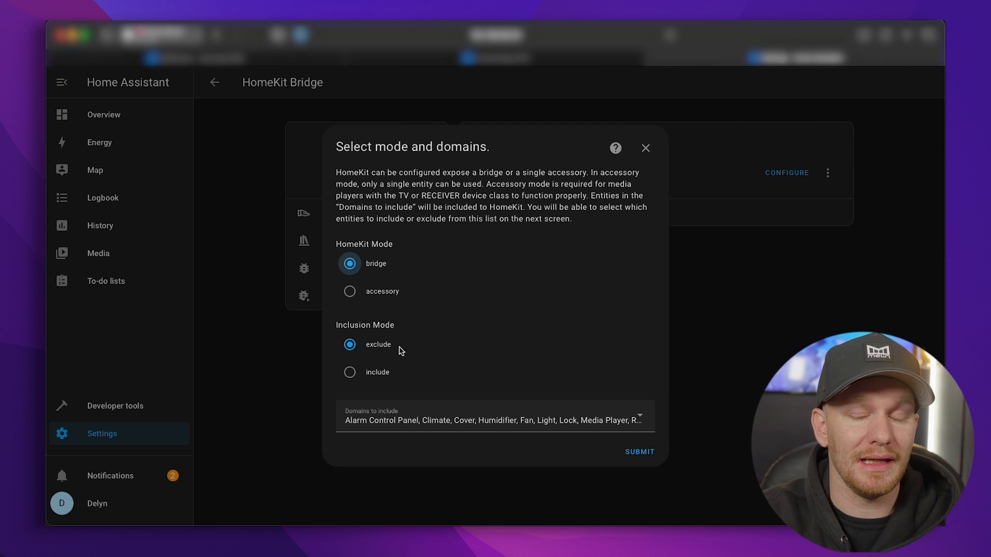
{"action": "mouse_move", "coordinate": [376, 357]}
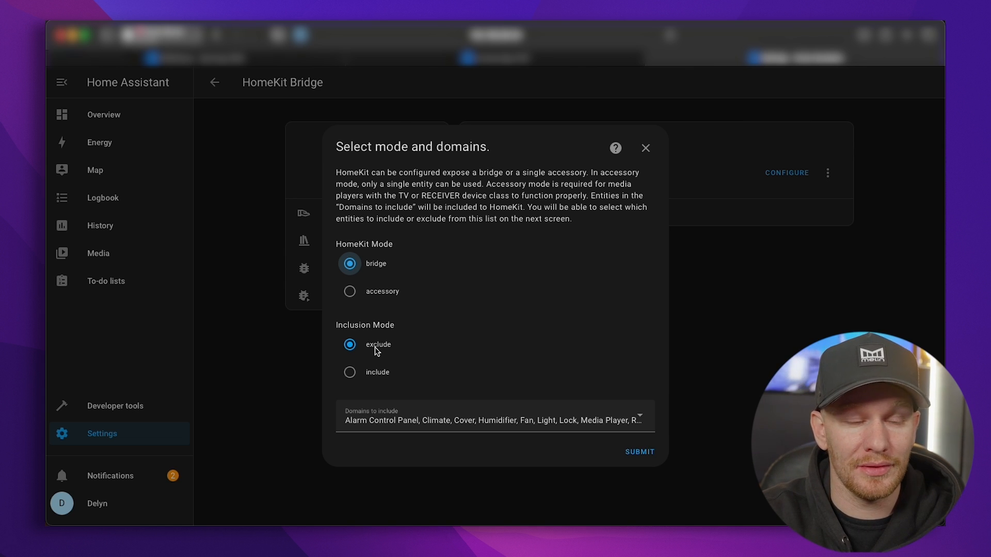
{"action": "left_click", "coordinate": [350, 371]}
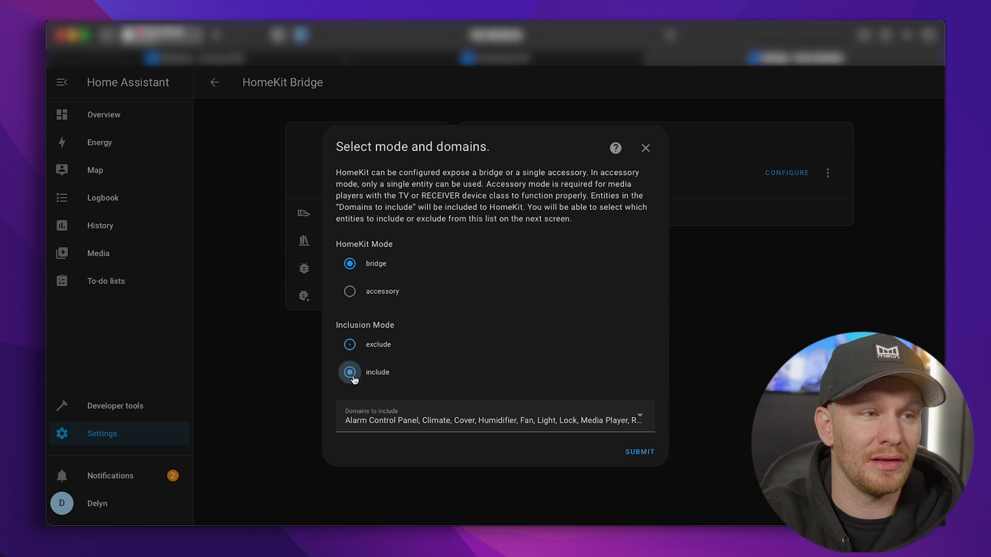
{"action": "left_click", "coordinate": [639, 417]}
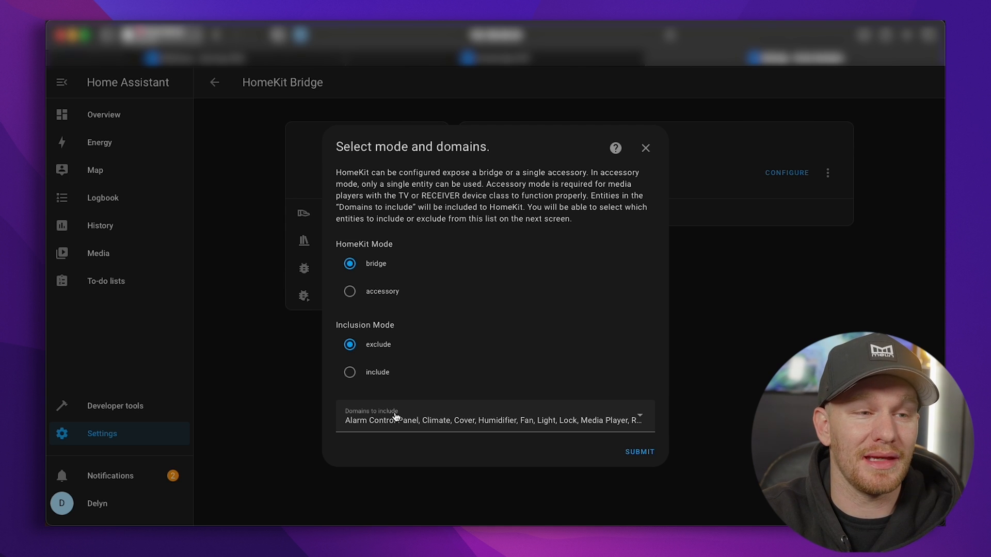
{"action": "left_click", "coordinate": [639, 451]}
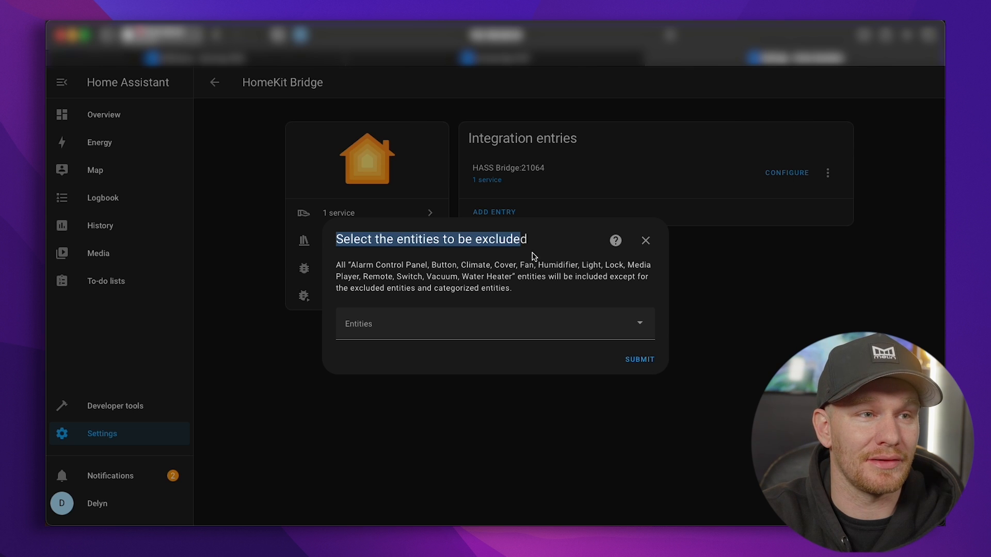
{"action": "mouse_move", "coordinate": [596, 335]}
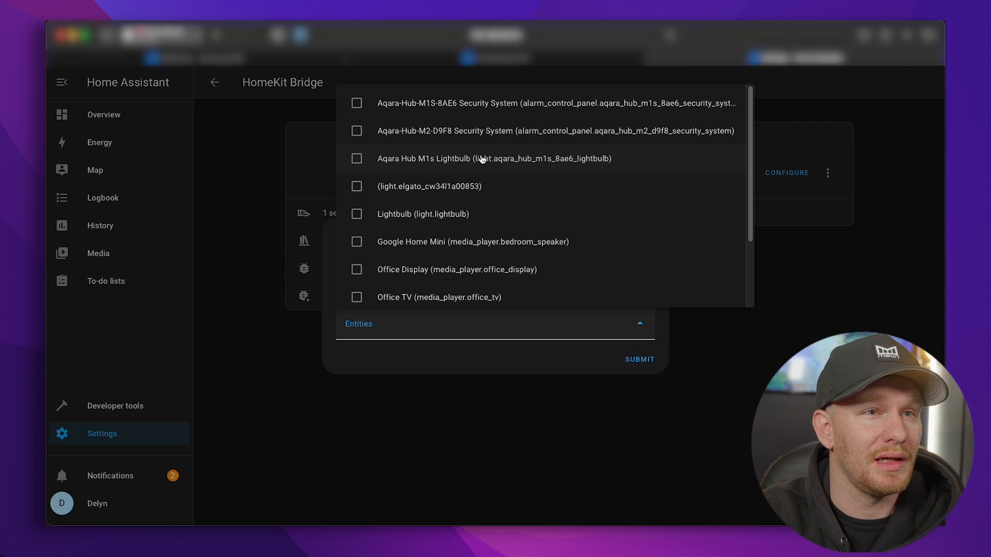
{"action": "mouse_move", "coordinate": [386, 115]}
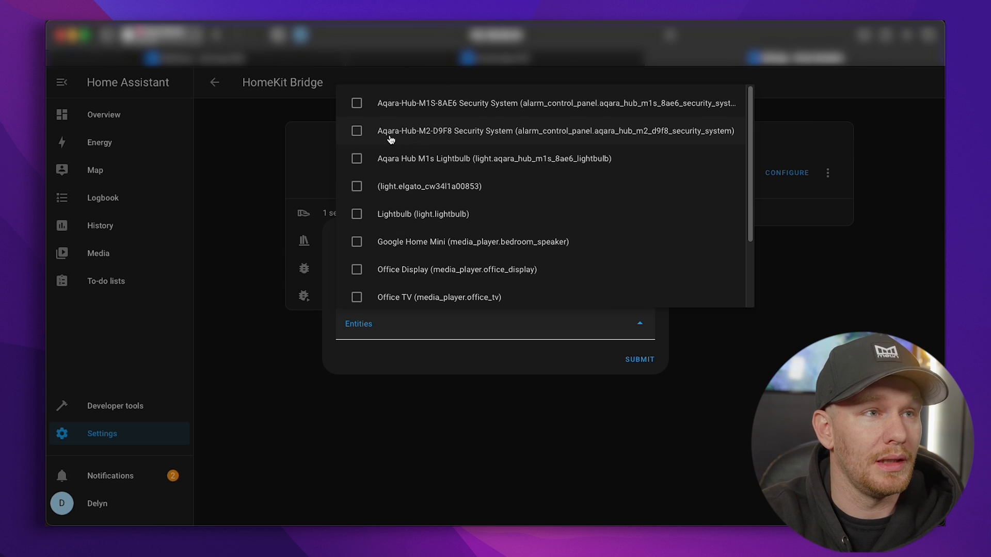
{"action": "mouse_move", "coordinate": [407, 136]}
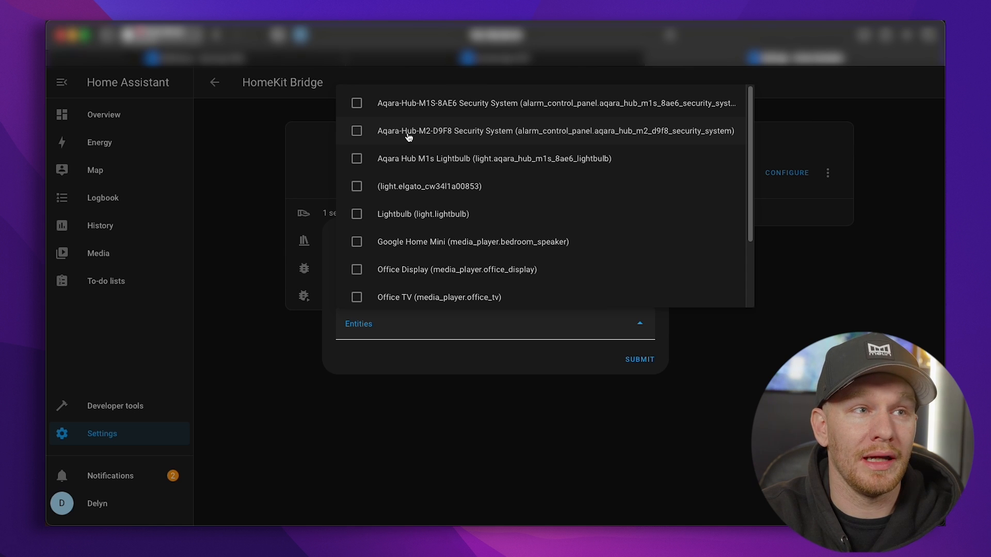
{"action": "mouse_move", "coordinate": [496, 143]}
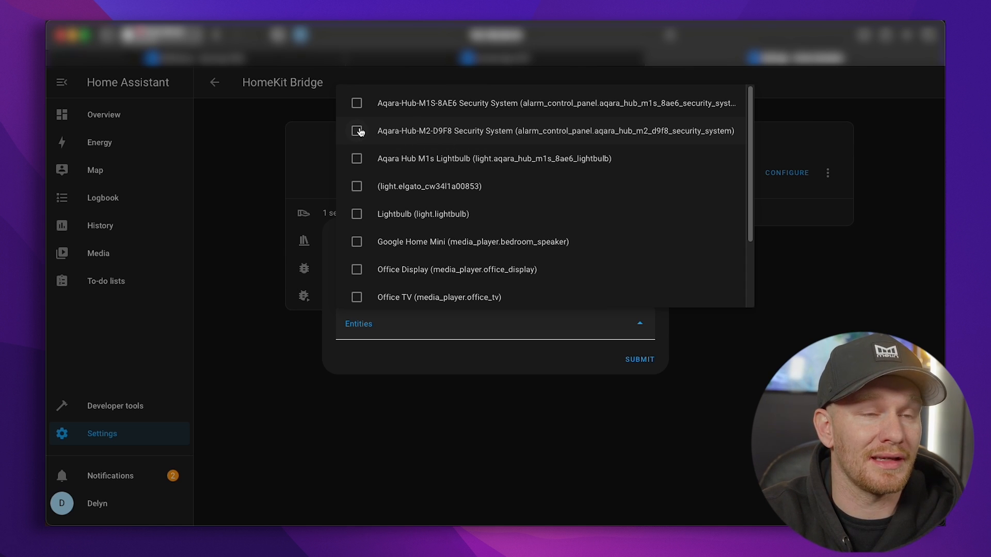
- Select the Aqara-Hub-M2-D9F8 Security System, Google Home Mini and Office Display, then submit
{"action": "left_click", "coordinate": [357, 130]}
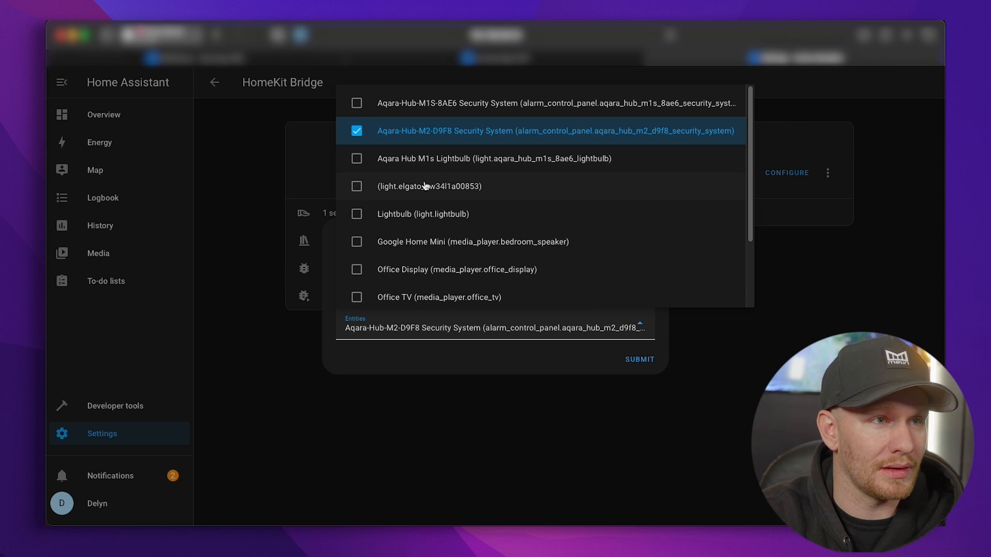
{"action": "mouse_move", "coordinate": [398, 219]}
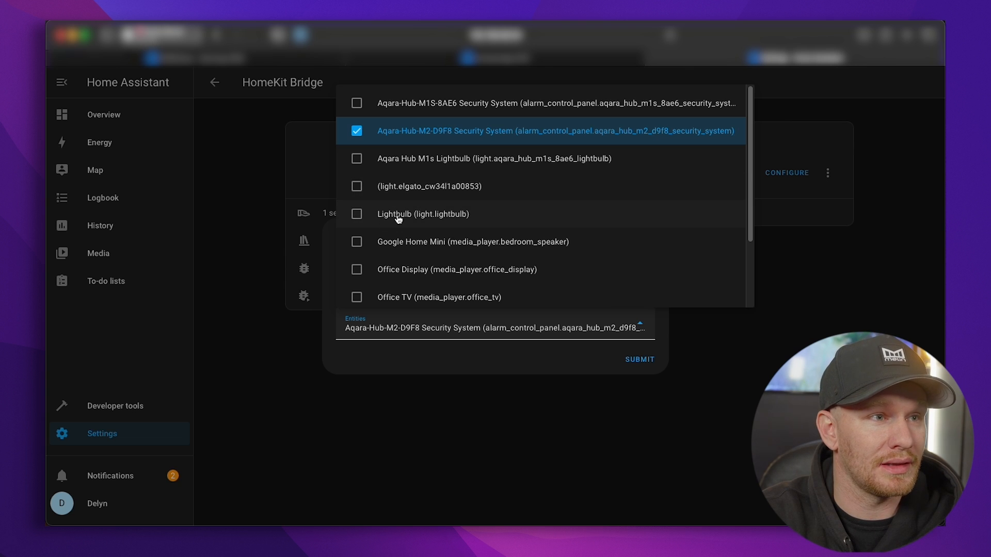
{"action": "mouse_move", "coordinate": [418, 222]}
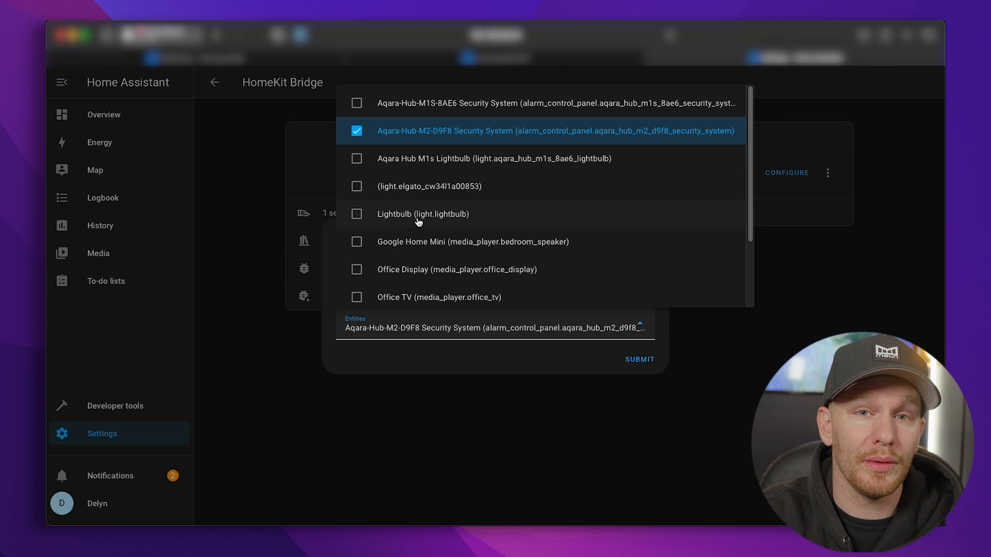
{"action": "scroll", "scroll_direction": "down", "scroll_amount": 3}
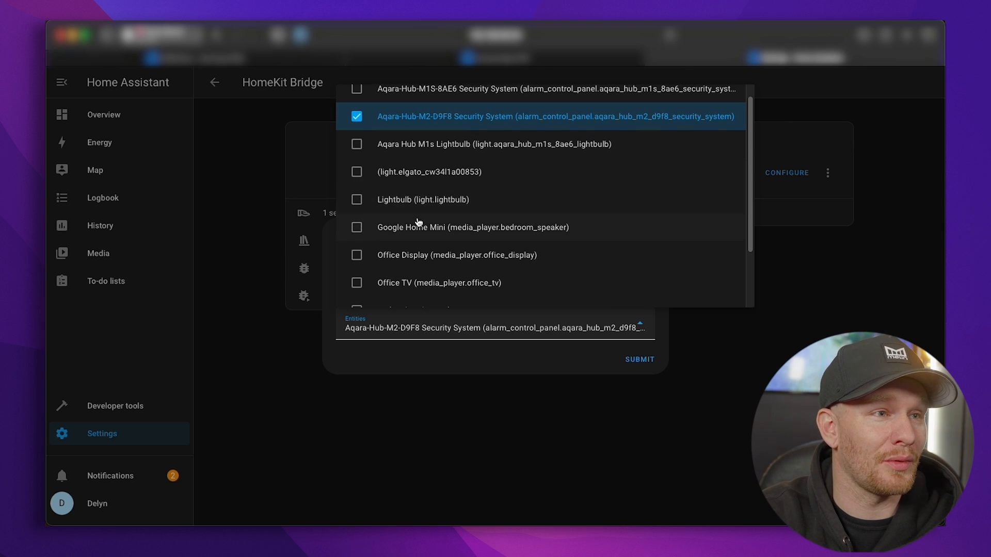
{"action": "left_click", "coordinate": [357, 212]}
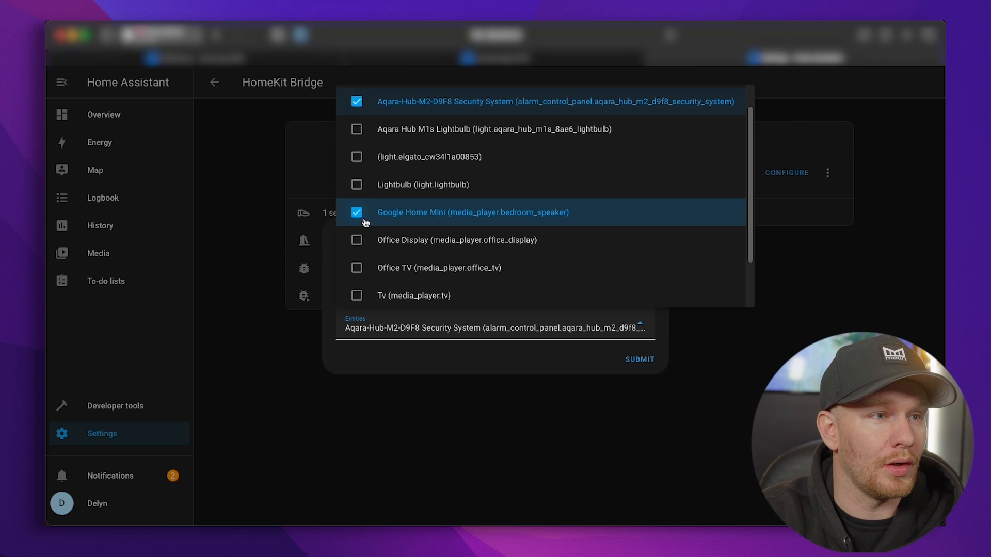
{"action": "scroll", "scroll_direction": "down", "scroll_amount": 3}
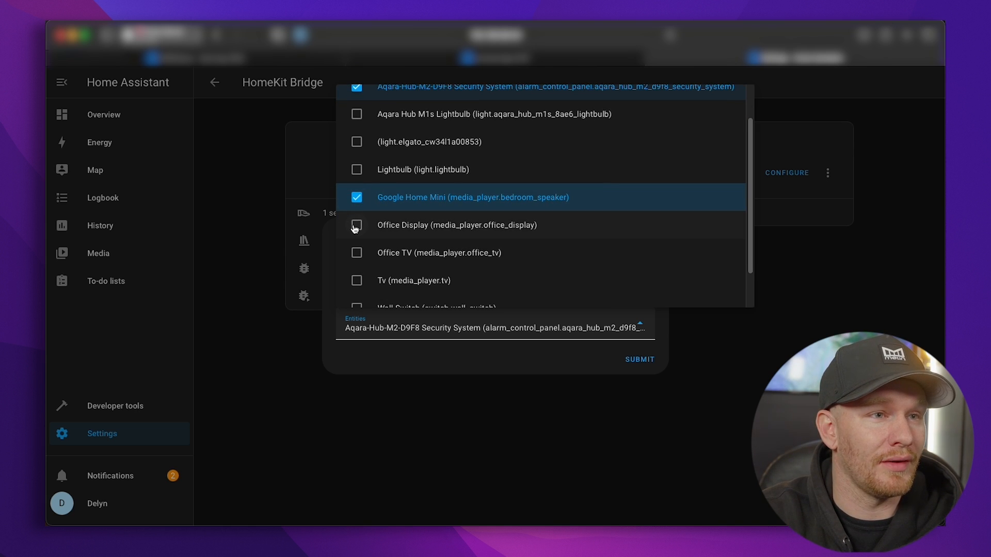
{"action": "left_click", "coordinate": [357, 225]}
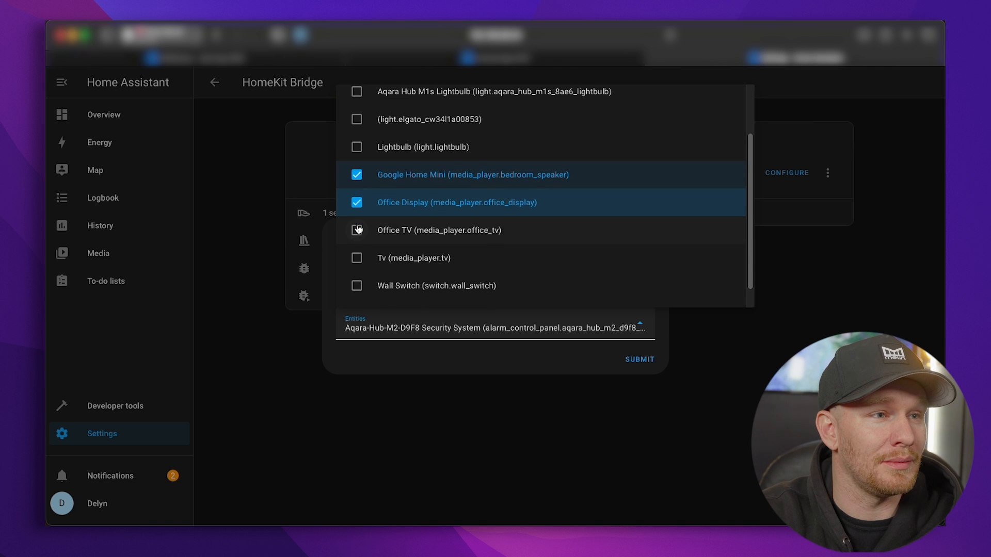
{"action": "left_click", "coordinate": [638, 359]}
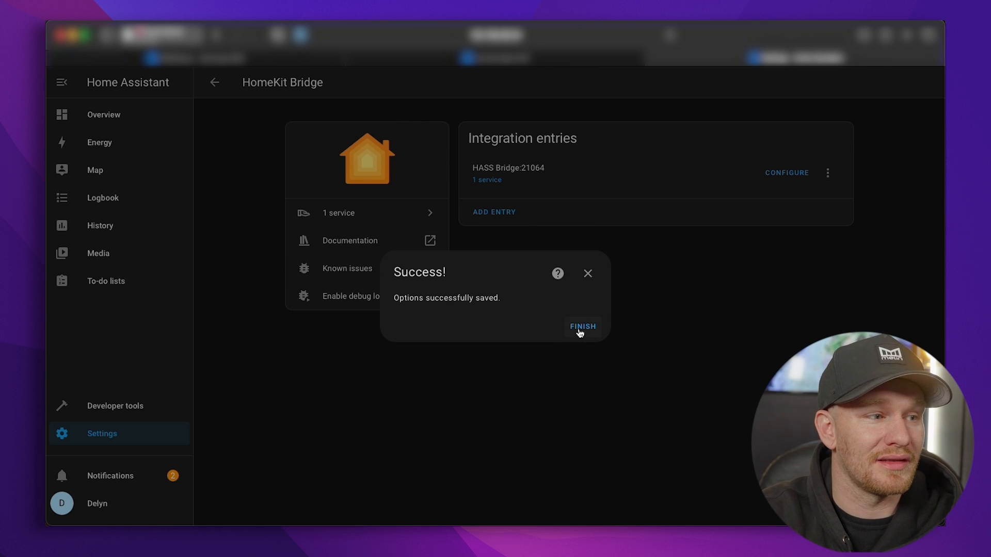
- Close the options-saved Success dialog with Finish
{"action": "left_click", "coordinate": [582, 327]}
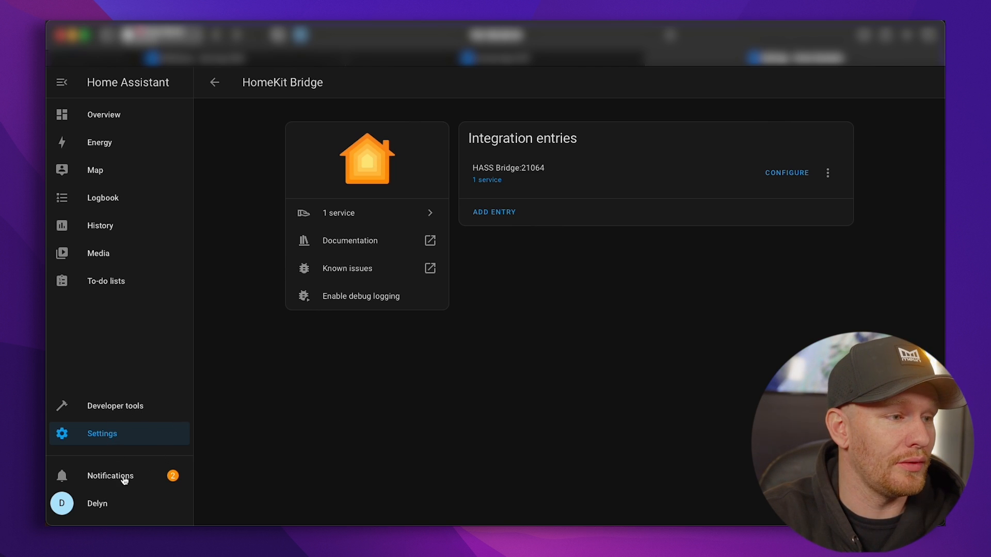
- Open Notifications to view the HASS Bridge:21064 HomeKit pairing notice
{"action": "left_click", "coordinate": [110, 476]}
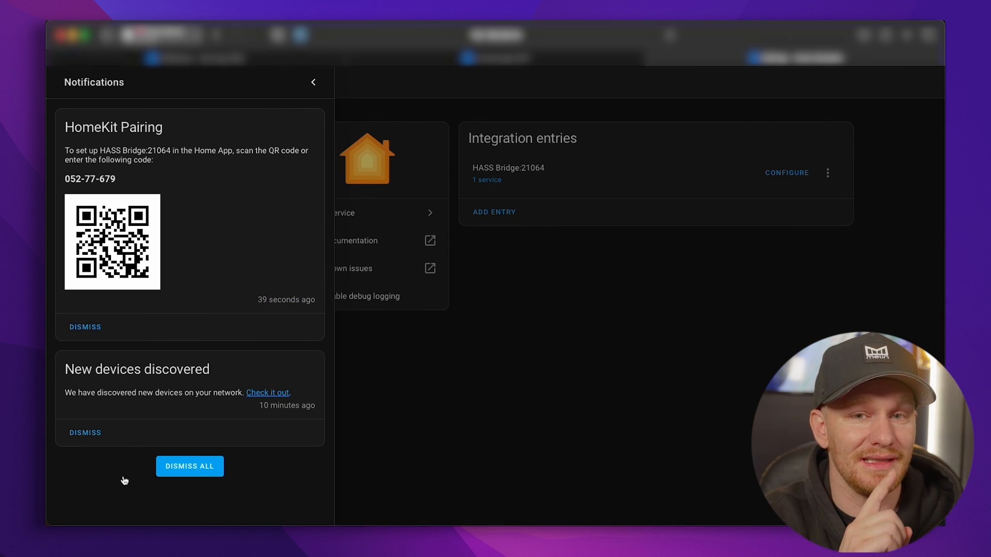
{"action": "mouse_move", "coordinate": [177, 299]}
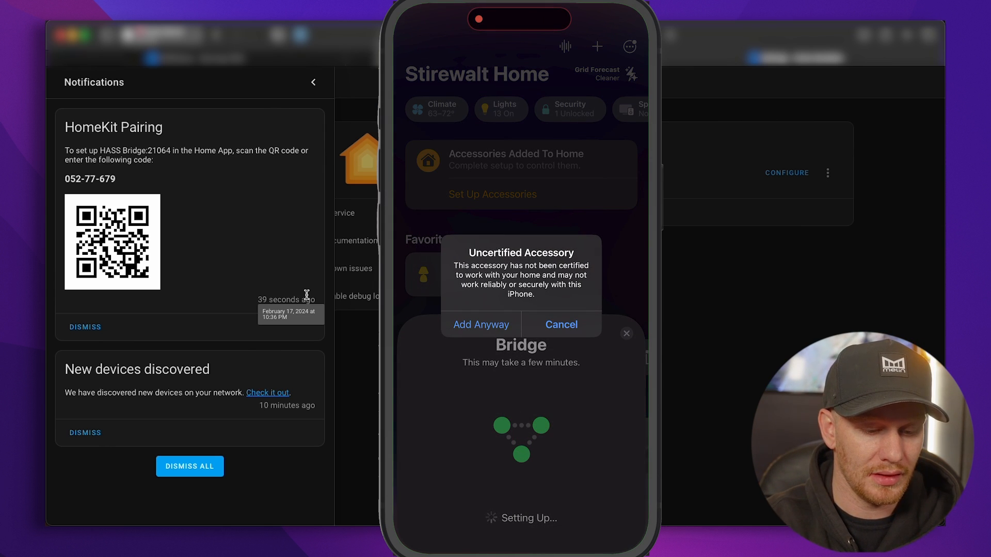
- Add the uncertified bridge anyway and type 'Home A' as the bridge name
{"action": "left_click", "coordinate": [480, 324]}
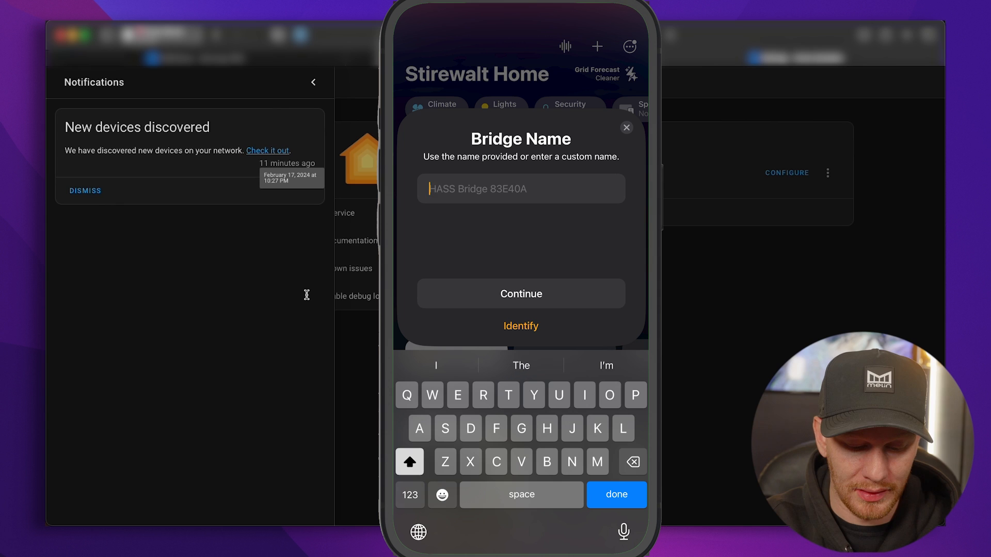
{"action": "type", "text": "Home A"}
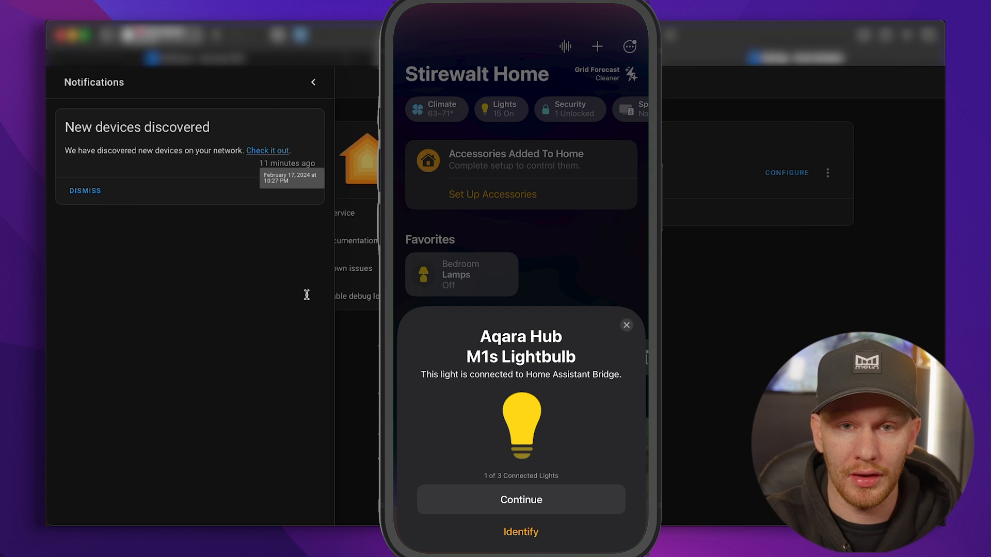
- Add three lights (Entrance room, automations skipped, one named Keylight Air) and start the Wall Switch setup
{"action": "left_click", "coordinate": [520, 499]}
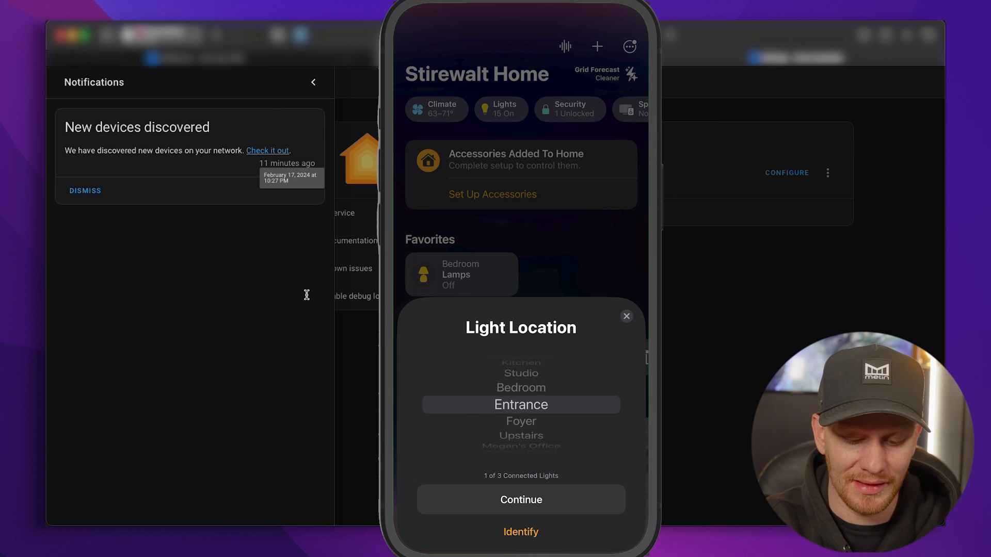
{"action": "left_click", "coordinate": [520, 499]}
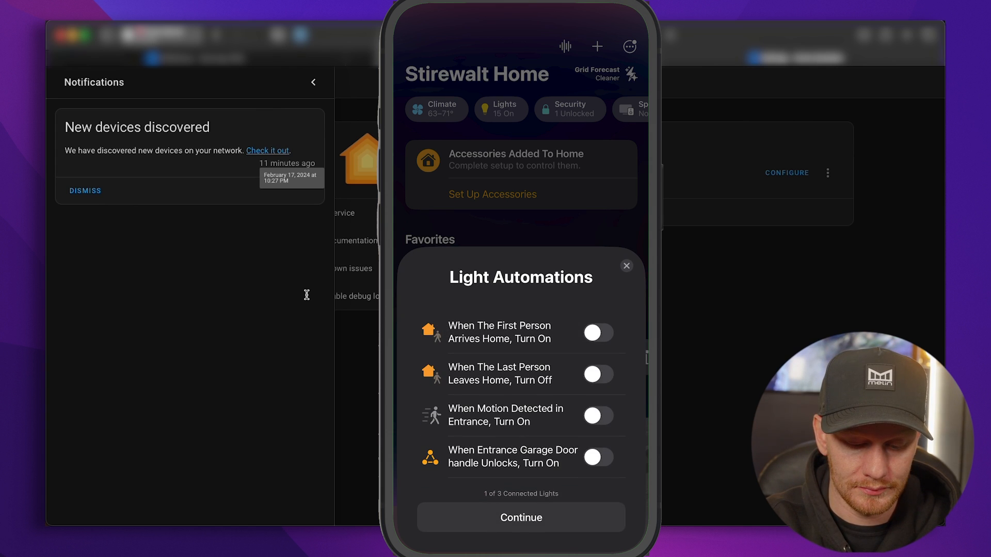
{"action": "left_click", "coordinate": [520, 517]}
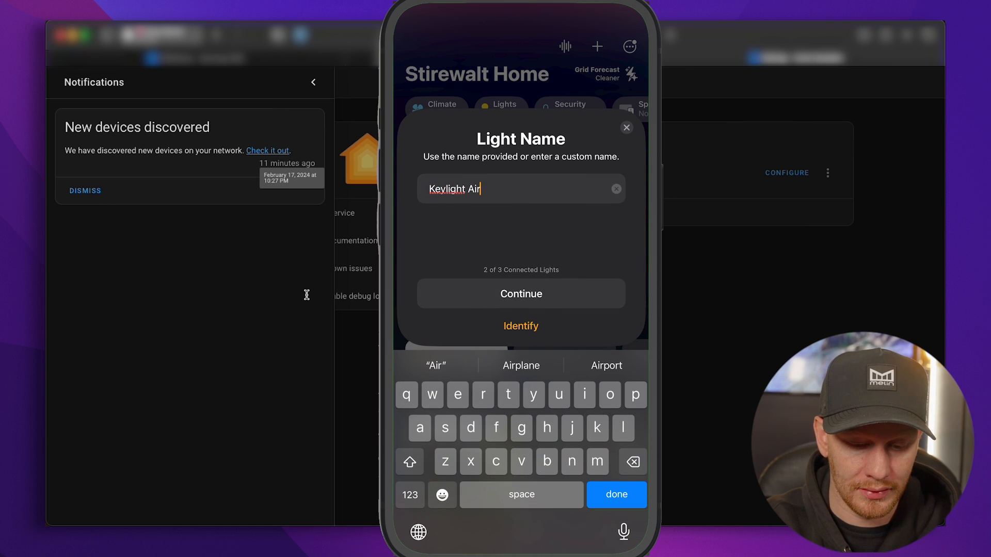
{"action": "left_click", "coordinate": [520, 293]}
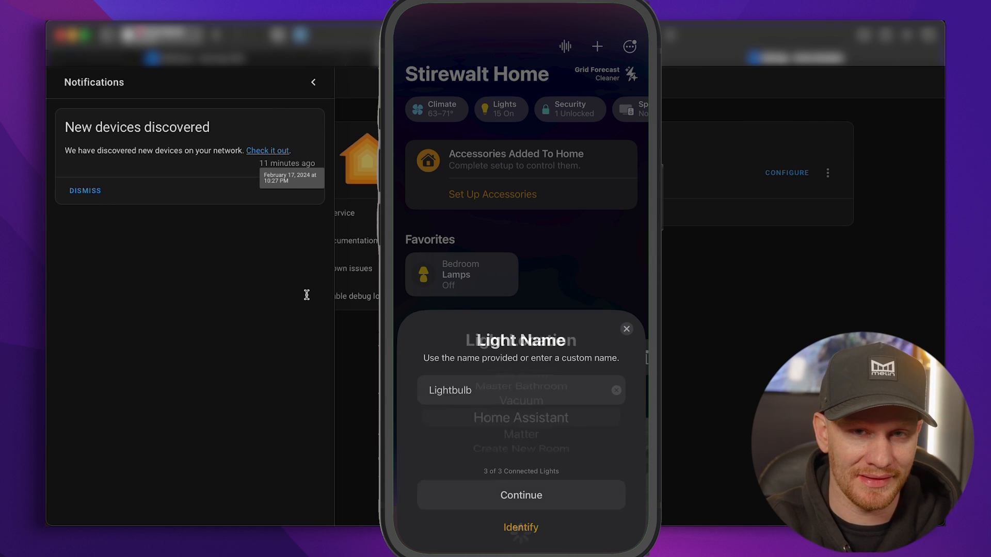
{"action": "left_click", "coordinate": [520, 495]}
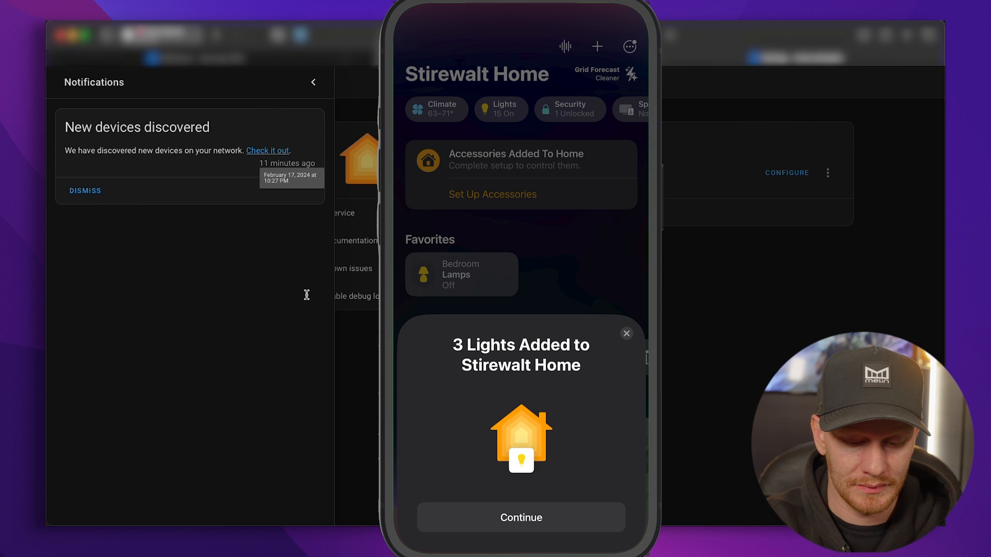
{"action": "left_click", "coordinate": [521, 517]}
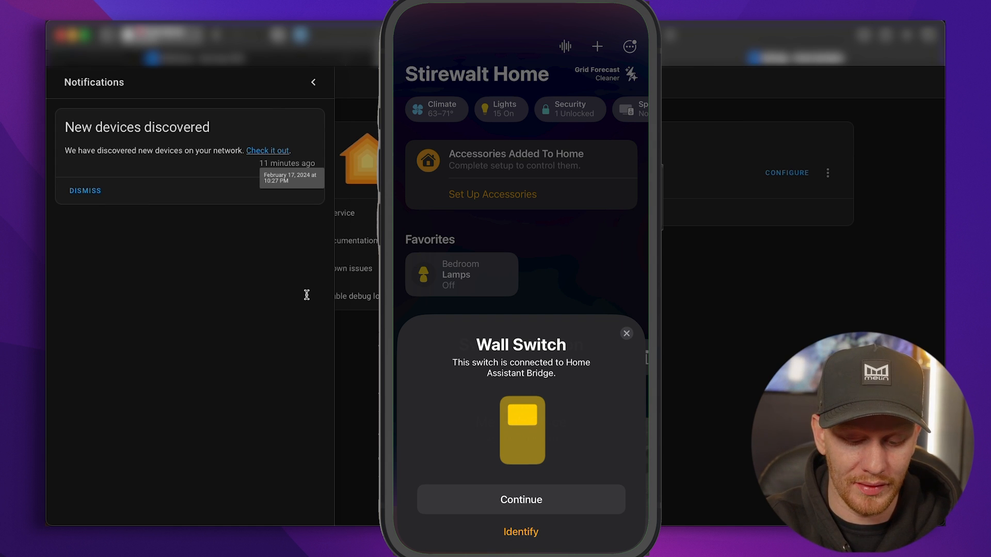
{"action": "left_click", "coordinate": [520, 431]}
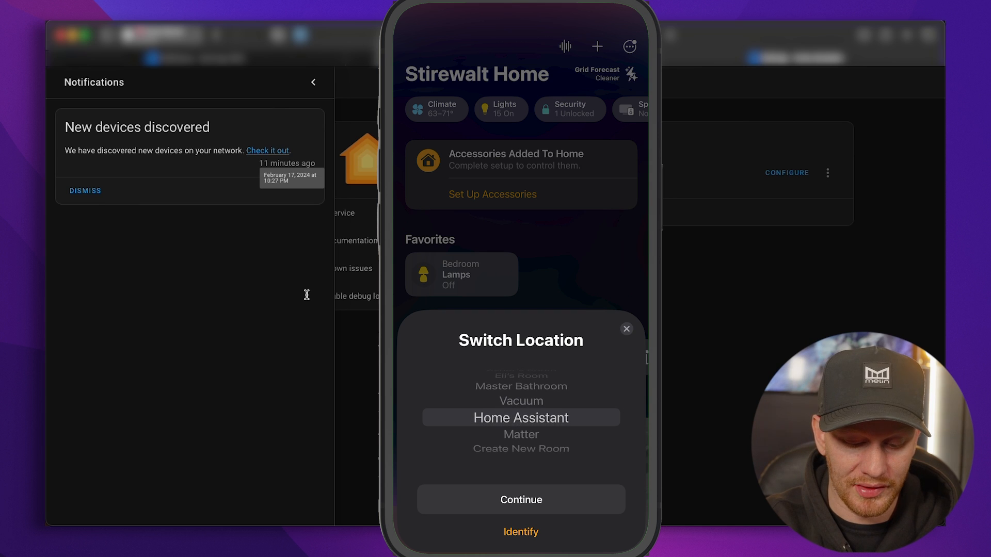
{"action": "left_click", "coordinate": [520, 499]}
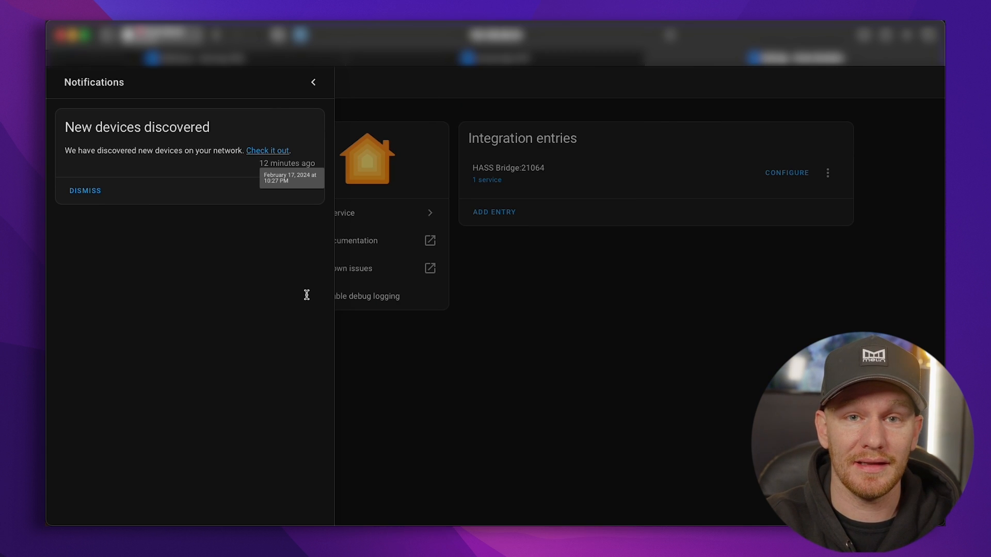
{"action": "mouse_move", "coordinate": [558, 337]}
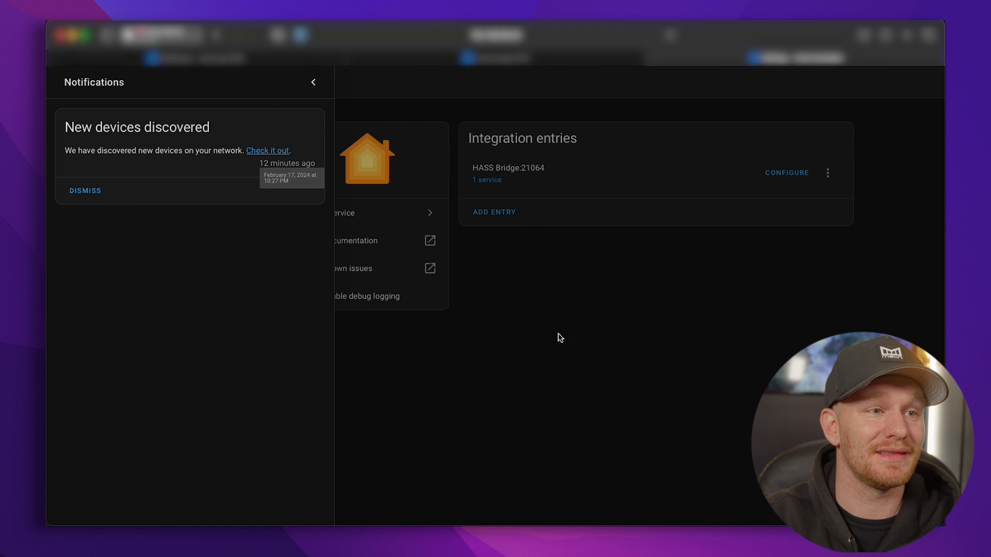
{"action": "left_click", "coordinate": [313, 82]}
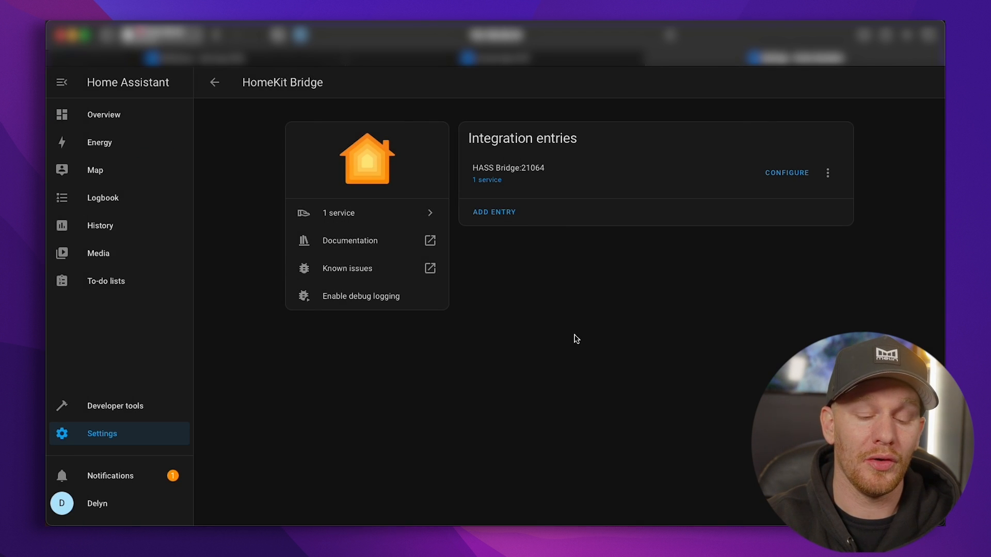
{"action": "mouse_move", "coordinate": [370, 259]}
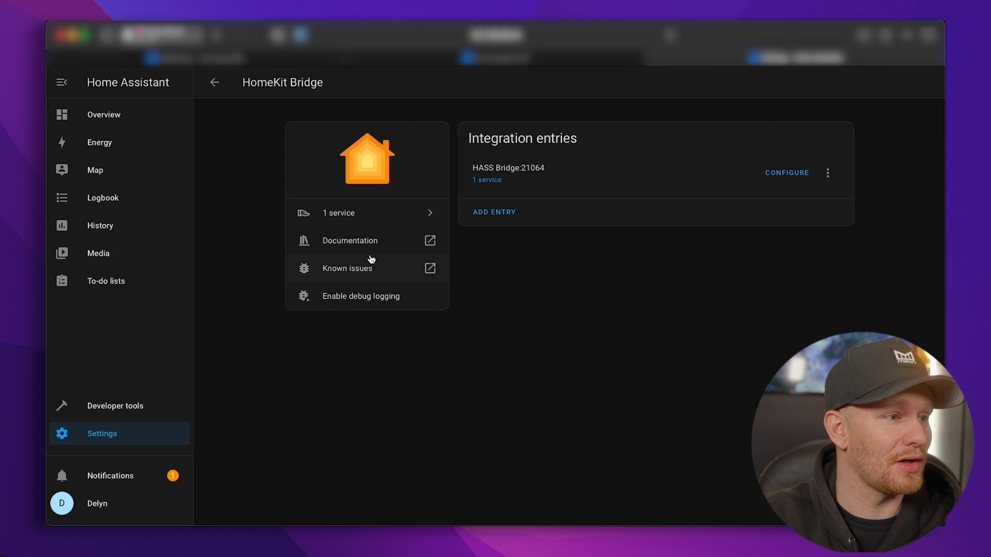
{"action": "mouse_move", "coordinate": [129, 398]}
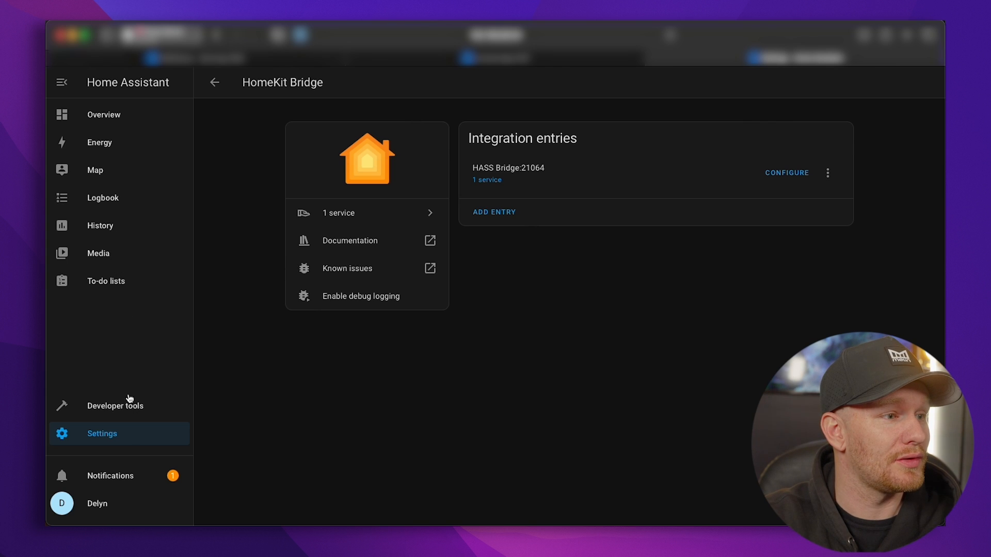
{"action": "left_click", "coordinate": [214, 82]}
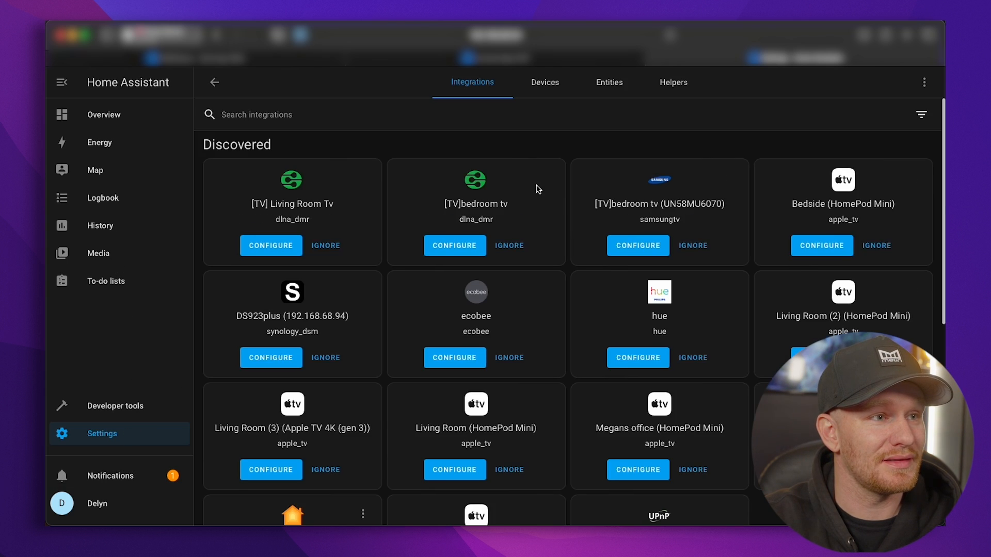
{"action": "scroll", "scroll_direction": "down", "scroll_amount": 3}
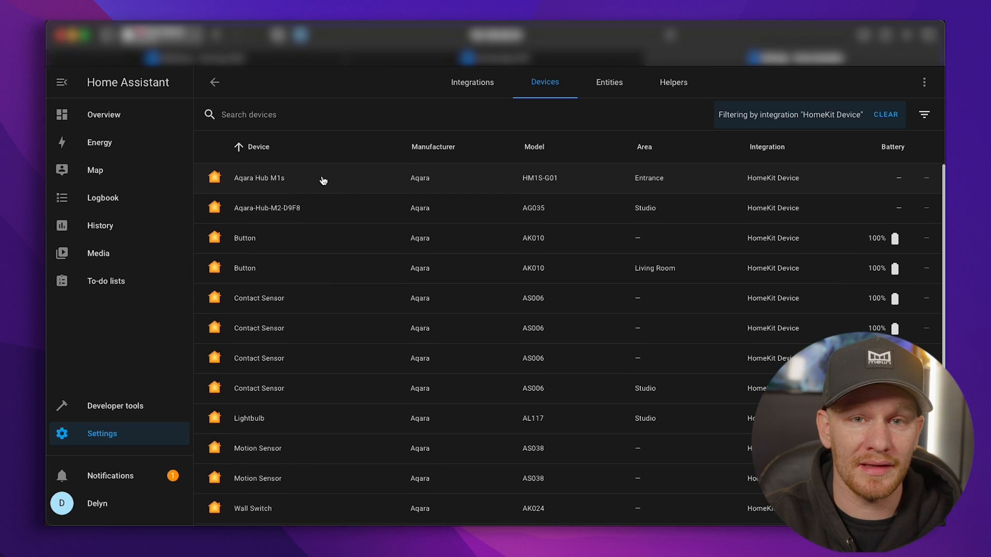
{"action": "mouse_move", "coordinate": [300, 208]}
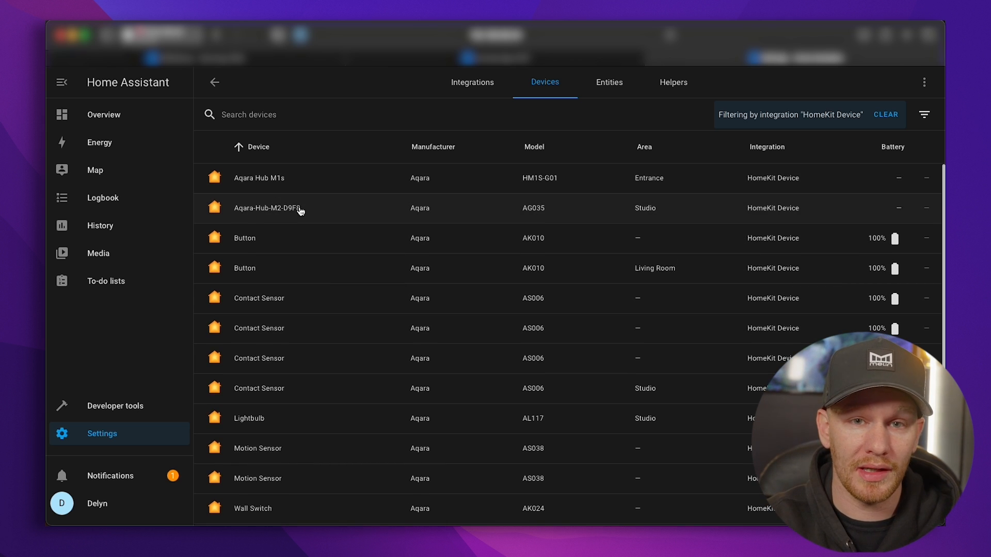
{"action": "scroll", "scroll_direction": "down", "scroll_amount": 3}
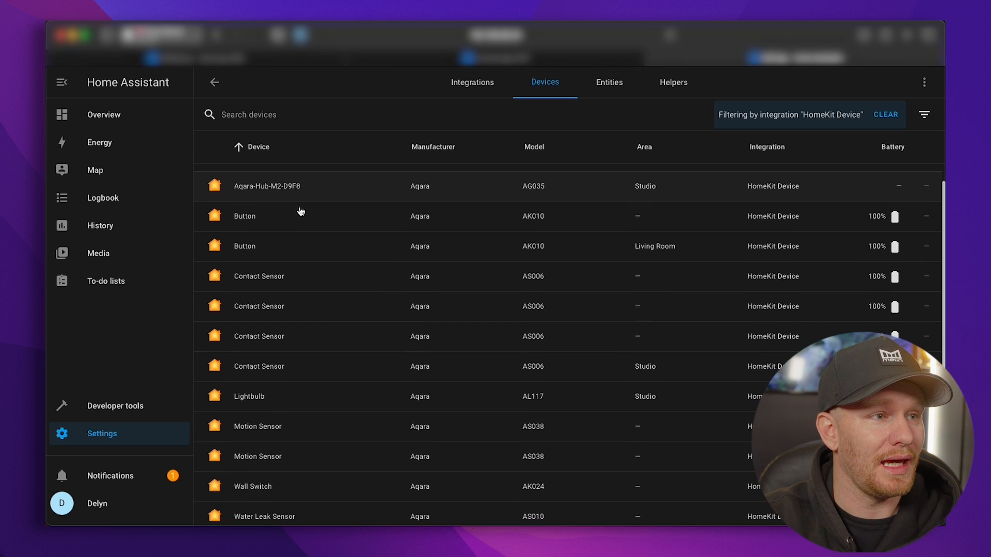
{"action": "scroll", "scroll_direction": "down", "scroll_amount": 3}
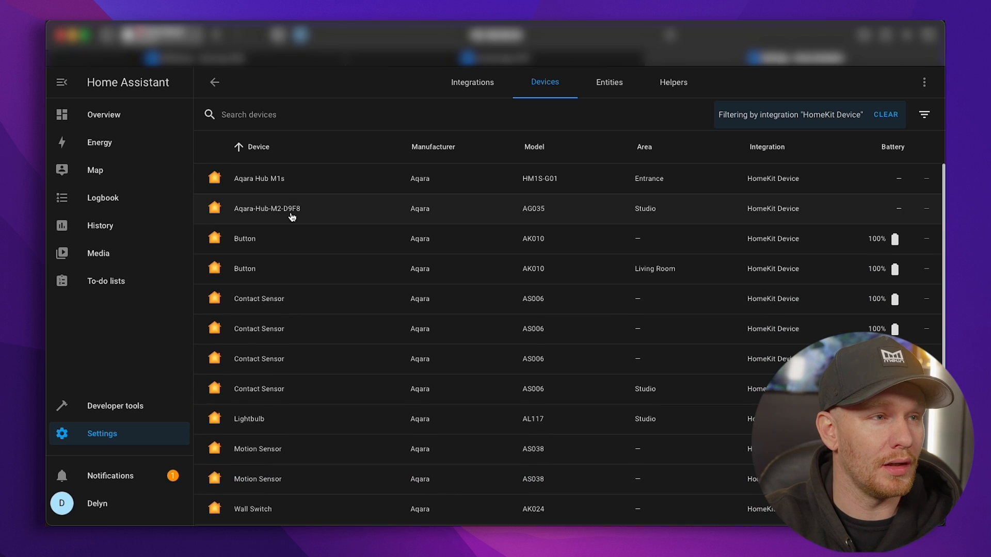
{"action": "mouse_move", "coordinate": [385, 132]}
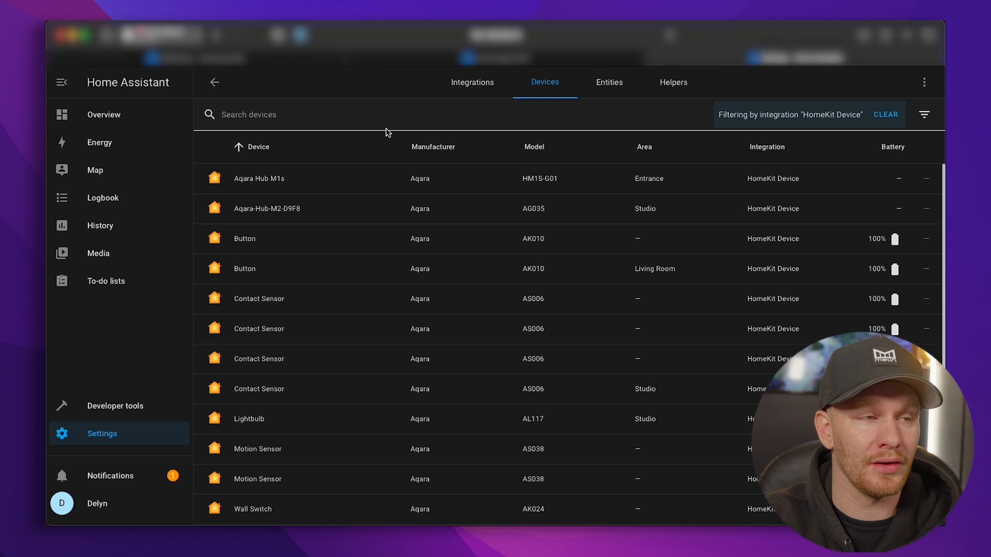
{"action": "scroll", "scroll_direction": "down", "scroll_amount": 3}
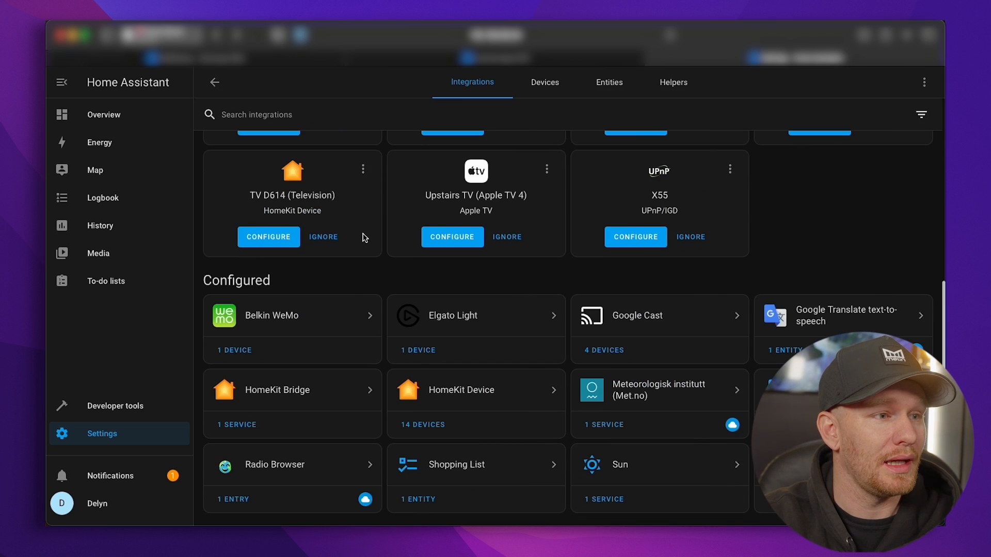
{"action": "scroll", "scroll_direction": "down", "scroll_amount": 3}
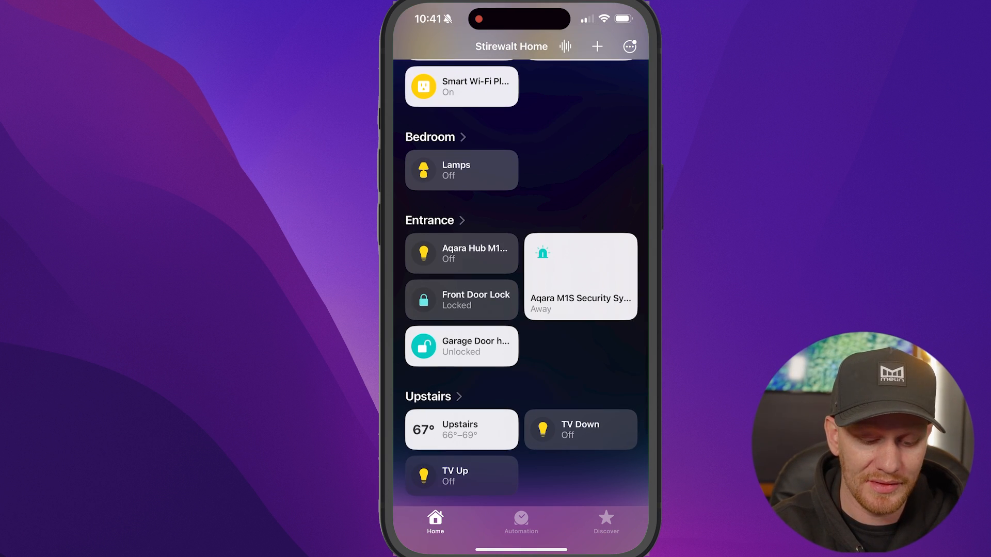
- Open the Keylight tile's details, scroll to the Meross MSS110 manufacturer info, then close
{"action": "left_click", "coordinate": [460, 87]}
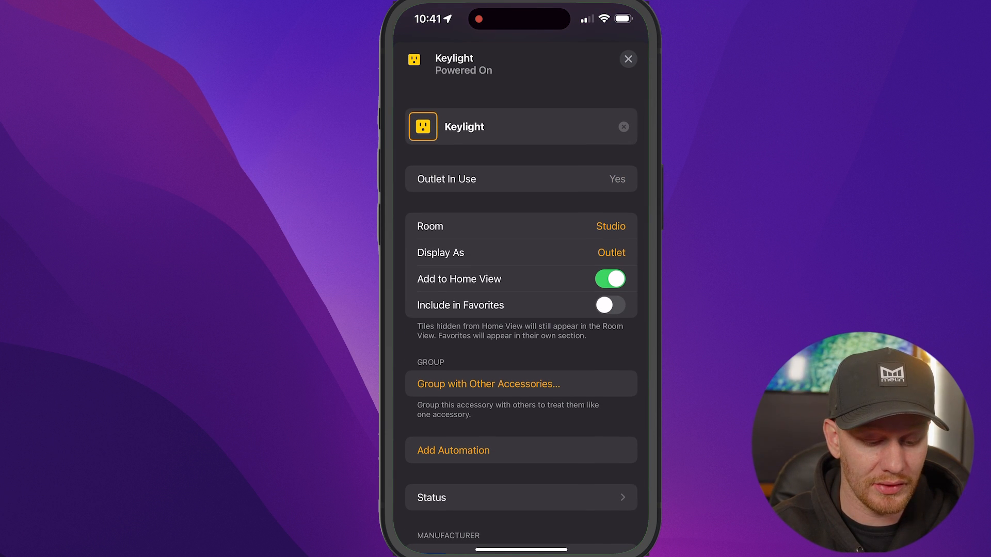
{"action": "scroll", "scroll_direction": "down", "scroll_amount": 3}
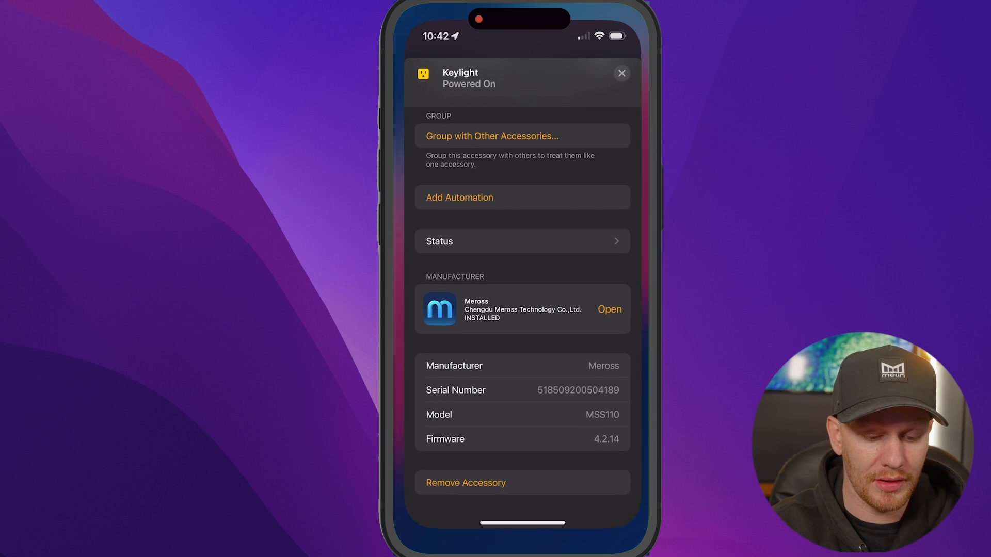
{"action": "left_click", "coordinate": [620, 72]}
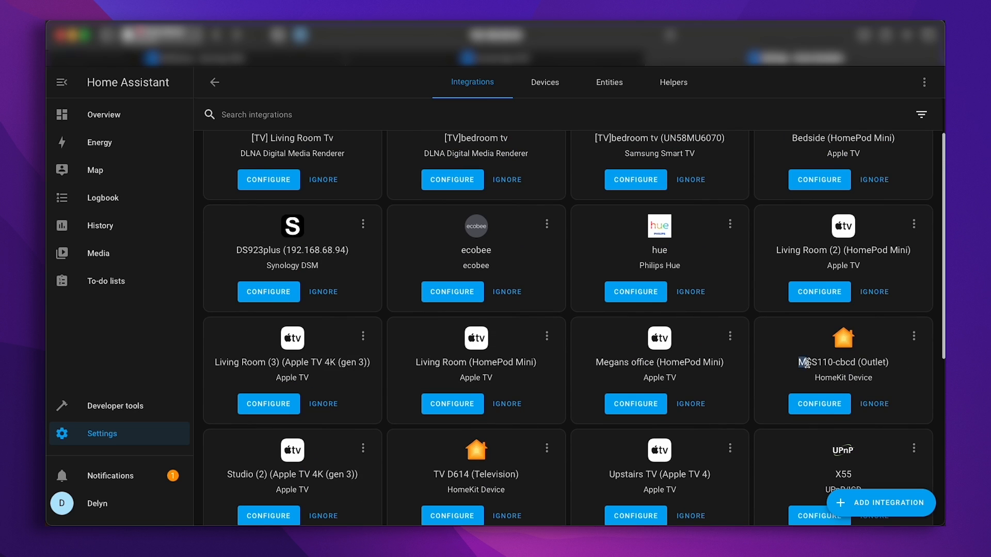
- Configure the discovered MSS110-cbcd outlet and browse the area list for it
{"action": "double_click", "coordinate": [820, 362]}
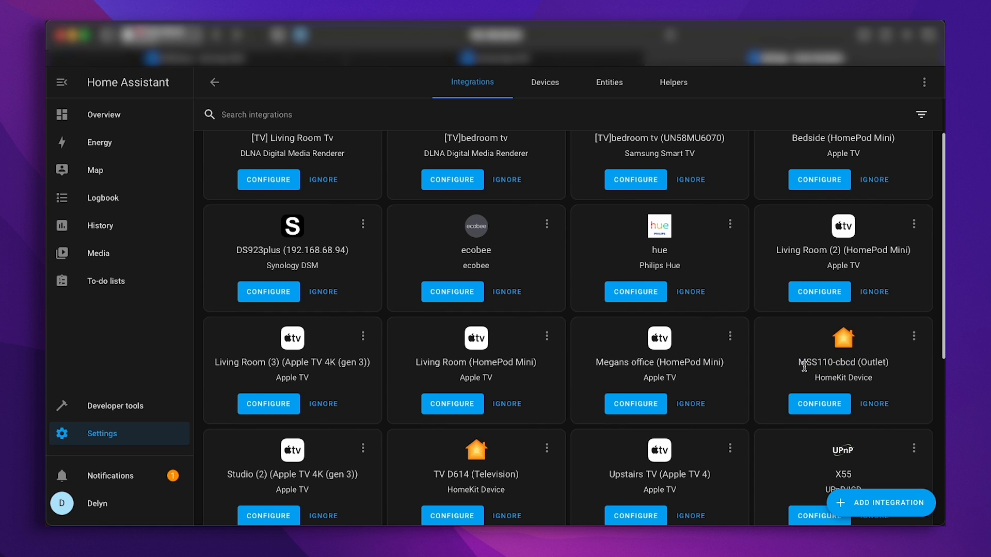
{"action": "scroll", "scroll_direction": "down", "scroll_amount": 3}
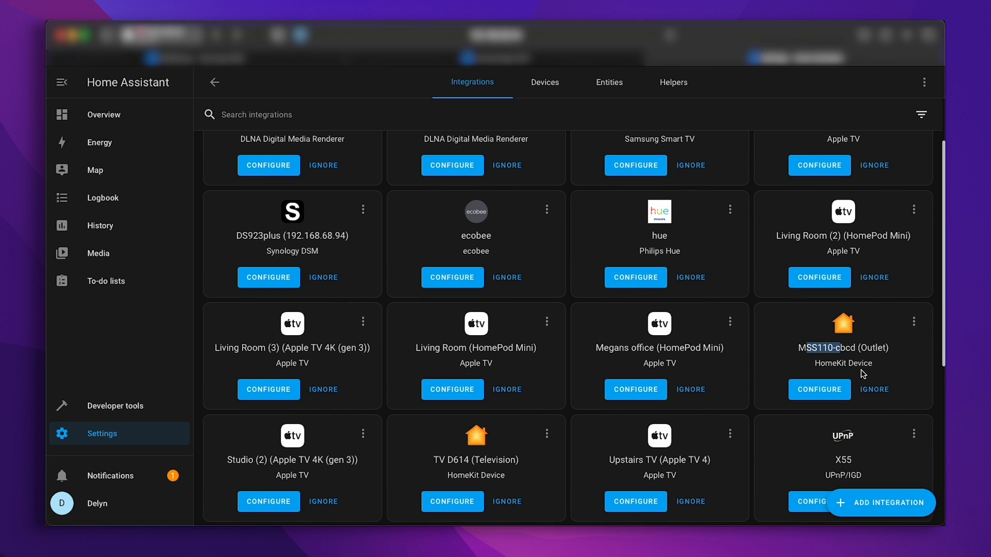
{"action": "left_click", "coordinate": [819, 389]}
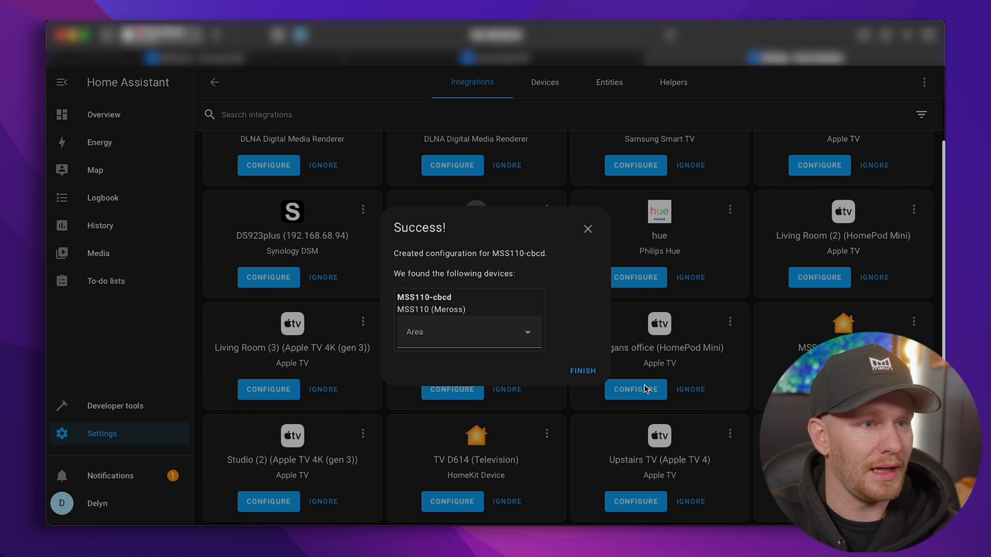
{"action": "left_click", "coordinate": [468, 331]}
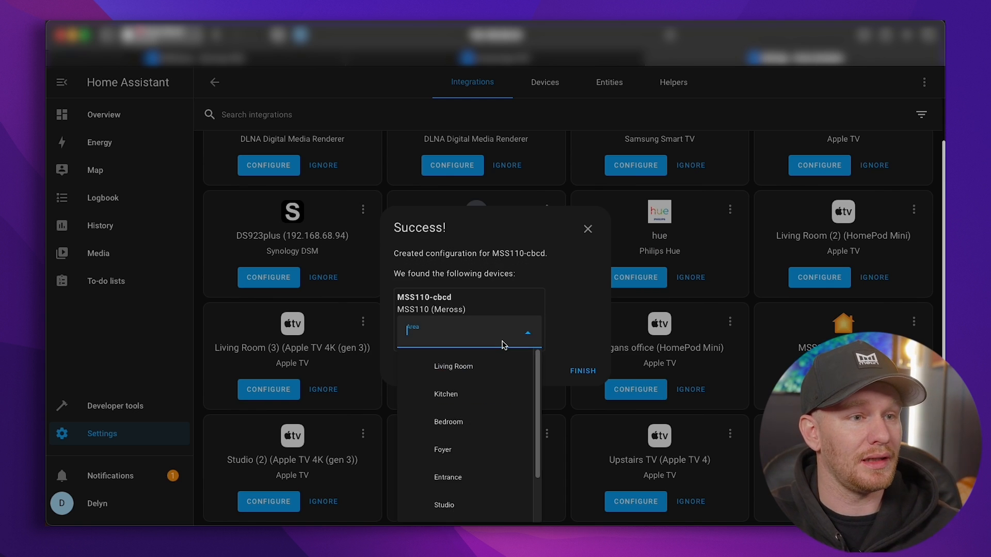
{"action": "scroll", "scroll_direction": "down", "scroll_amount": 3}
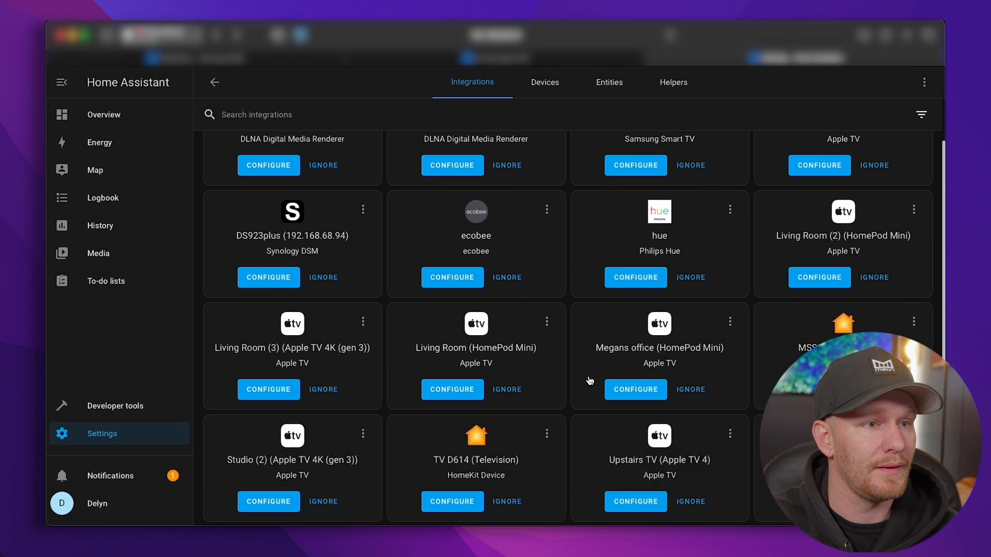
{"action": "scroll", "scroll_direction": "down", "scroll_amount": 3}
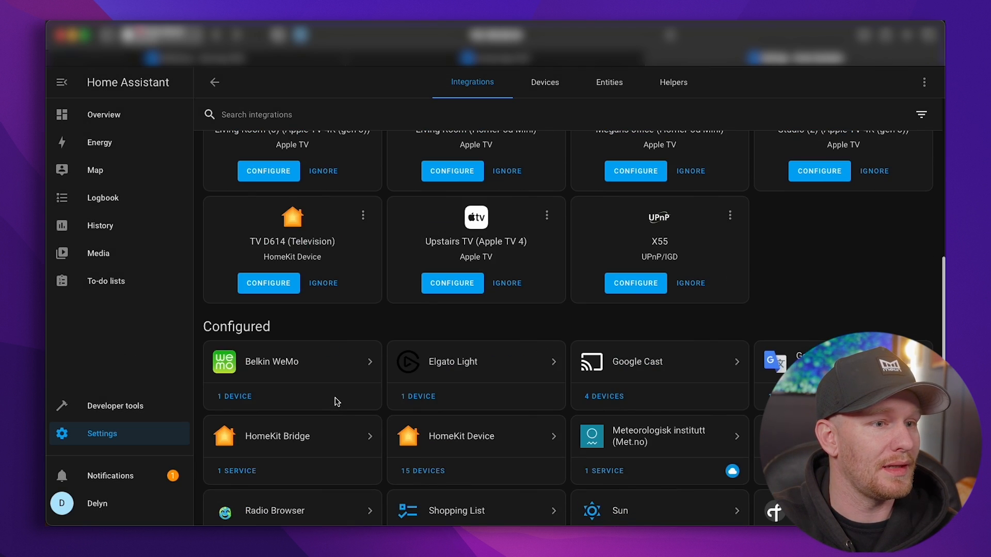
- Rename the MSS110-cbcd device to 'Video Keylight'
{"action": "left_click", "coordinate": [422, 471]}
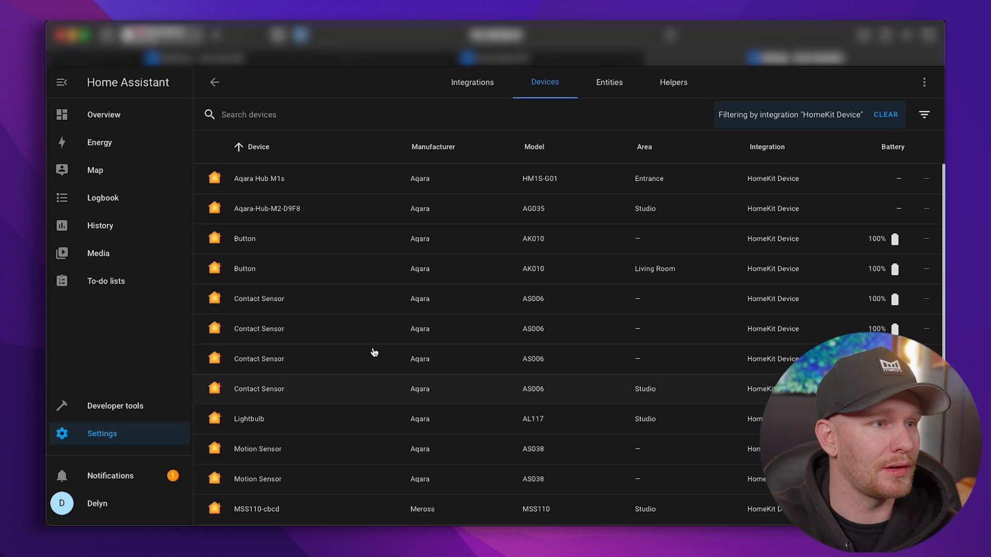
{"action": "scroll", "scroll_direction": "down", "scroll_amount": 3}
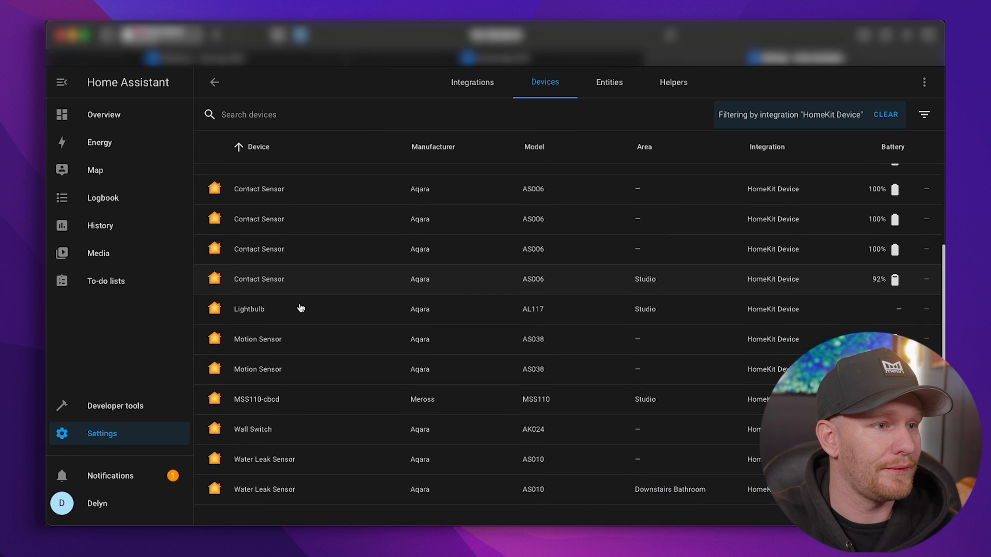
{"action": "left_click", "coordinate": [255, 399]}
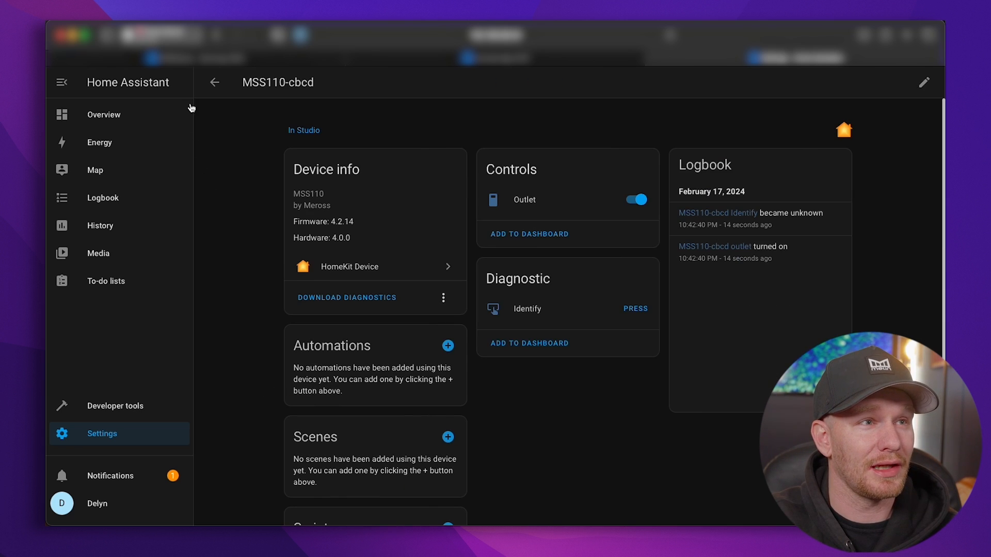
{"action": "left_click", "coordinate": [923, 82]}
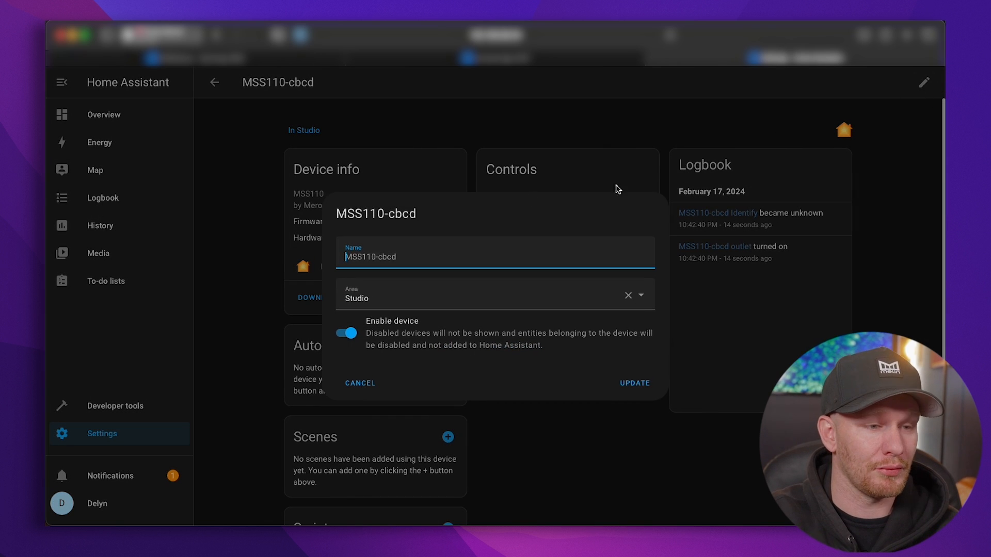
{"action": "type", "text": "K"}
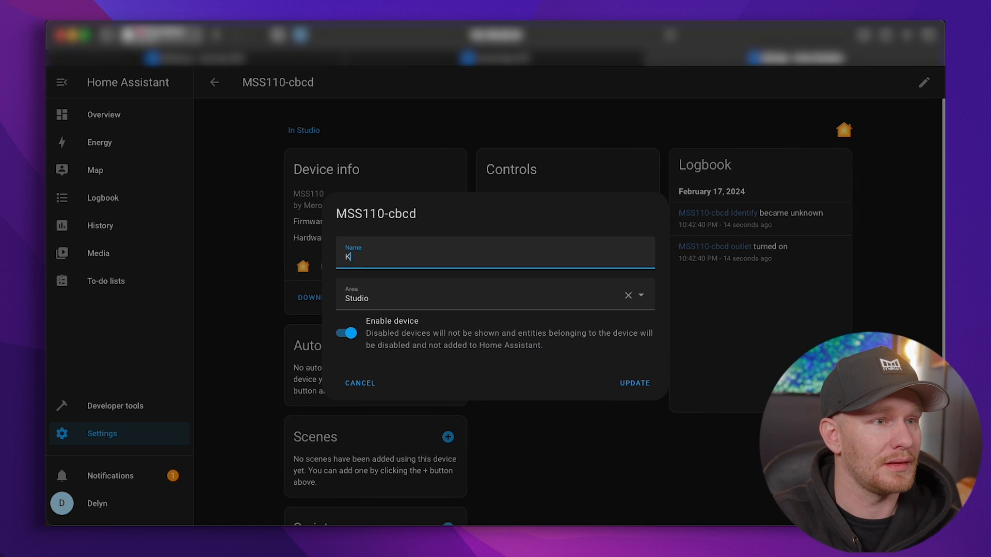
{"action": "type", "text": "V"}
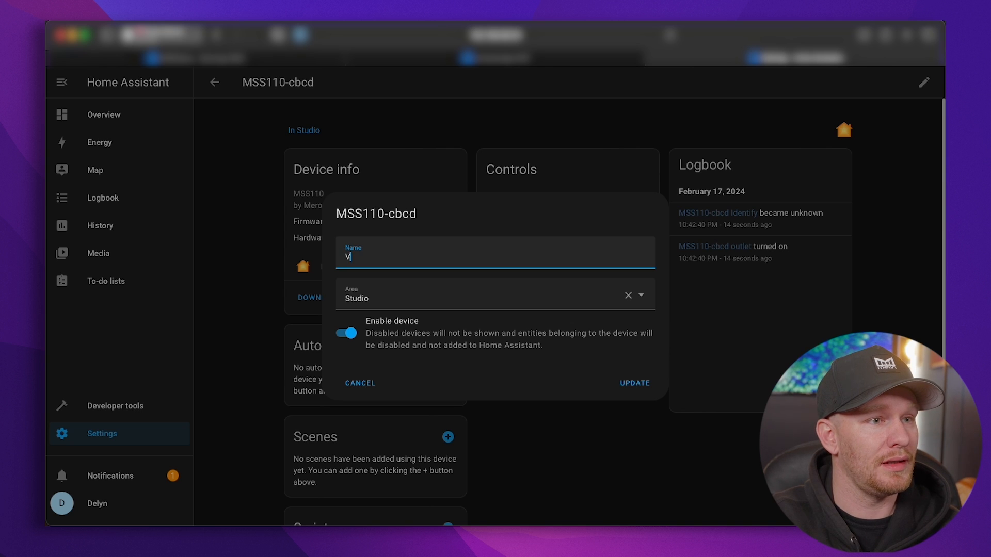
{"action": "type", "text": "ideo KE"}
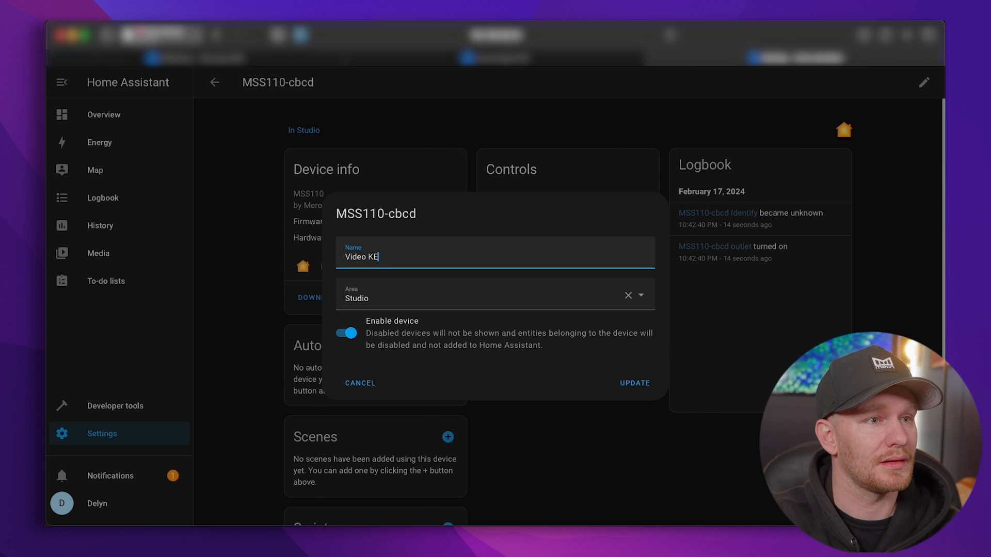
{"action": "type", "text": "ylight"}
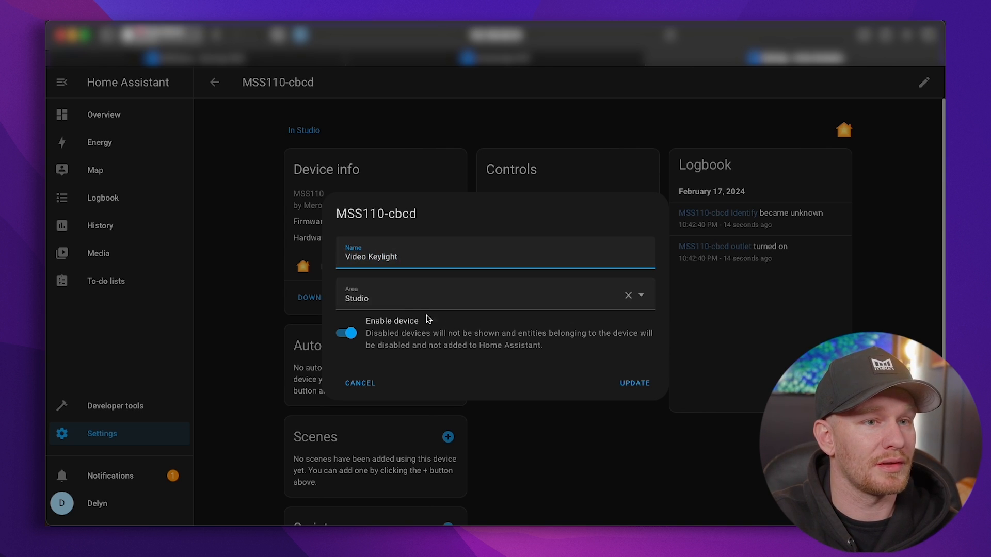
{"action": "left_click", "coordinate": [634, 383]}
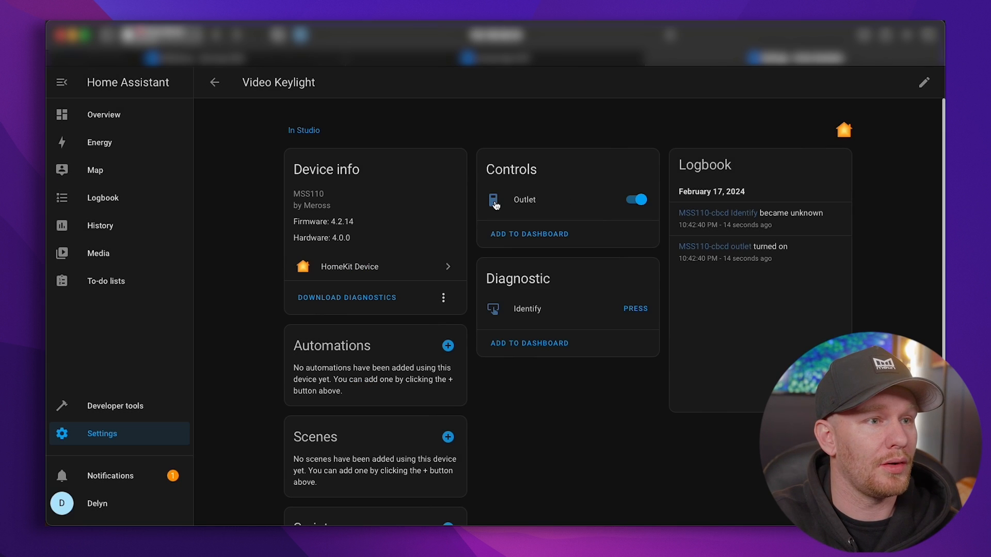
- Show the outlet as a Light with the television-ambient-light icon and entity ID 'video_key…'
{"action": "left_click", "coordinate": [492, 199]}
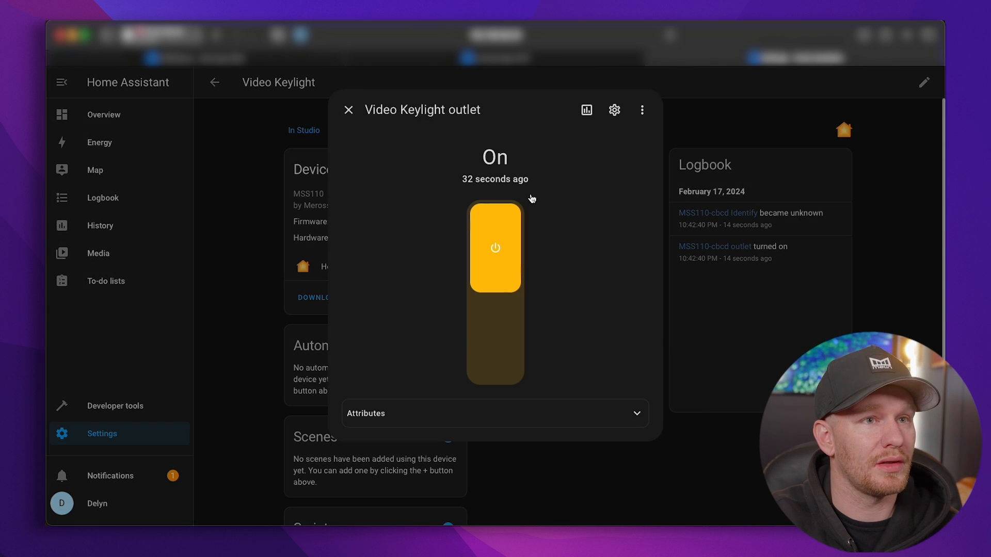
{"action": "left_click", "coordinate": [613, 110]}
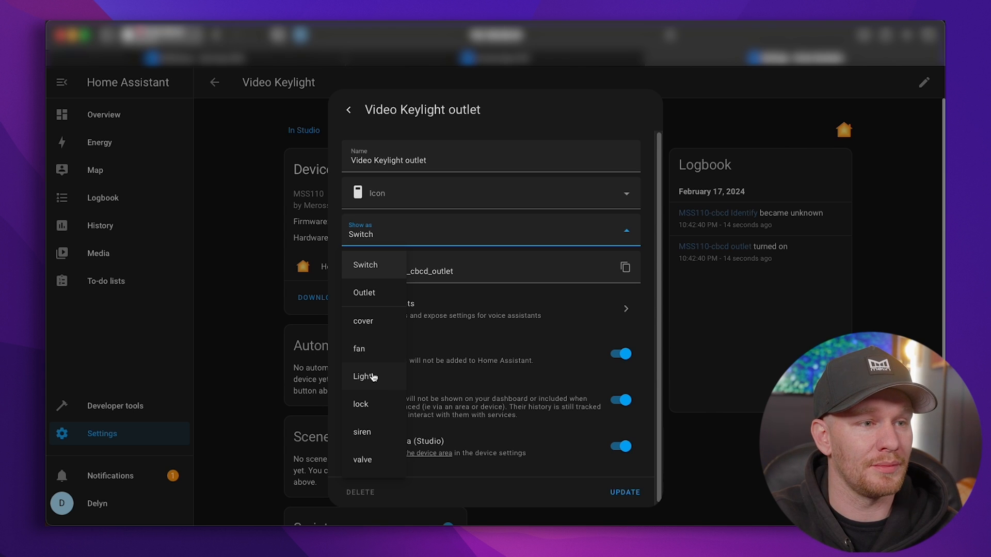
{"action": "left_click", "coordinate": [362, 376]}
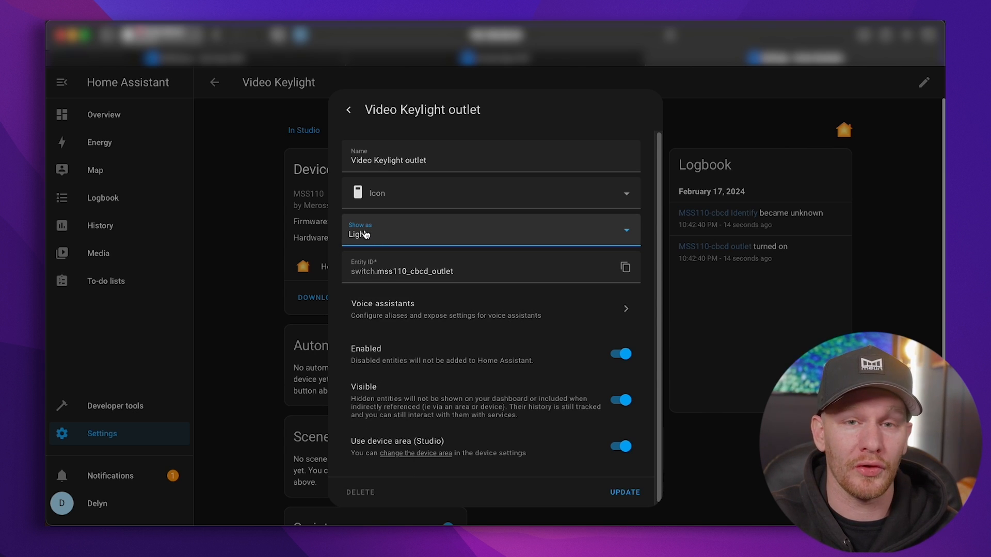
{"action": "left_click", "coordinate": [490, 192]}
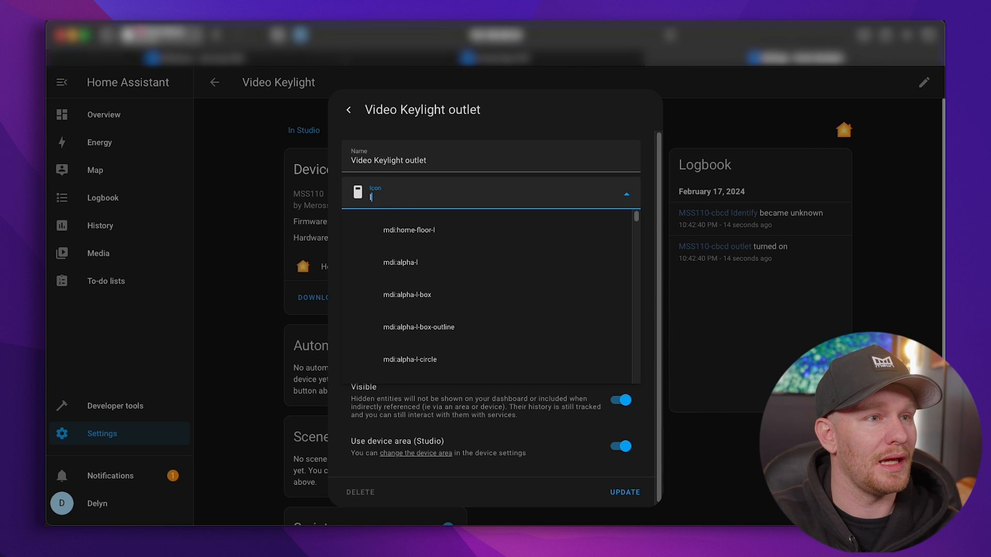
{"action": "type", "text": "ed"}
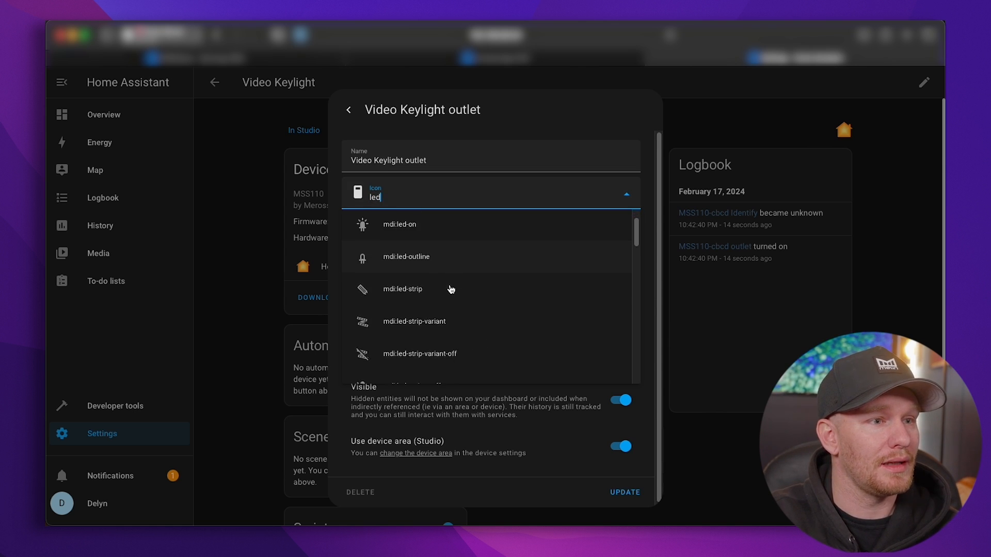
{"action": "scroll", "scroll_direction": "down", "scroll_amount": 3}
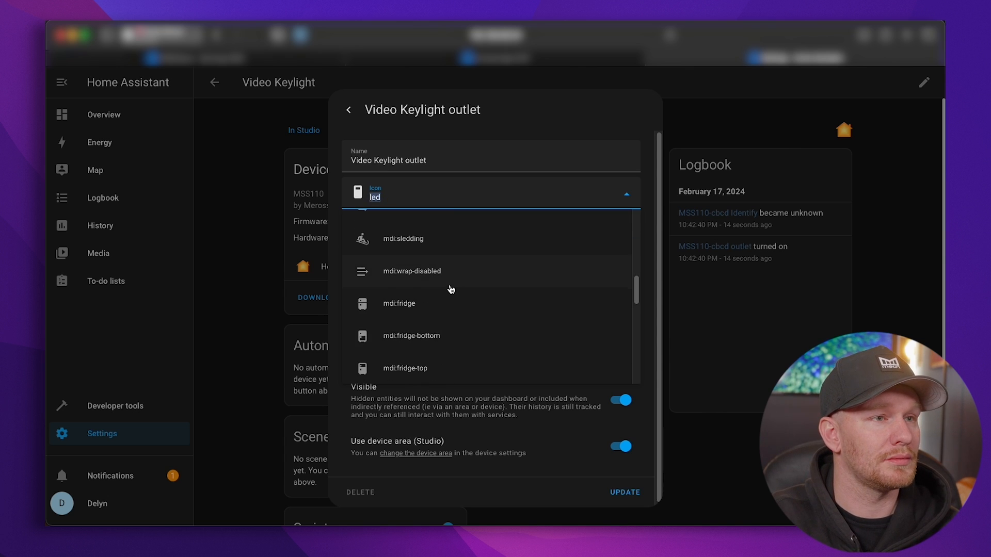
{"action": "type", "text": "light"}
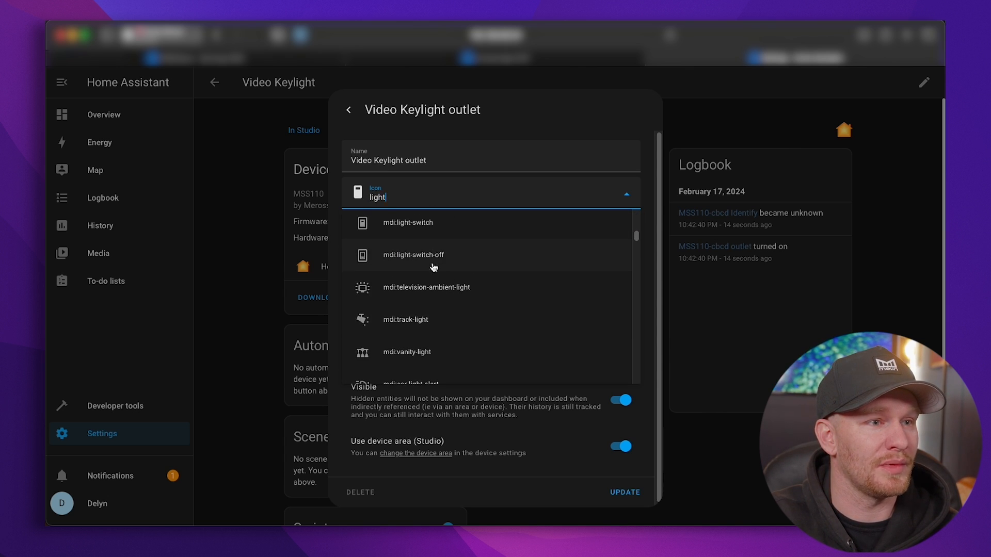
{"action": "left_click", "coordinate": [426, 287]}
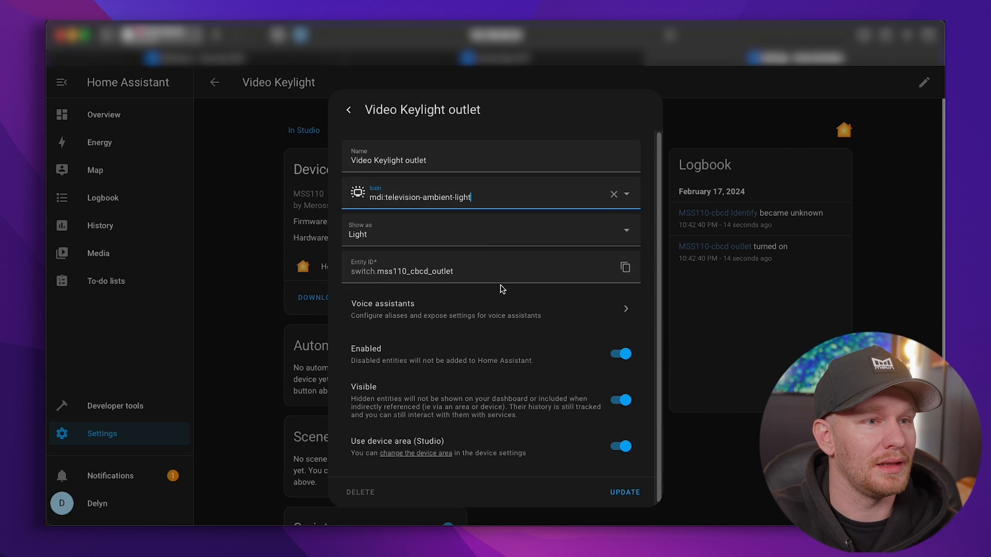
{"action": "double_click", "coordinate": [414, 271]}
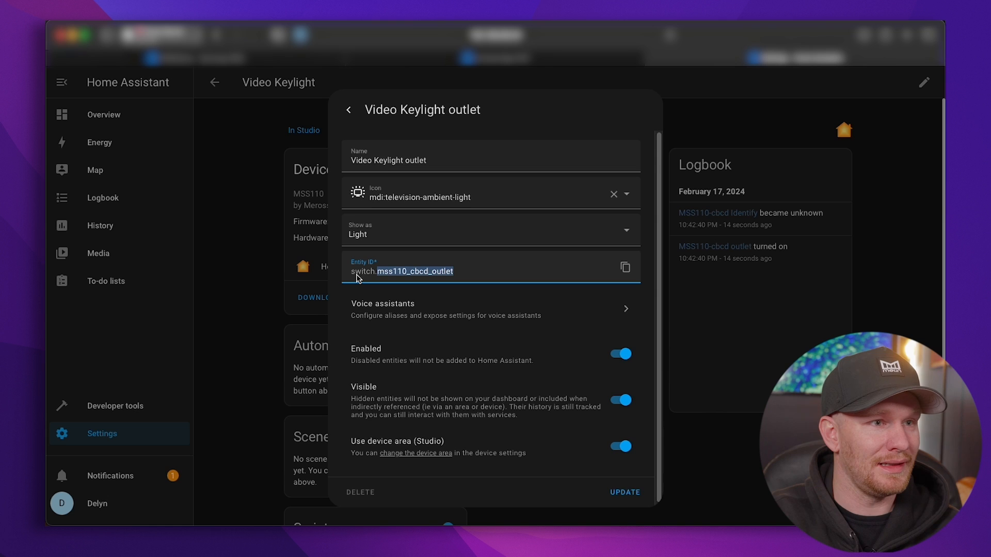
{"action": "type", "text": "video"}
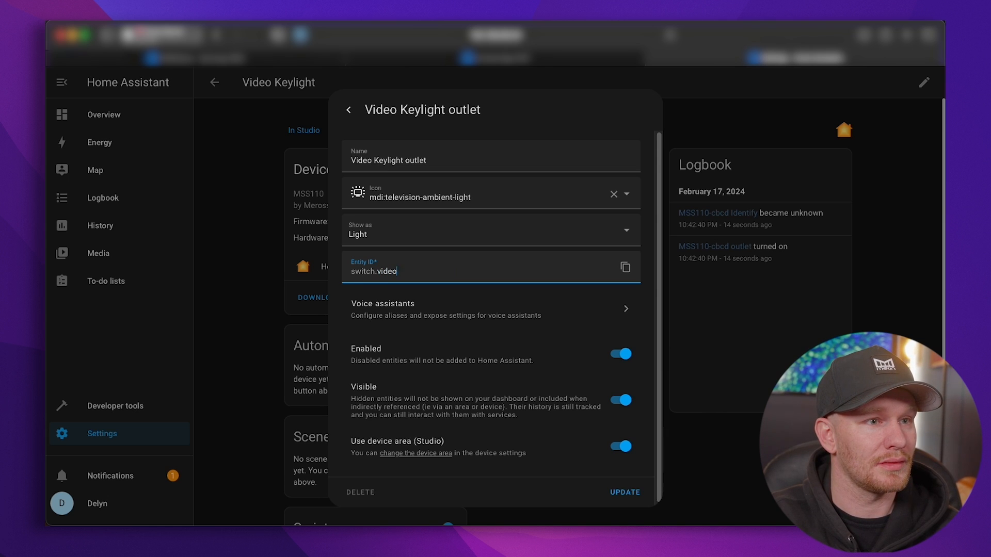
{"action": "type", "text": "_key"}
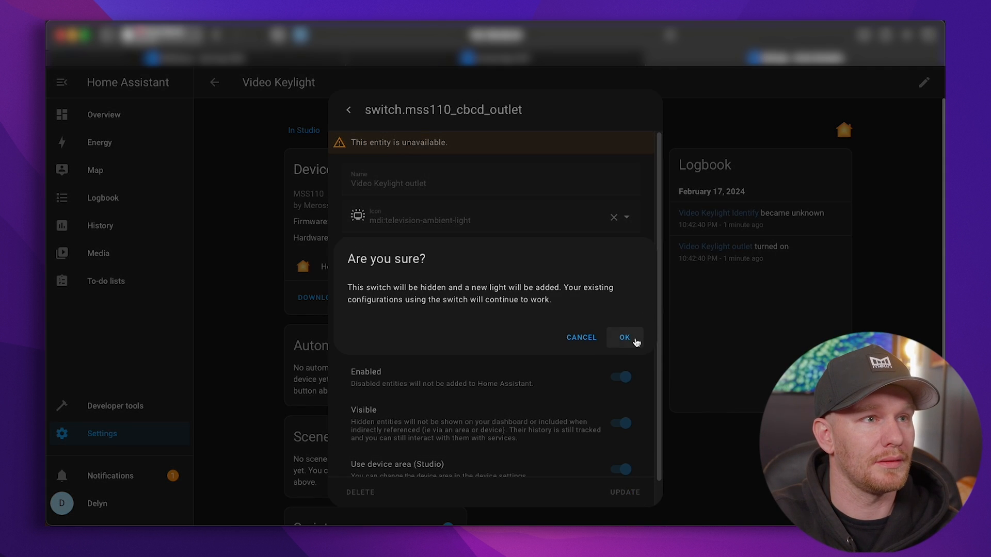
- Confirm replacing the switch with a light, toggle Video Keylight to test, and close it
{"action": "left_click", "coordinate": [624, 337]}
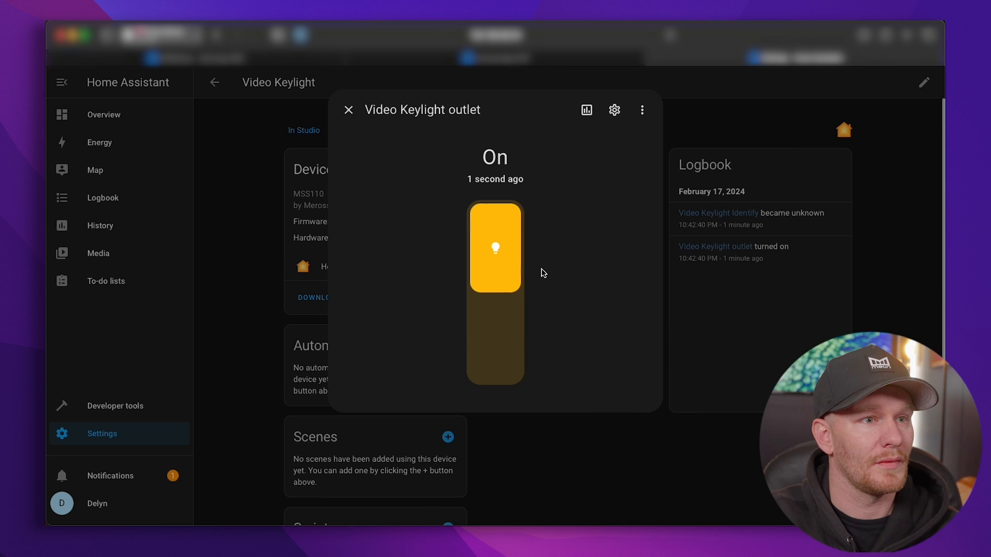
{"action": "mouse_move", "coordinate": [506, 322]}
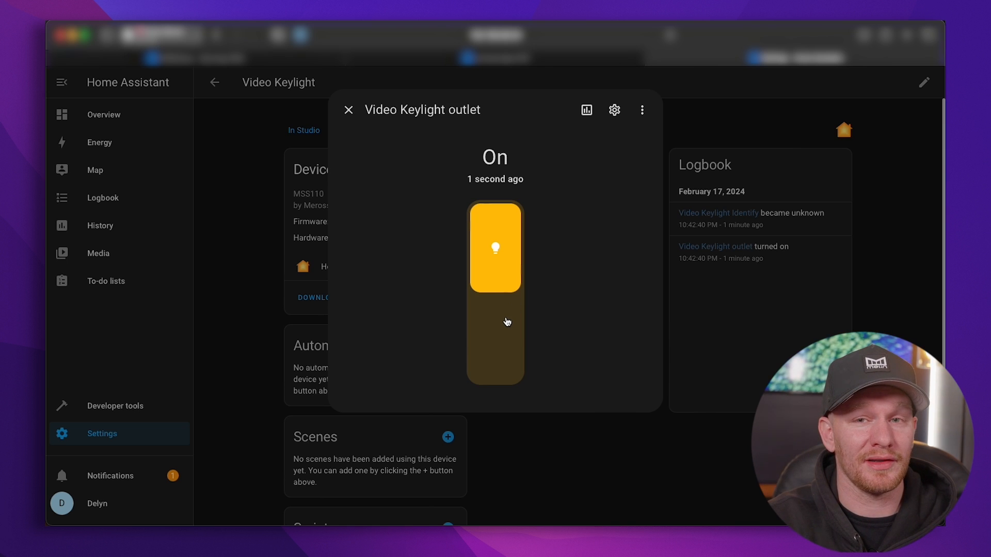
{"action": "left_click", "coordinate": [495, 336]}
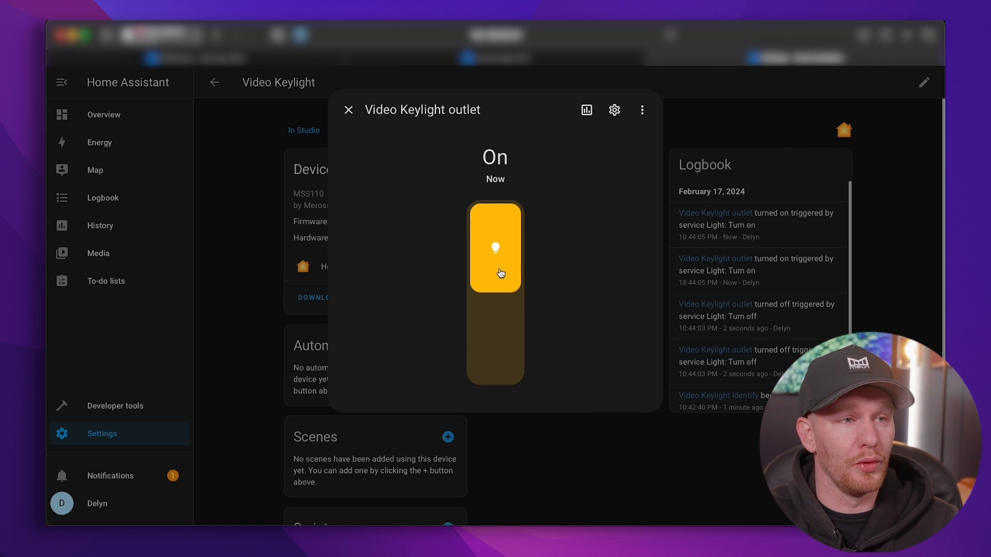
{"action": "mouse_move", "coordinate": [348, 110]}
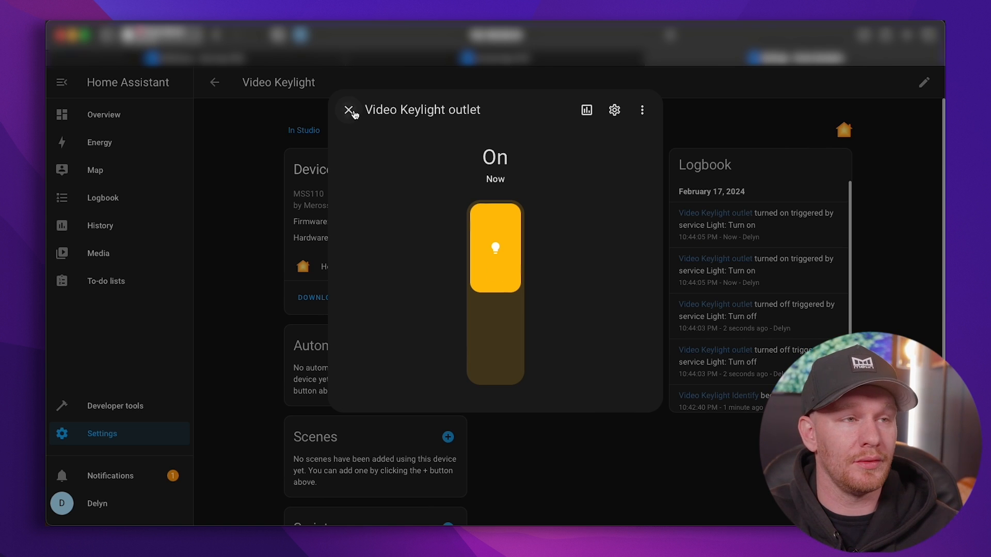
{"action": "left_click", "coordinate": [348, 110]}
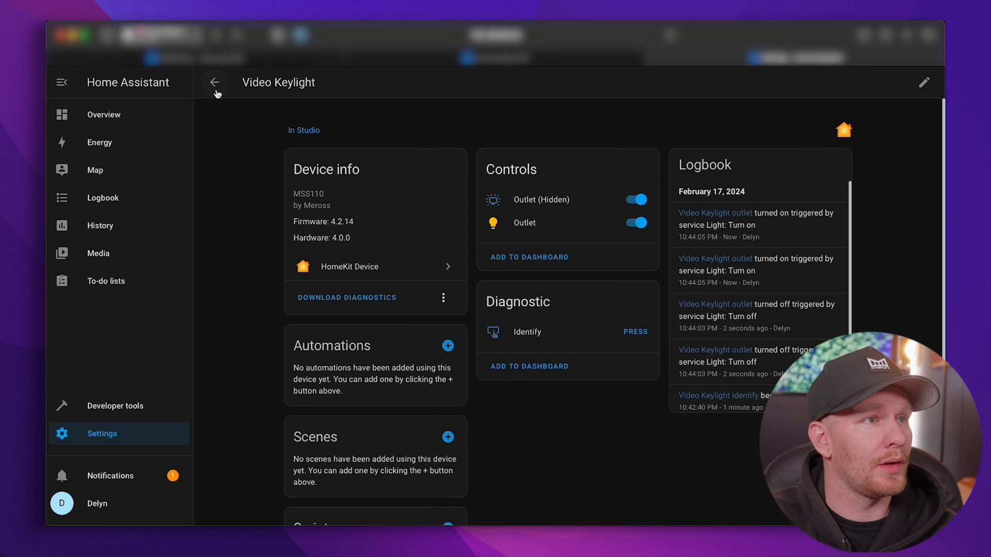
{"action": "mouse_move", "coordinate": [177, 416]}
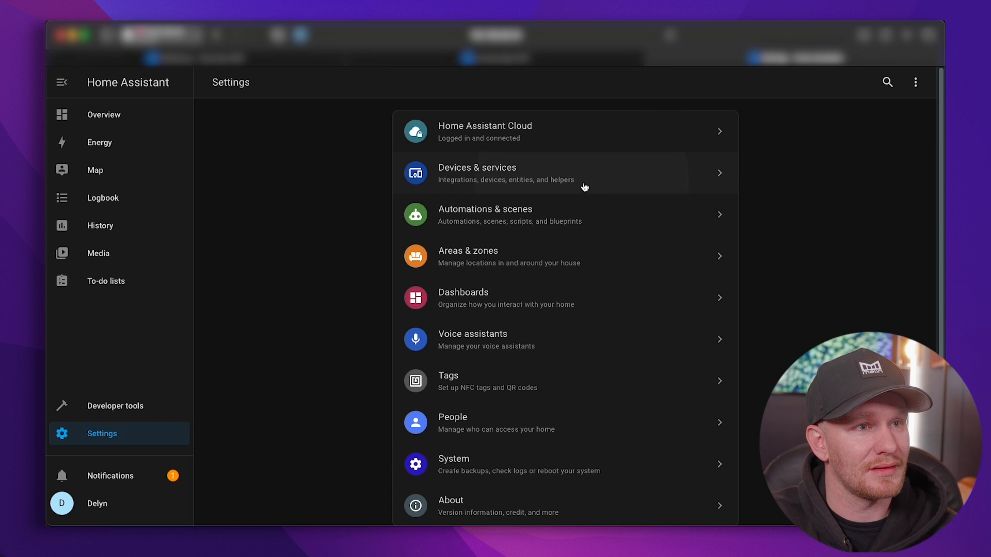
- Open the HomeKit Bridge's HASS Bridge options and accept the bridge mode and domains
{"action": "left_click", "coordinate": [565, 173]}
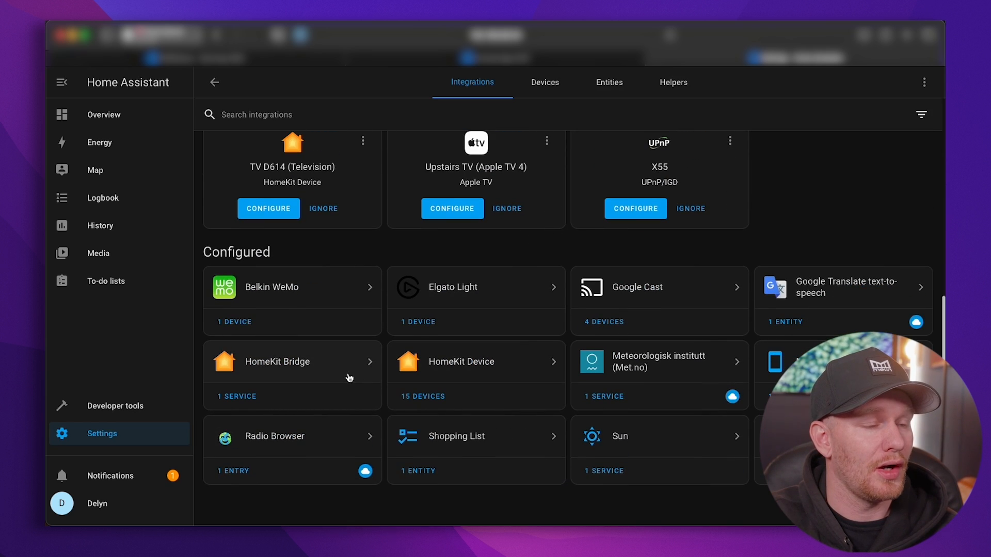
{"action": "left_click", "coordinate": [291, 361]}
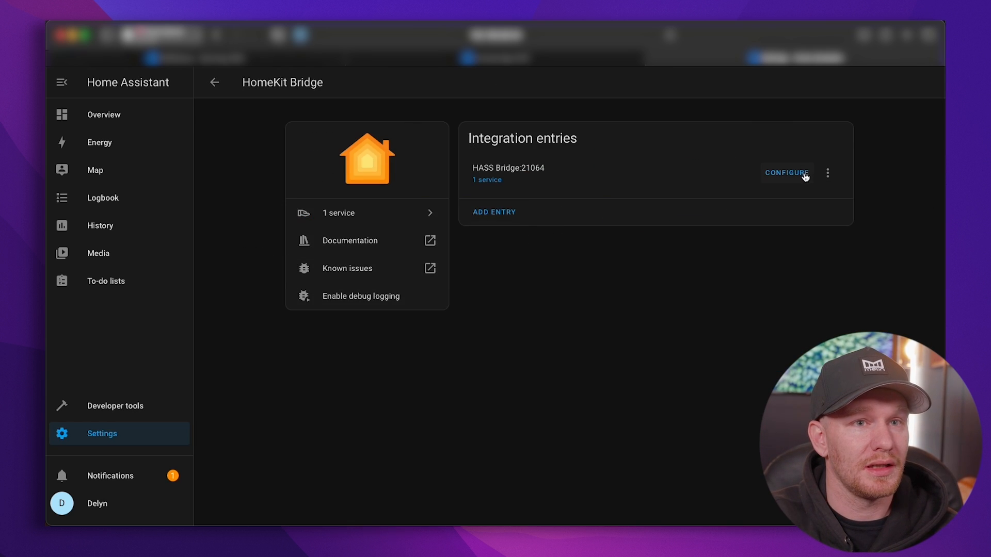
{"action": "left_click", "coordinate": [786, 173]}
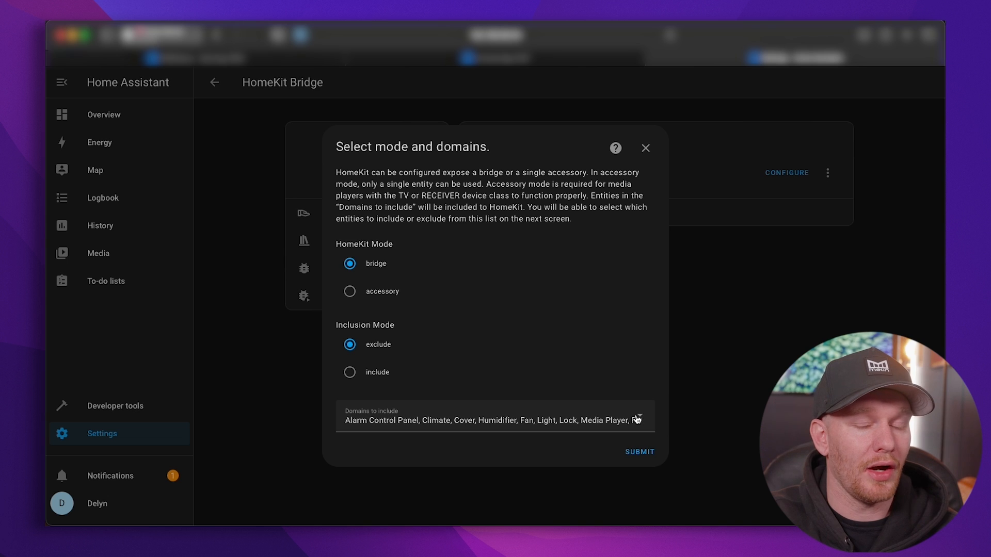
{"action": "mouse_move", "coordinate": [331, 460]}
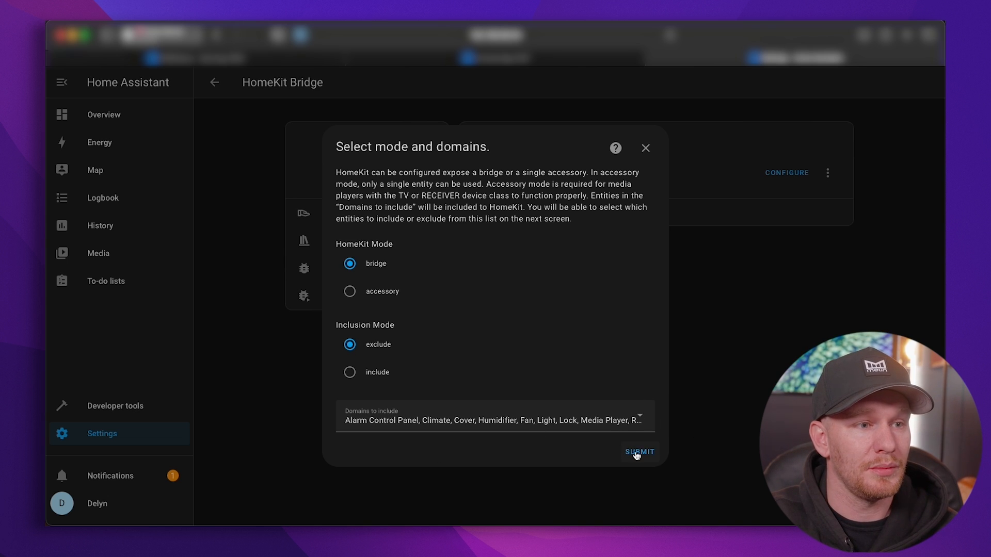
{"action": "left_click", "coordinate": [639, 452]}
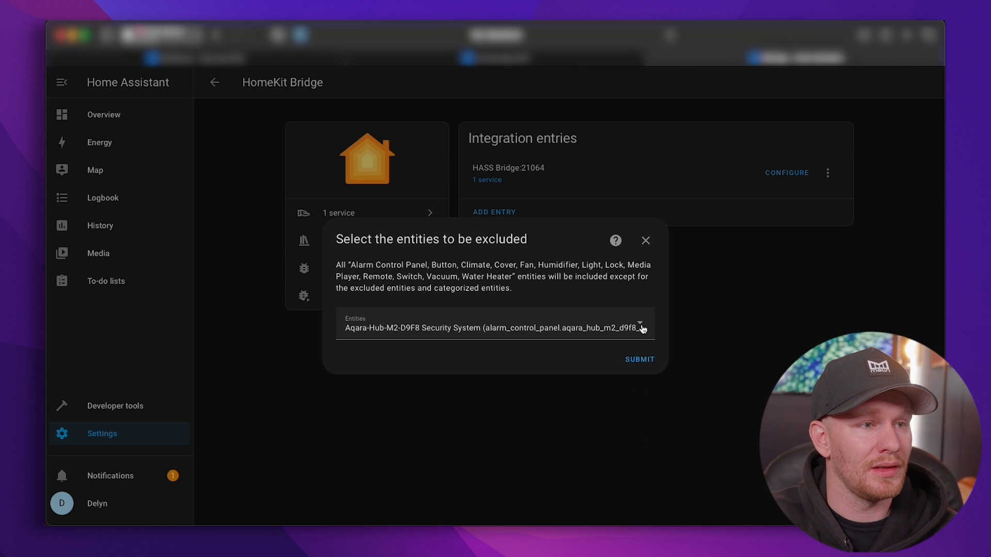
- Keep exclude mode with the Video Keylight light still included, save, and finish
{"action": "left_click", "coordinate": [641, 327]}
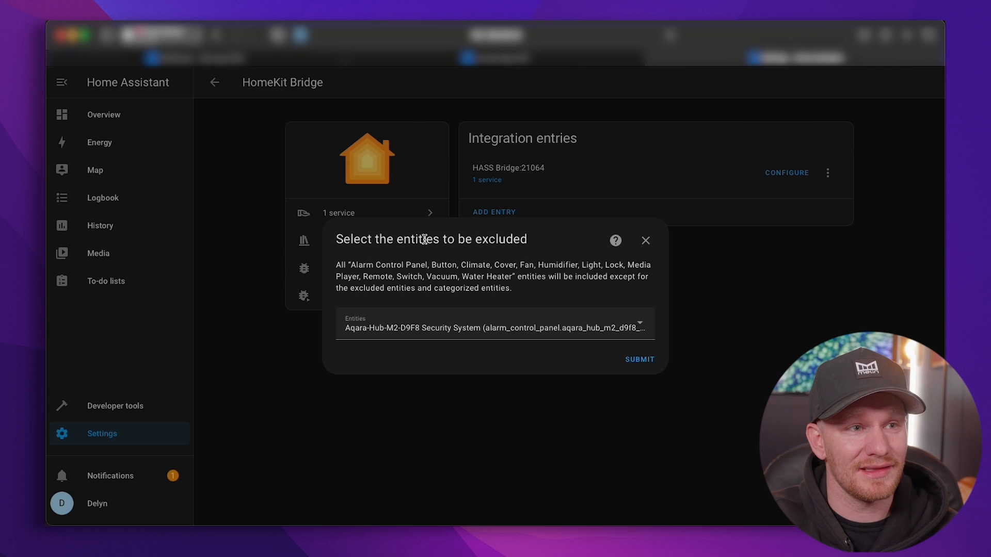
{"action": "left_click", "coordinate": [495, 326]}
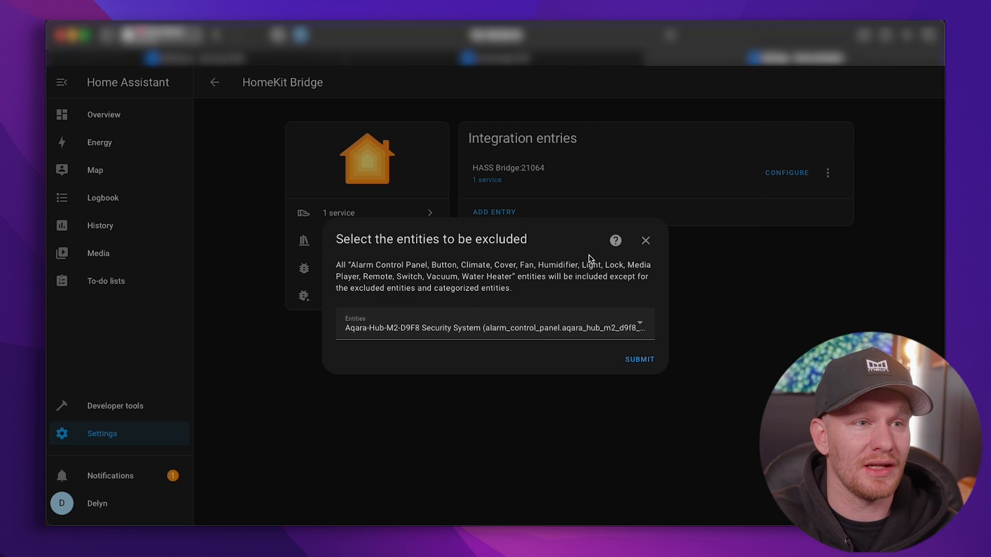
{"action": "left_click", "coordinate": [645, 241]}
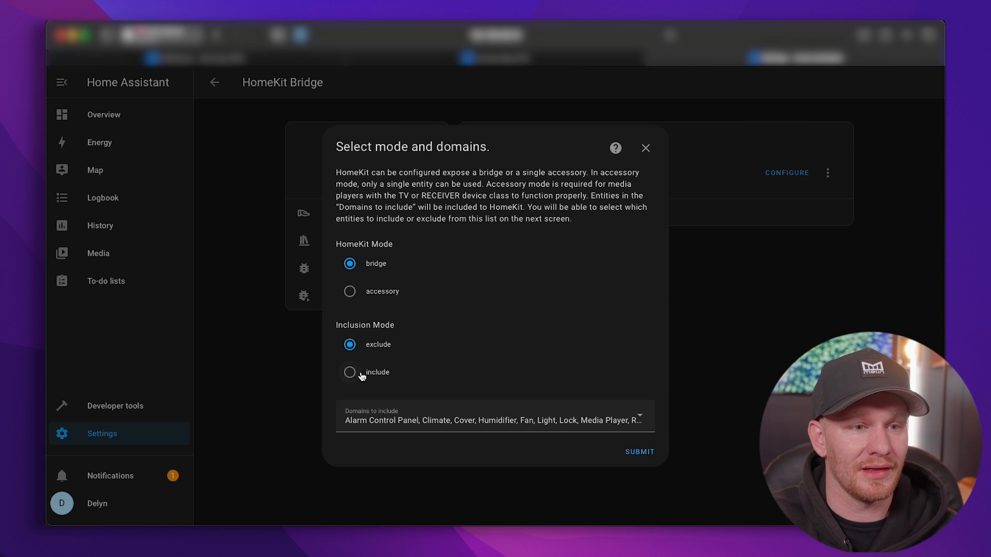
{"action": "left_click", "coordinate": [638, 450]}
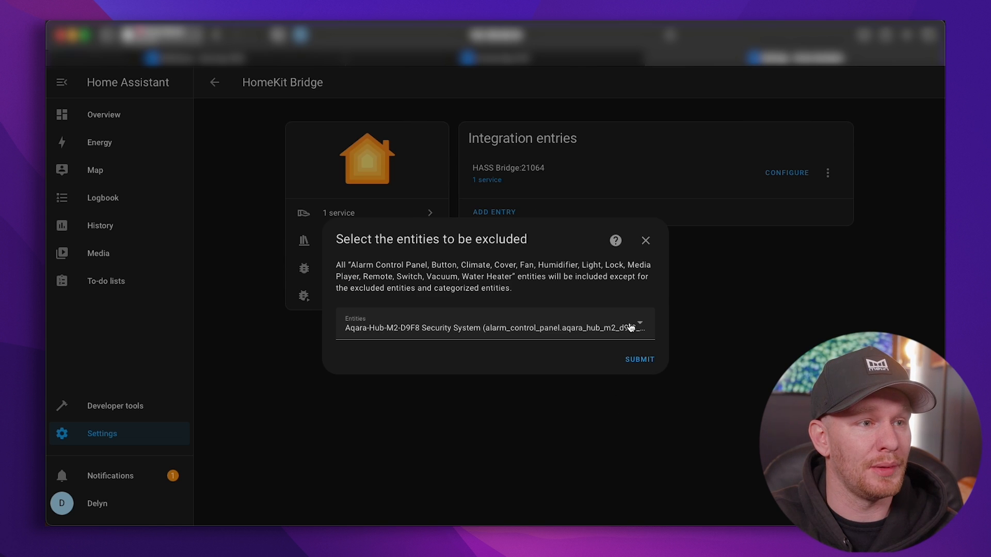
{"action": "left_click", "coordinate": [638, 326]}
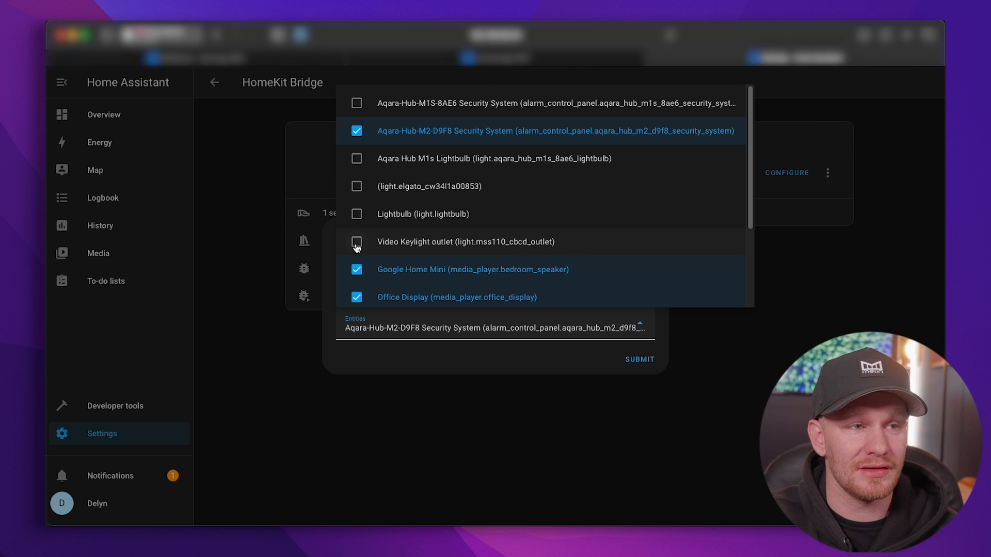
{"action": "left_click", "coordinate": [639, 359]}
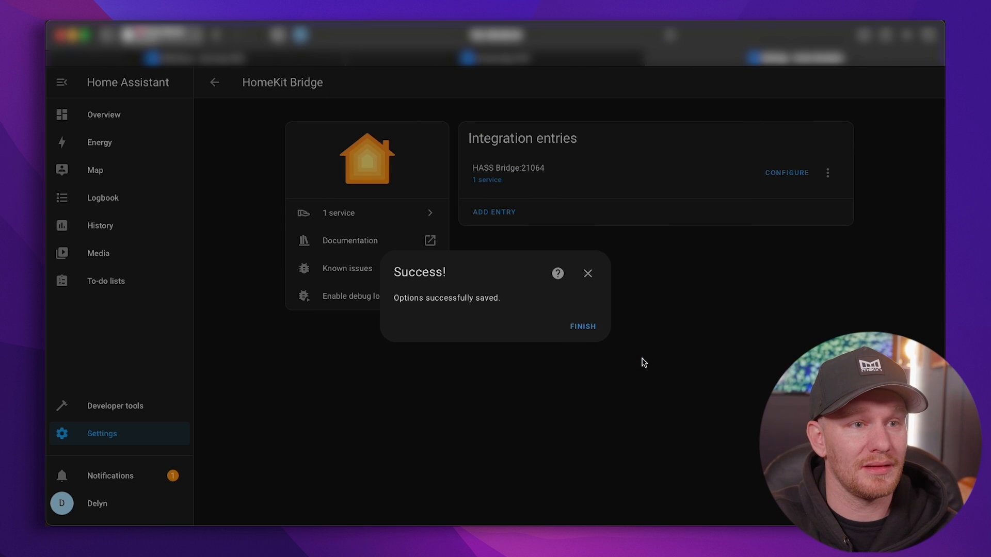
{"action": "left_click", "coordinate": [583, 326]}
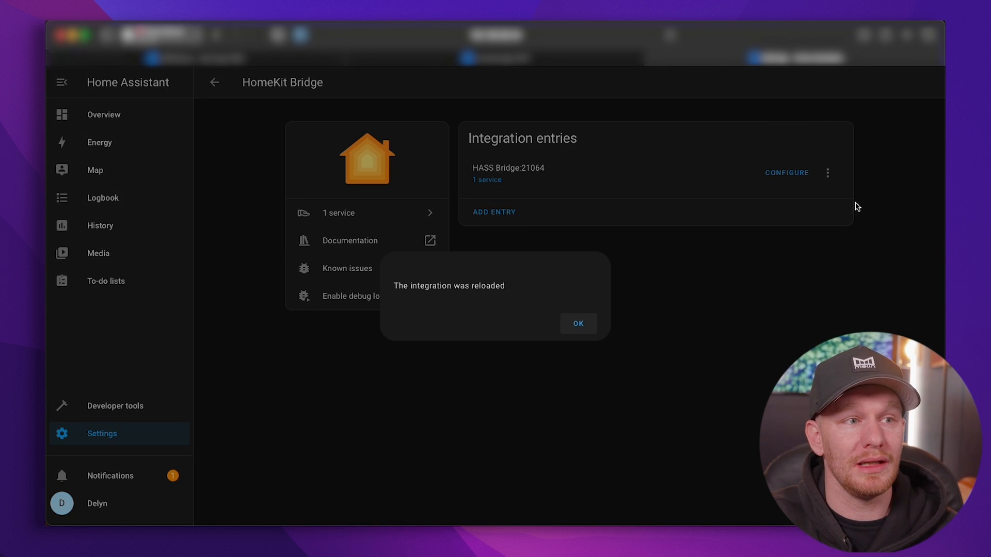
- Under Home Hubs & Bridges, open the Video Keylight light's controls and accessory details
{"action": "left_click", "coordinate": [577, 324]}
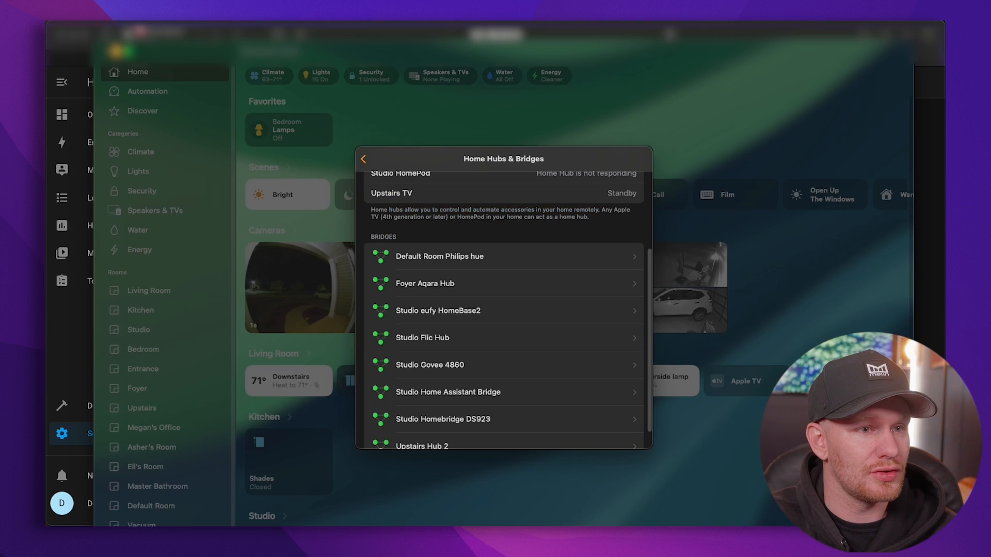
{"action": "mouse_move", "coordinate": [363, 153]}
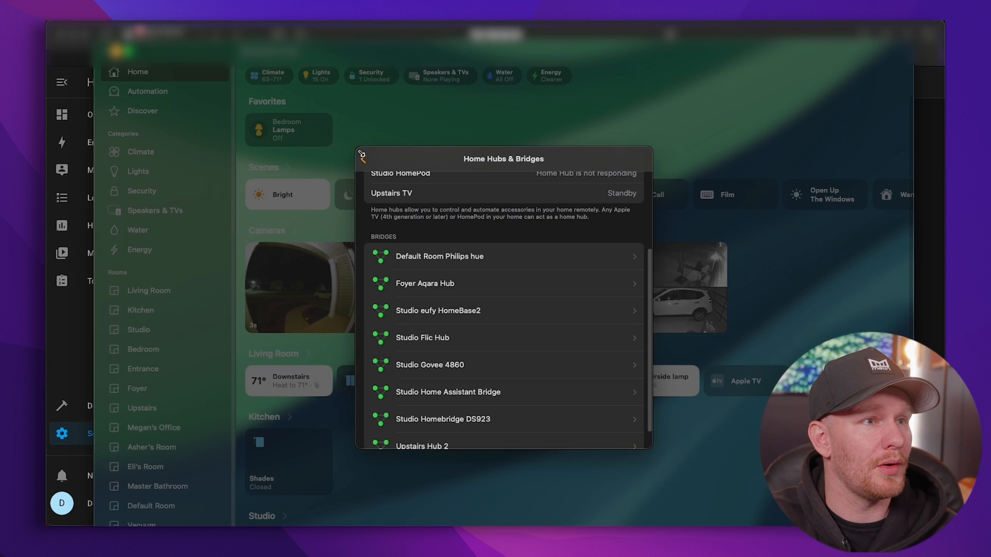
{"action": "left_click", "coordinate": [363, 158]}
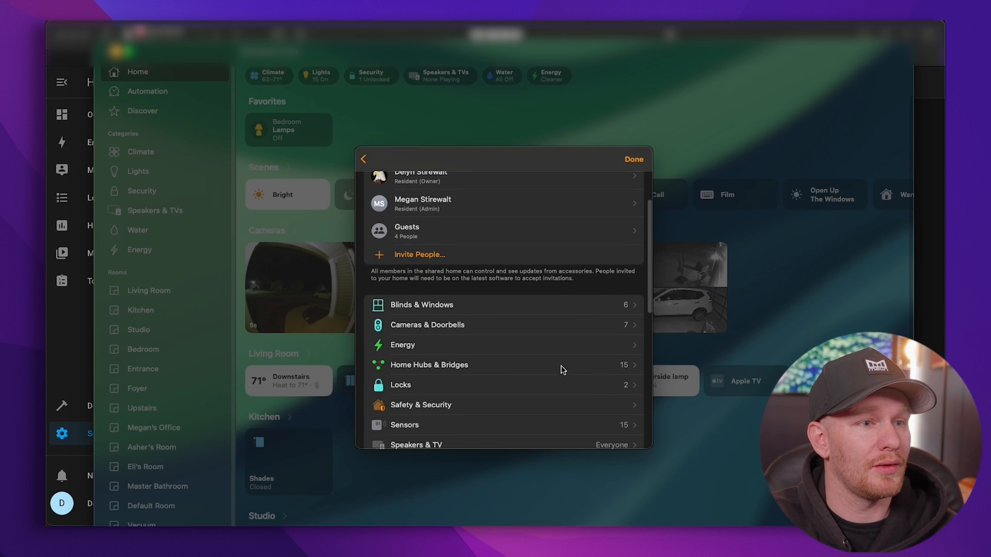
{"action": "left_click", "coordinate": [428, 365]}
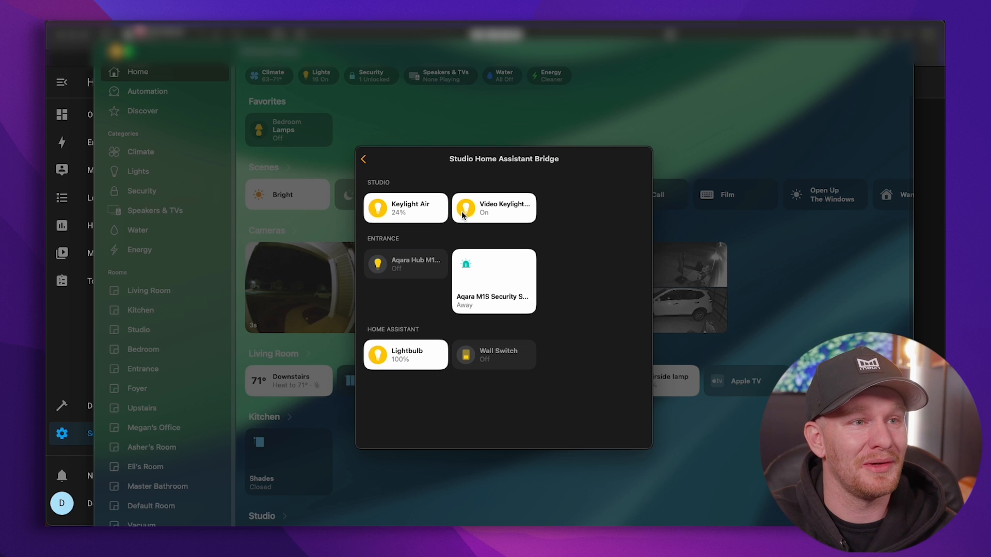
{"action": "left_click", "coordinate": [493, 208]}
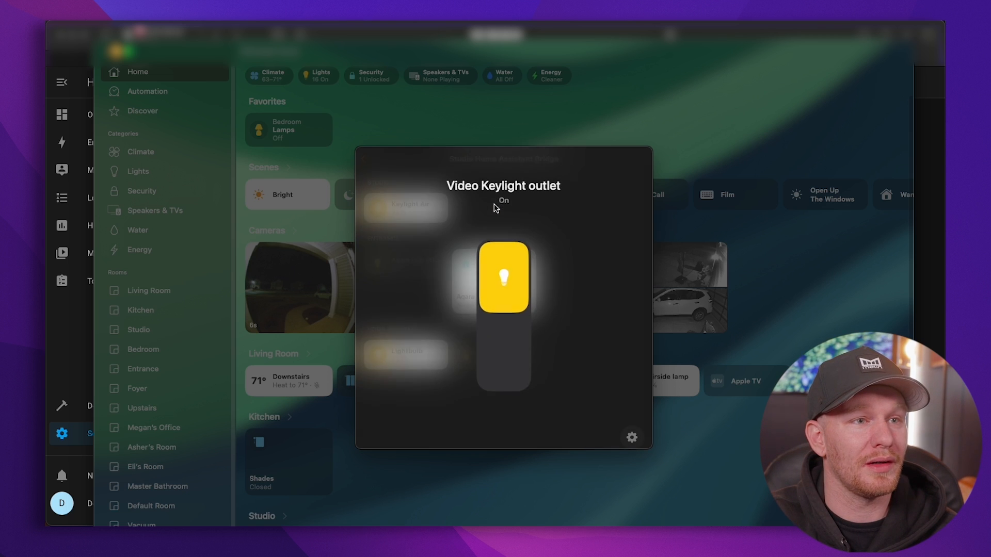
{"action": "left_click", "coordinate": [630, 437]}
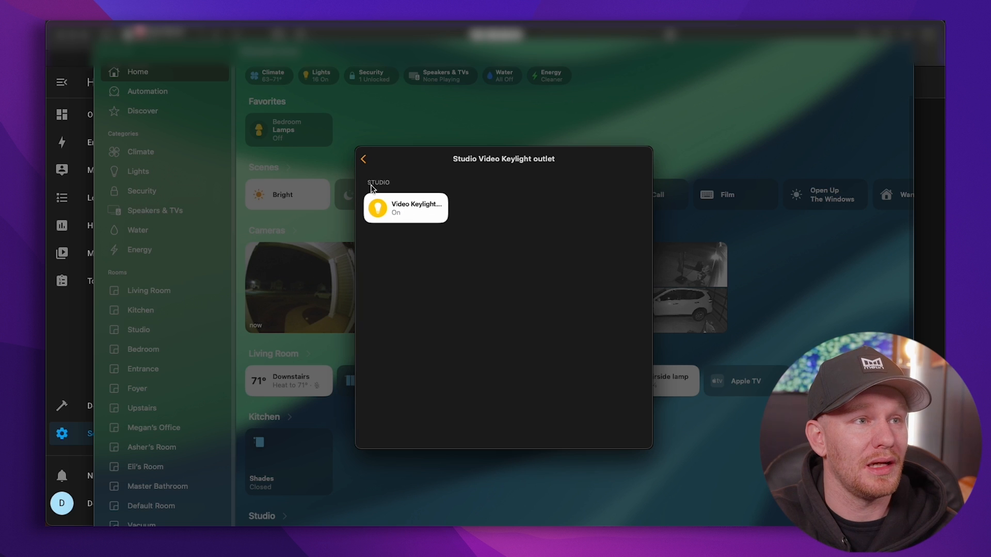
{"action": "left_click", "coordinate": [404, 207]}
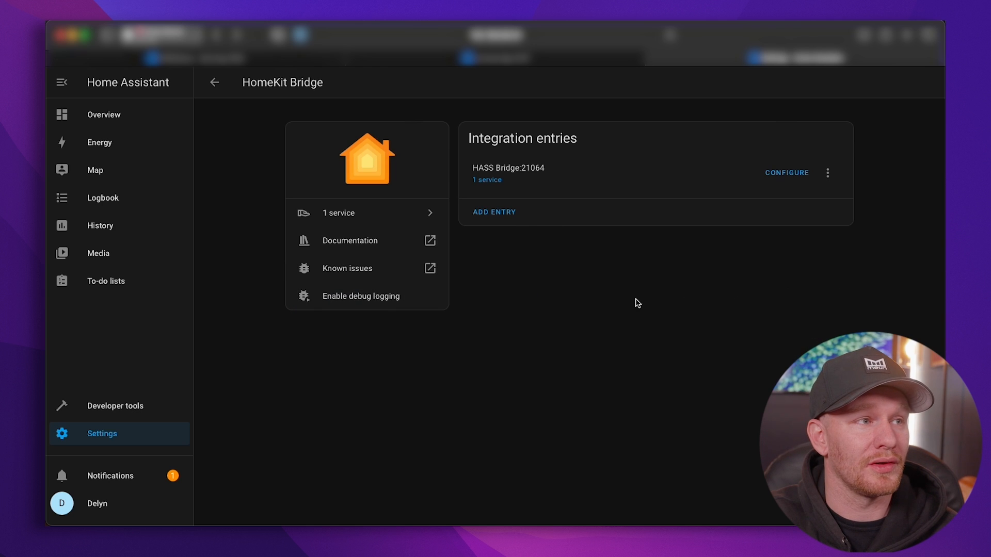
{"action": "mouse_move", "coordinate": [639, 179]}
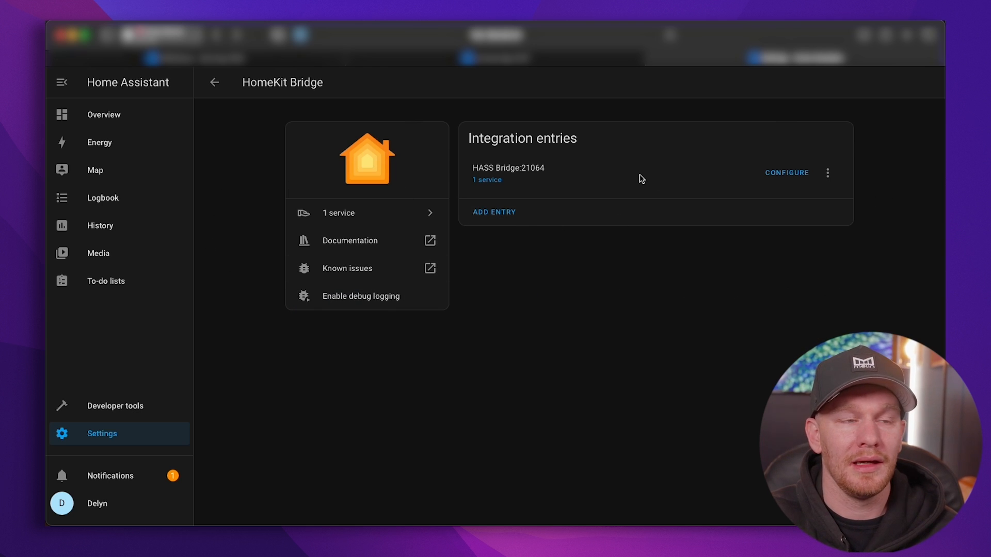
{"action": "mouse_move", "coordinate": [554, 200]}
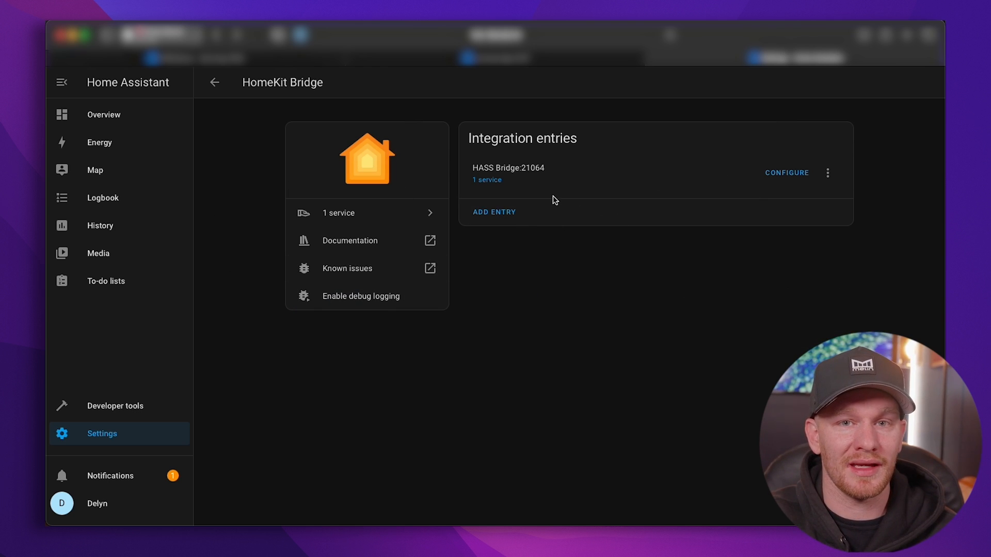